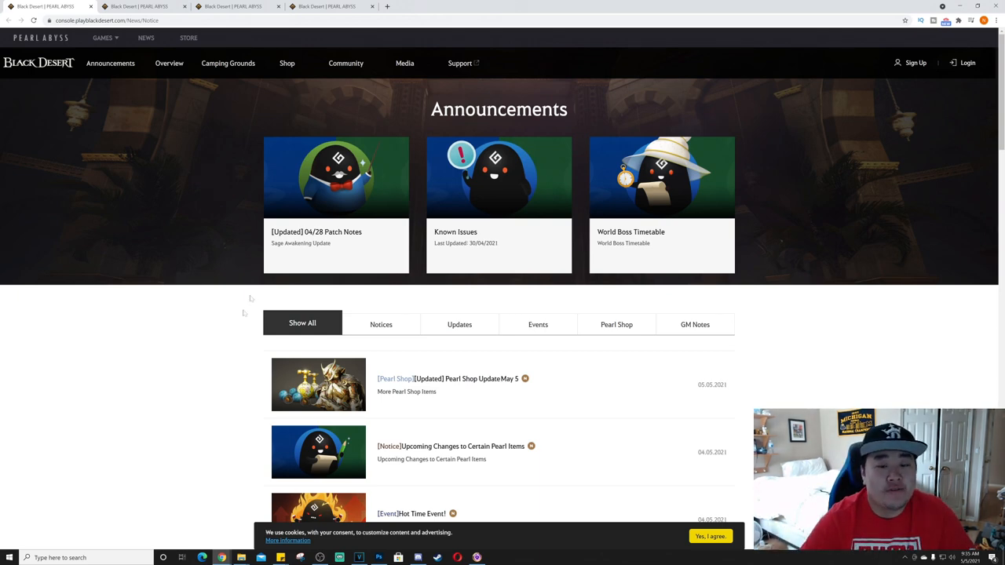
- Open the [Pearl Shop] [Updated] Pearl Shop Update May 5 announcement from the news list
scroll("down", 3)
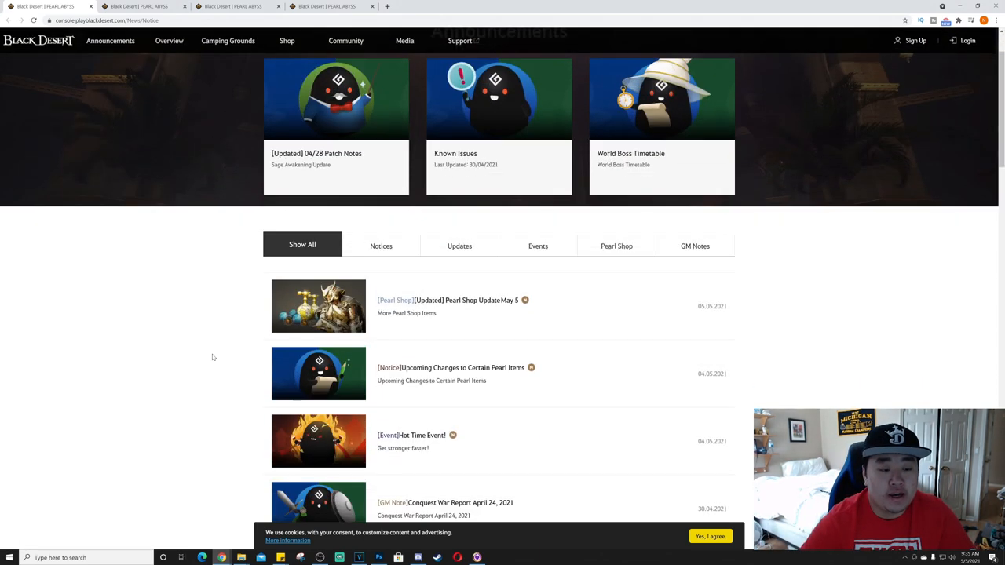
scroll("down", 3)
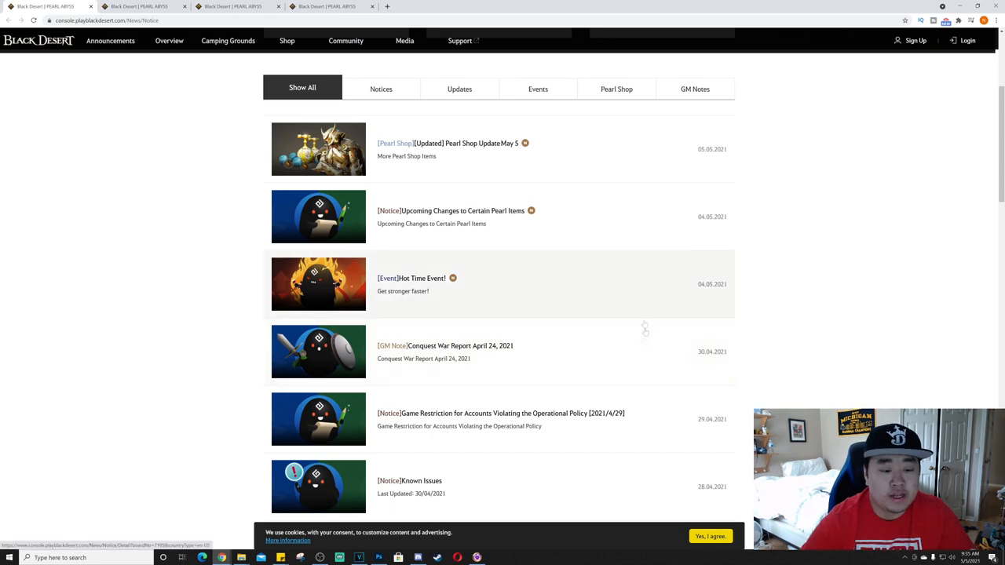
scroll("down", 3)
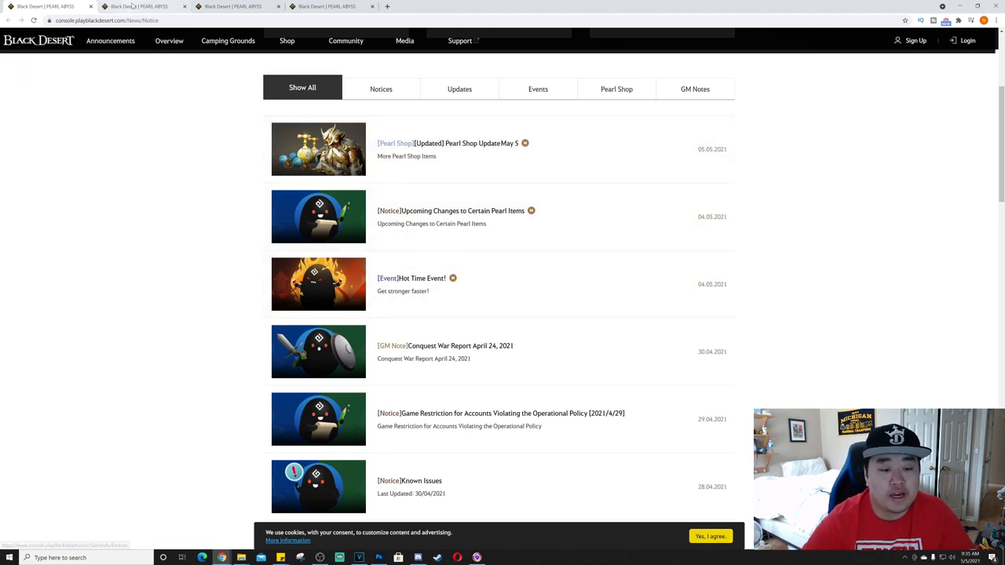
left_click(453, 143)
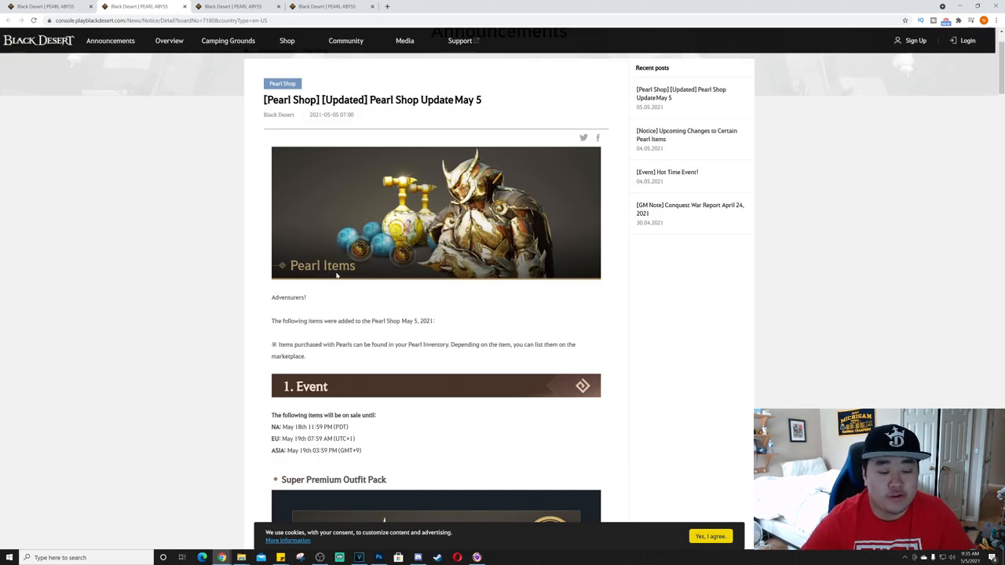
mouse_move(400, 377)
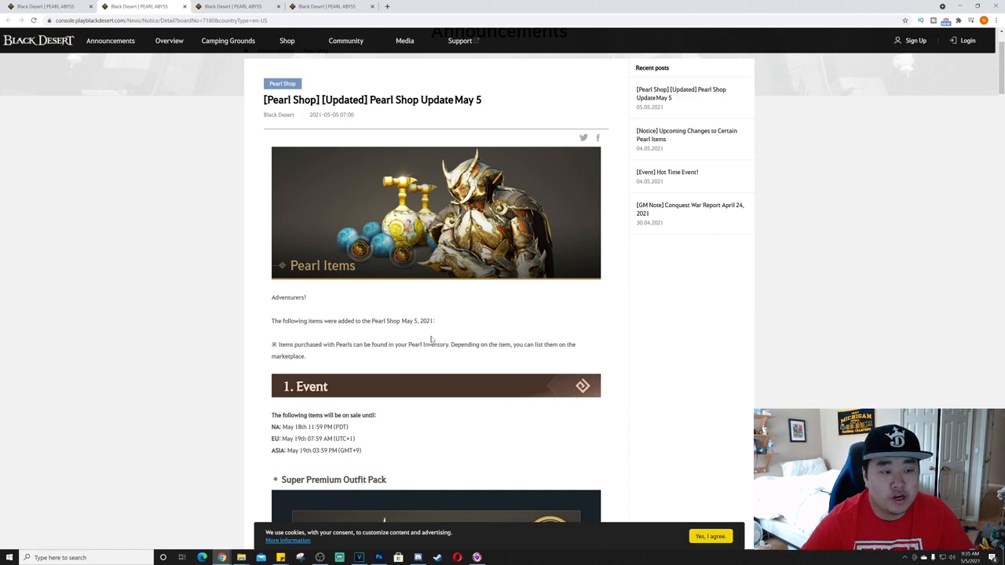
- Scroll the post down to the 30%-off Super Premium Outfit Pack table
scroll("down", 3)
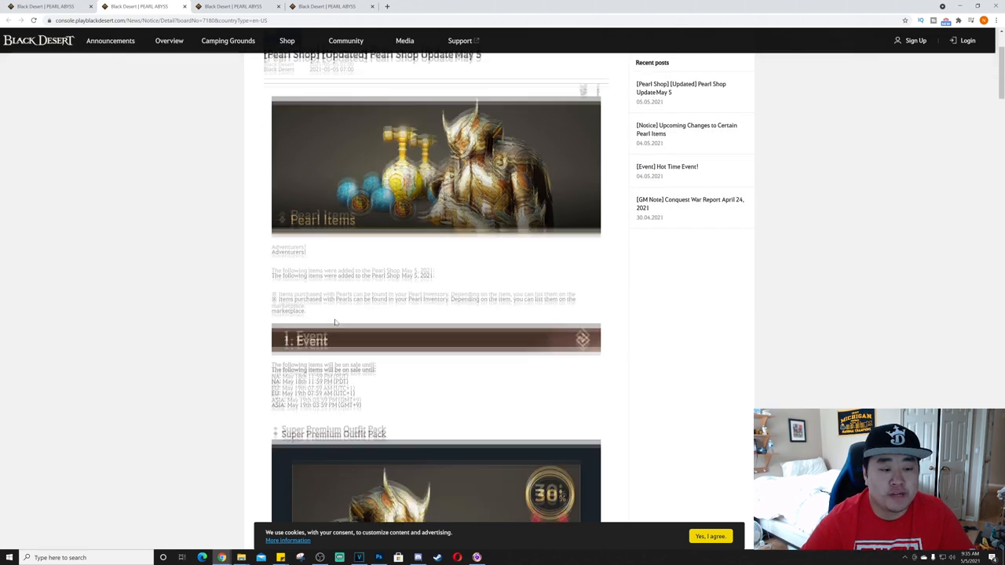
scroll("down", 3)
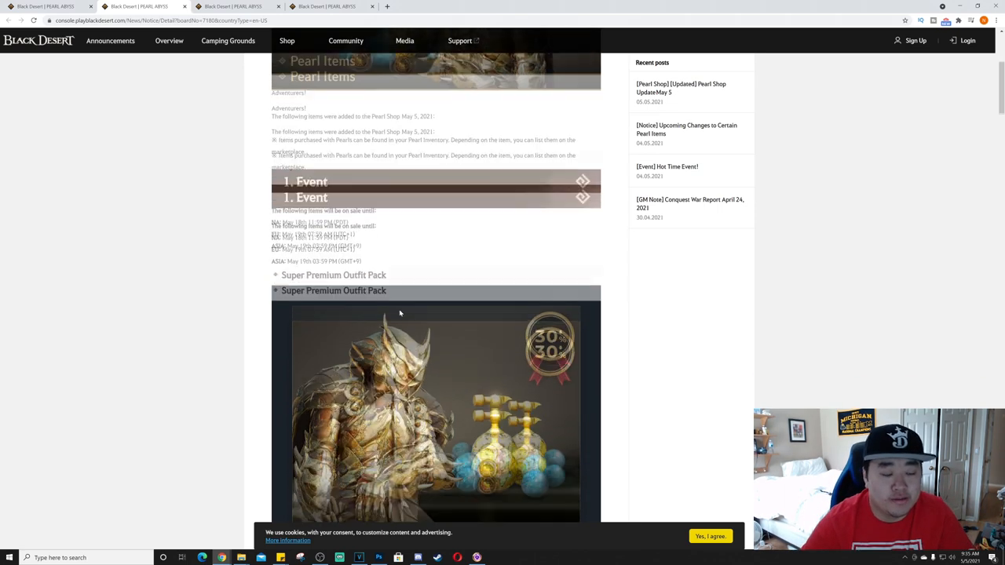
scroll("down", 3)
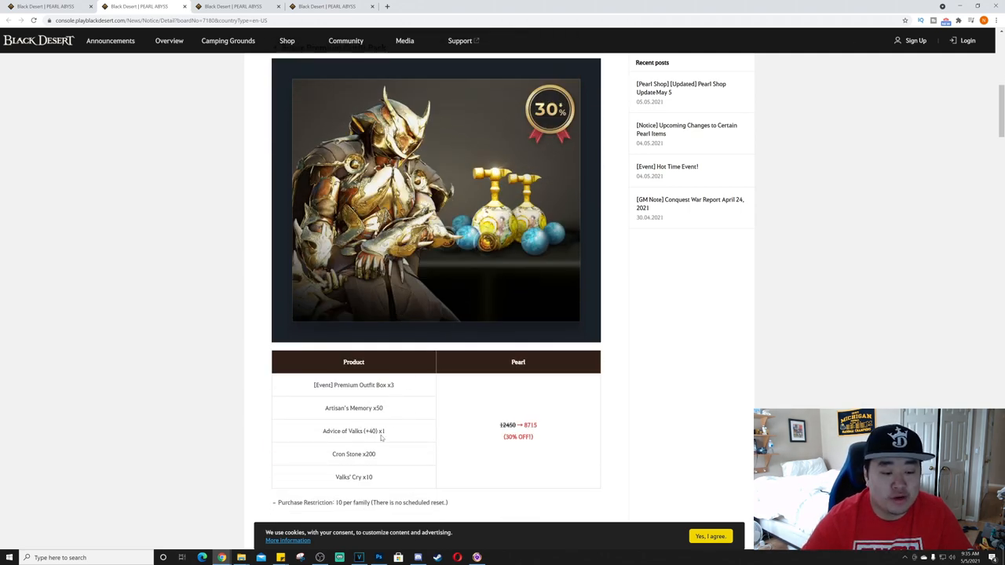
scroll("down", 3)
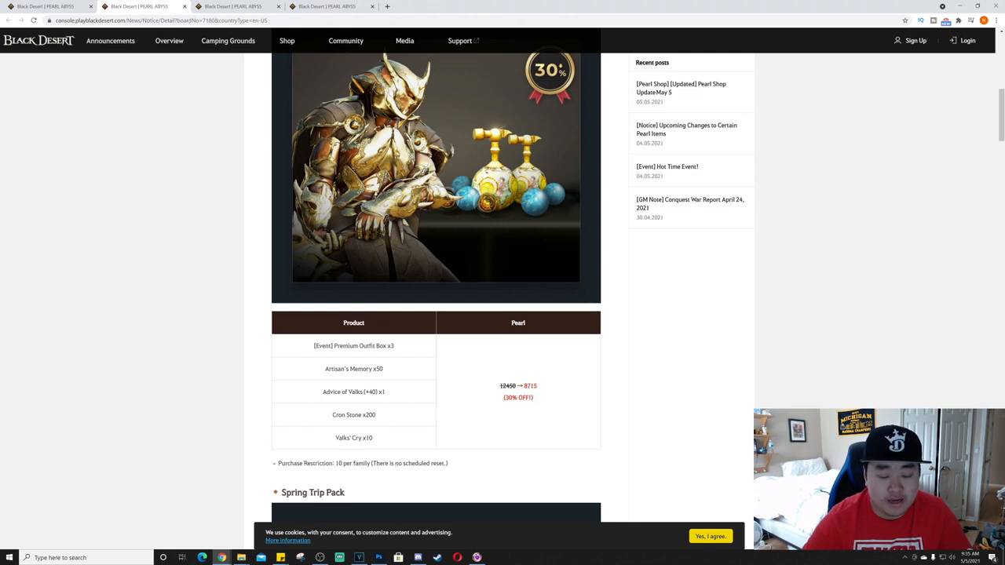
mouse_move(581, 402)
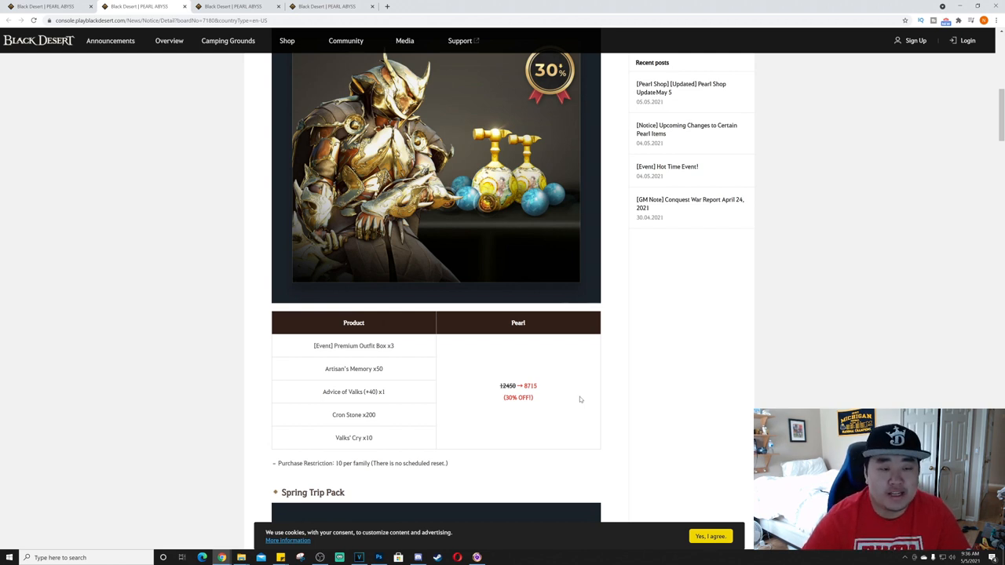
scroll("down", 3)
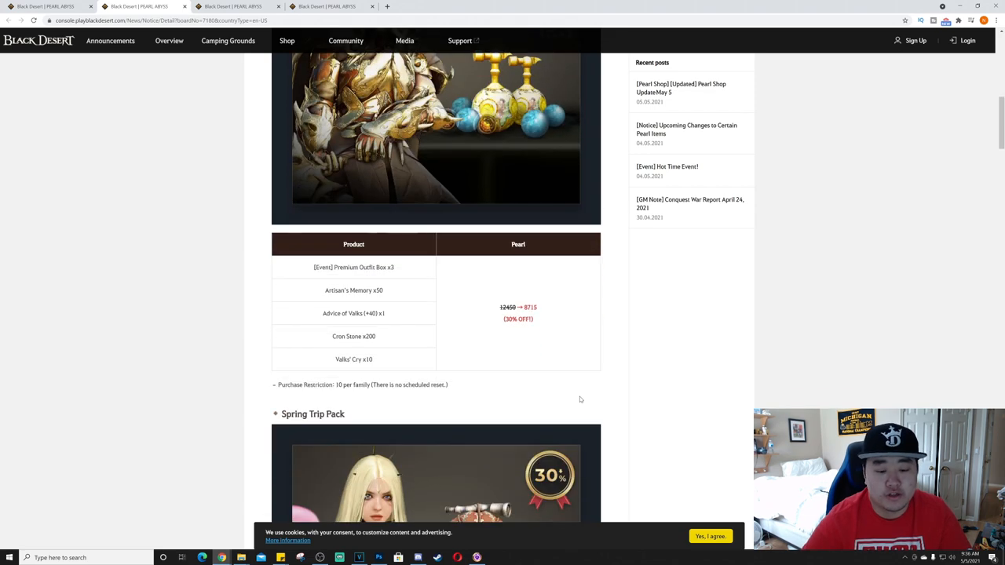
scroll("down", 3)
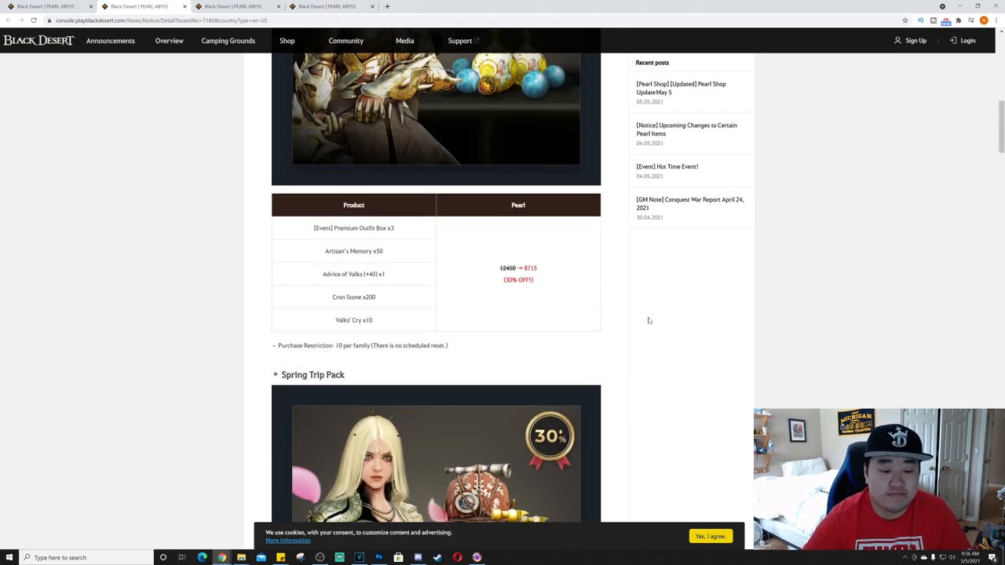
mouse_move(483, 351)
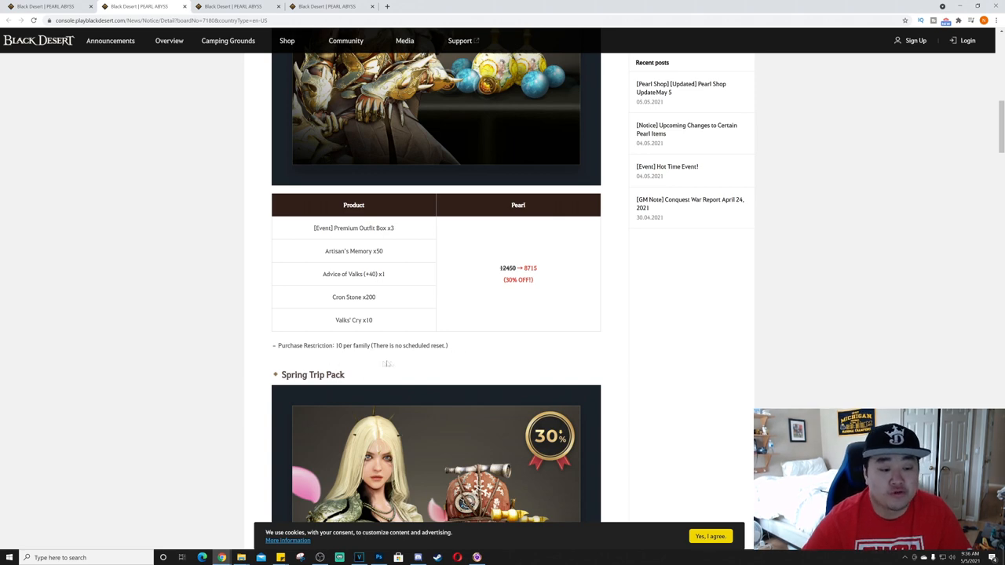
scroll("down", 3)
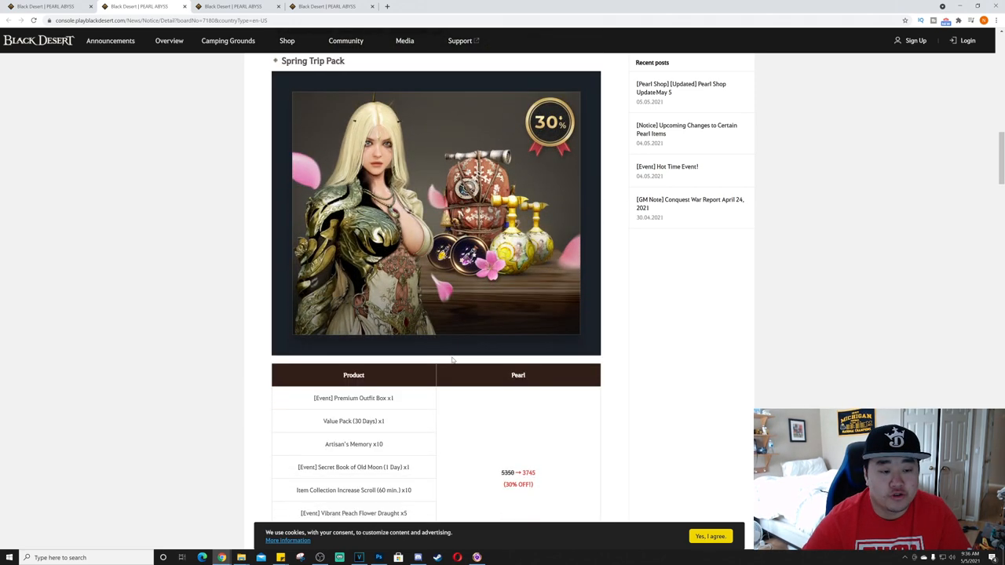
scroll("down", 3)
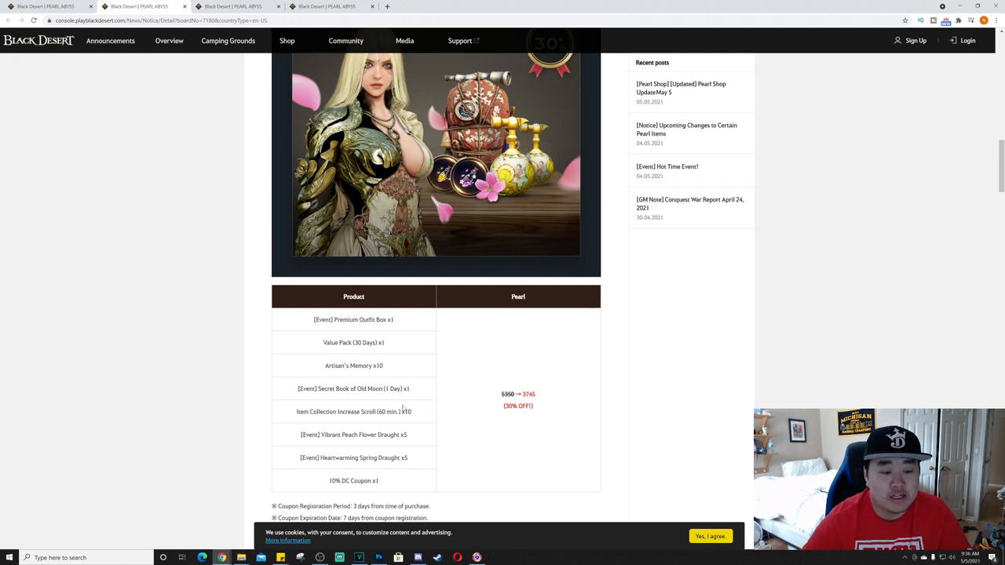
mouse_move(464, 446)
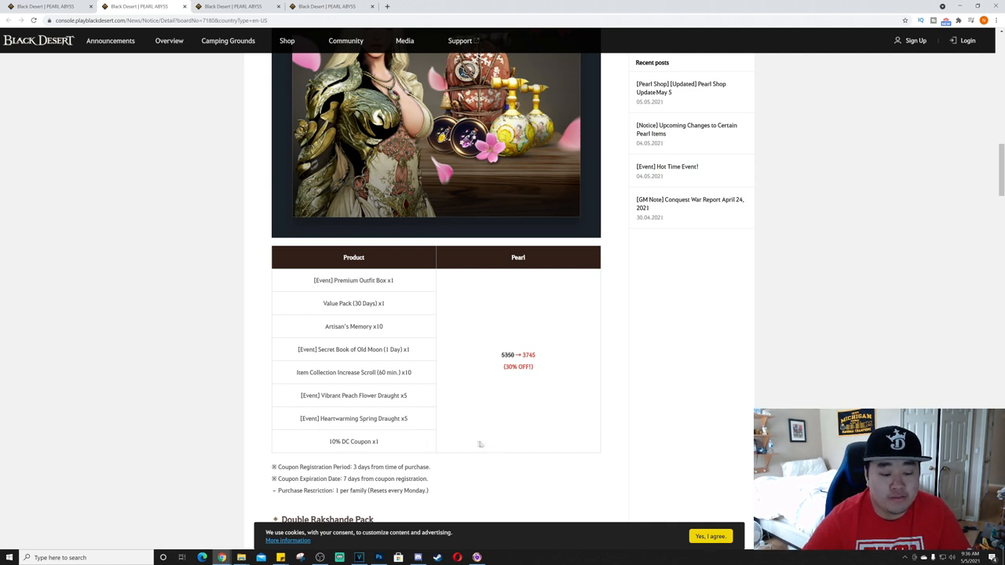
mouse_move(546, 354)
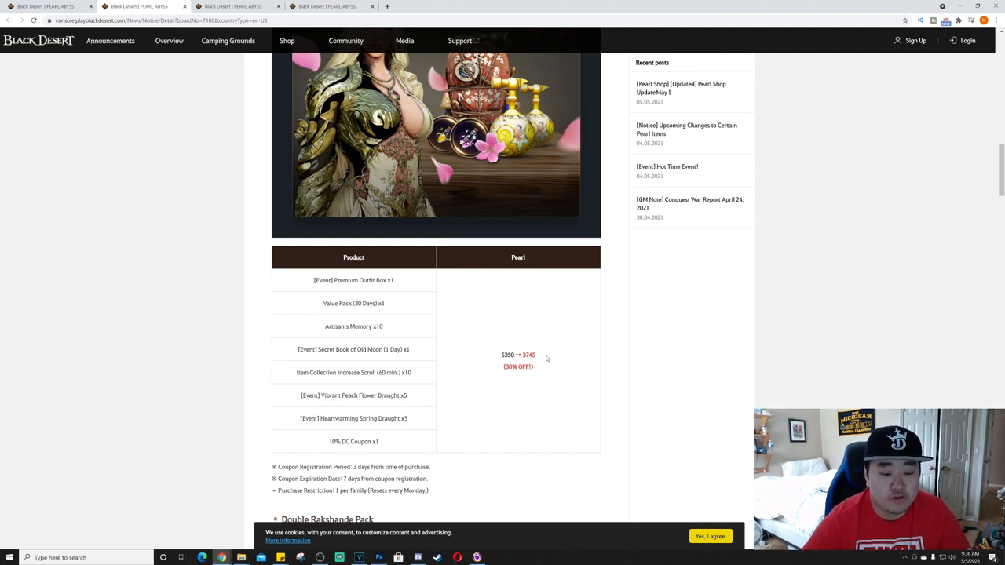
mouse_move(544, 358)
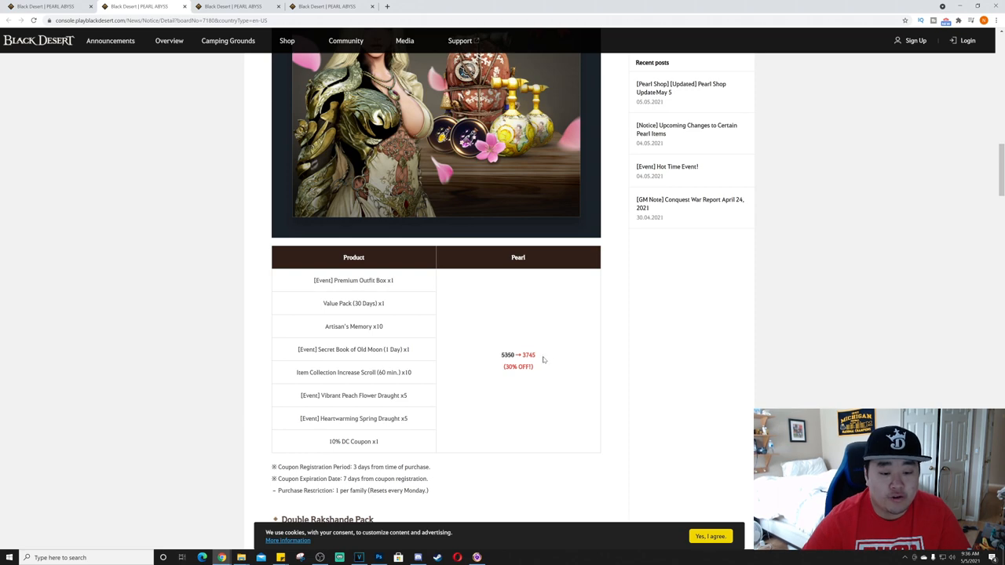
scroll("down", 3)
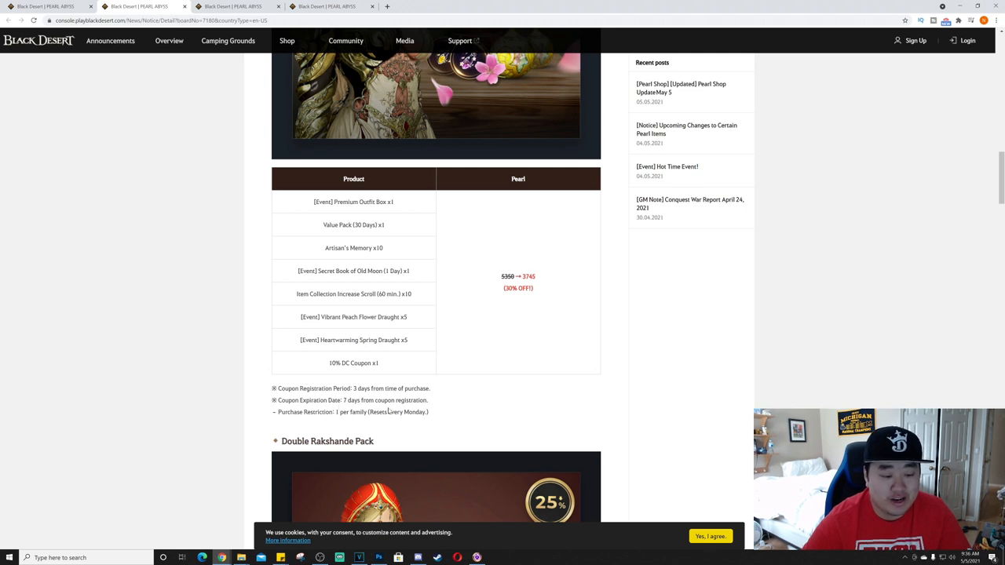
mouse_move(459, 419)
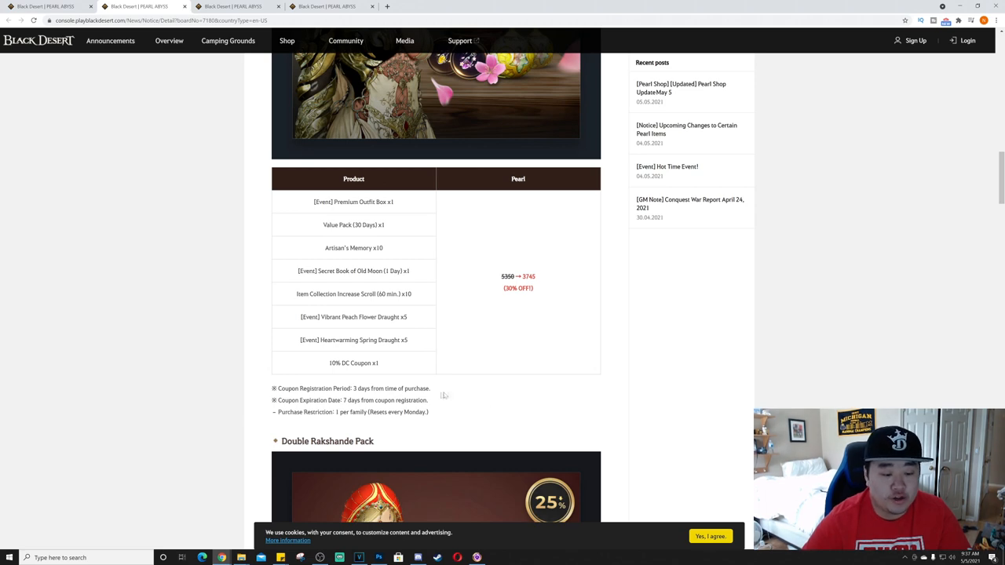
mouse_move(581, 391)
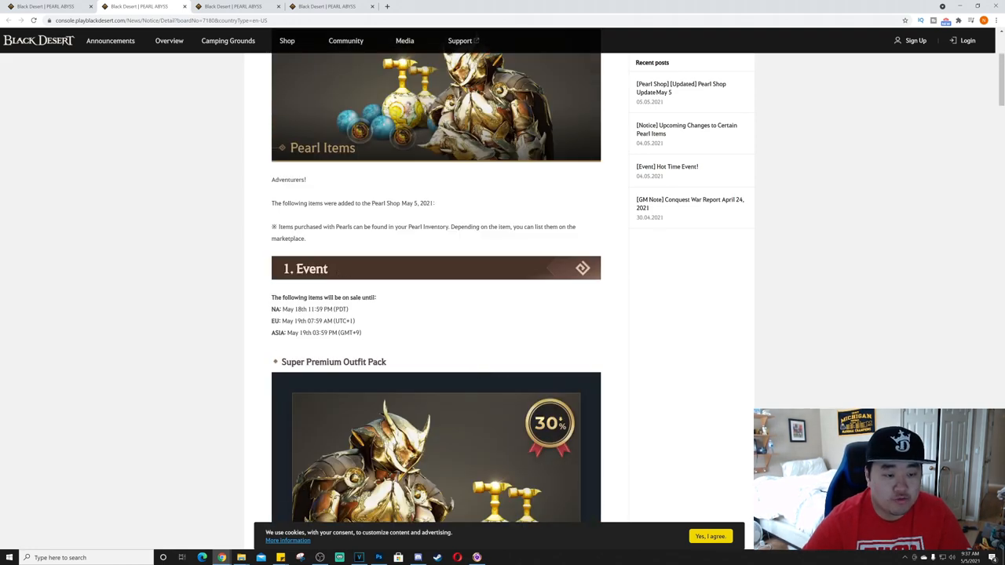
scroll("up", 3)
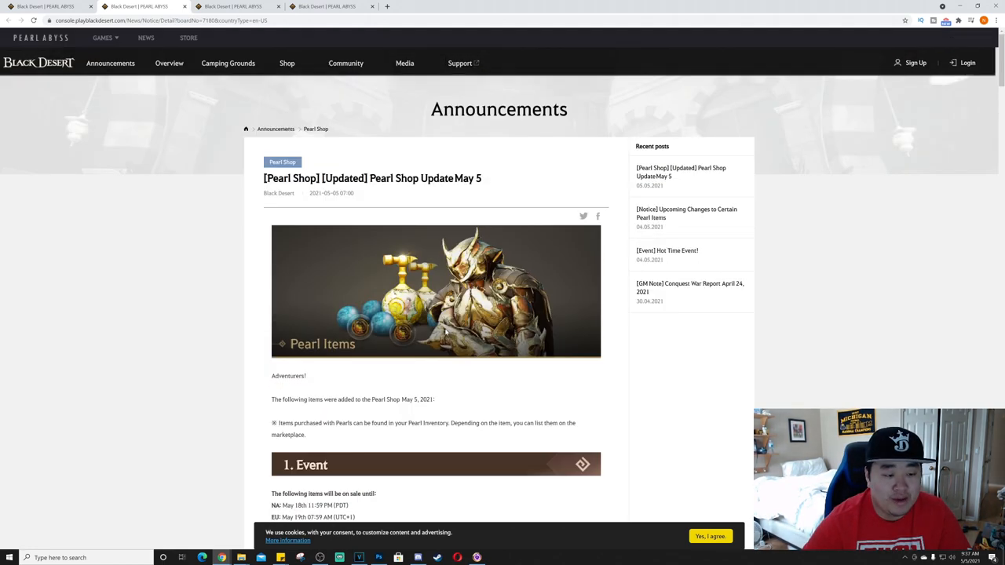
scroll("down", 3)
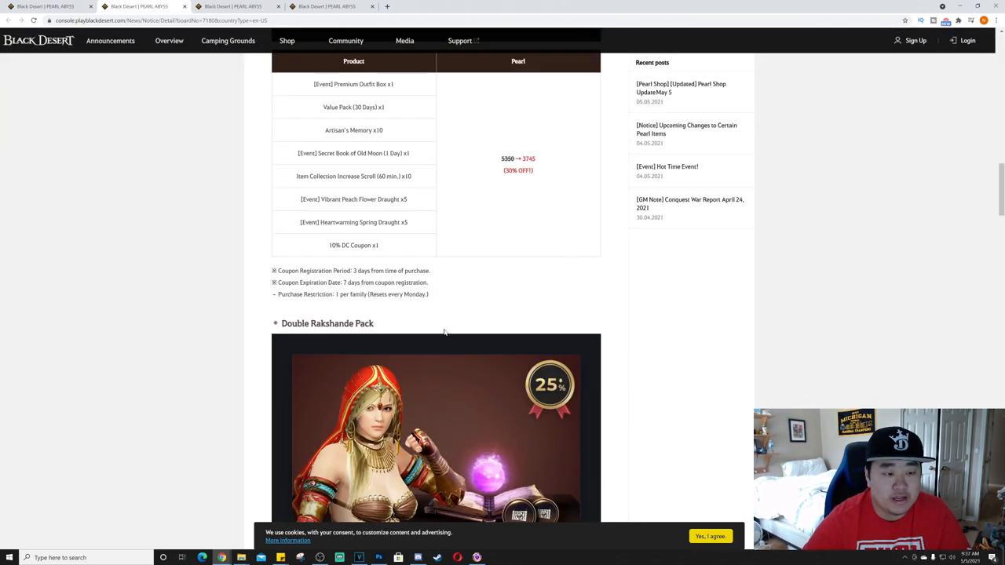
mouse_move(449, 311)
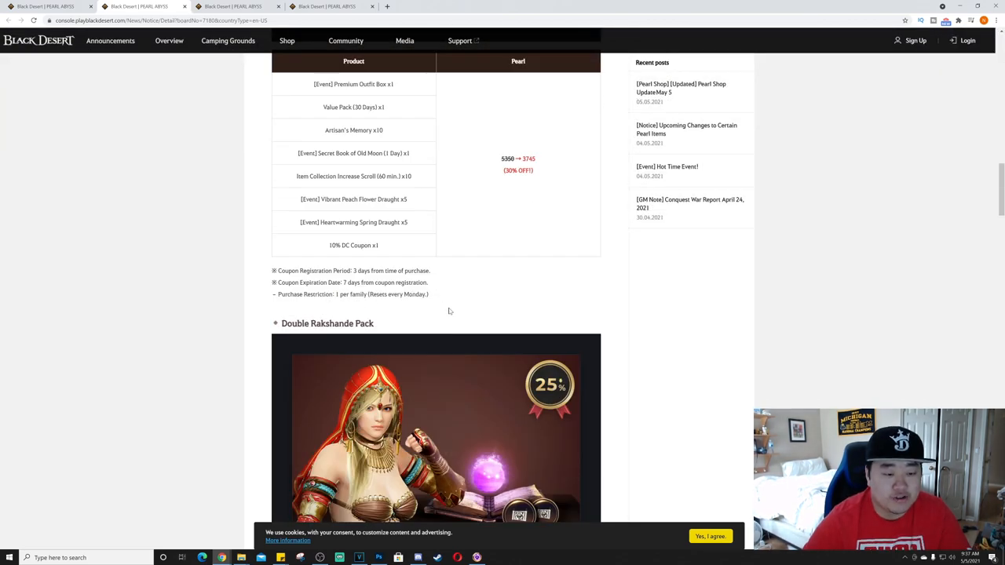
scroll("down", 3)
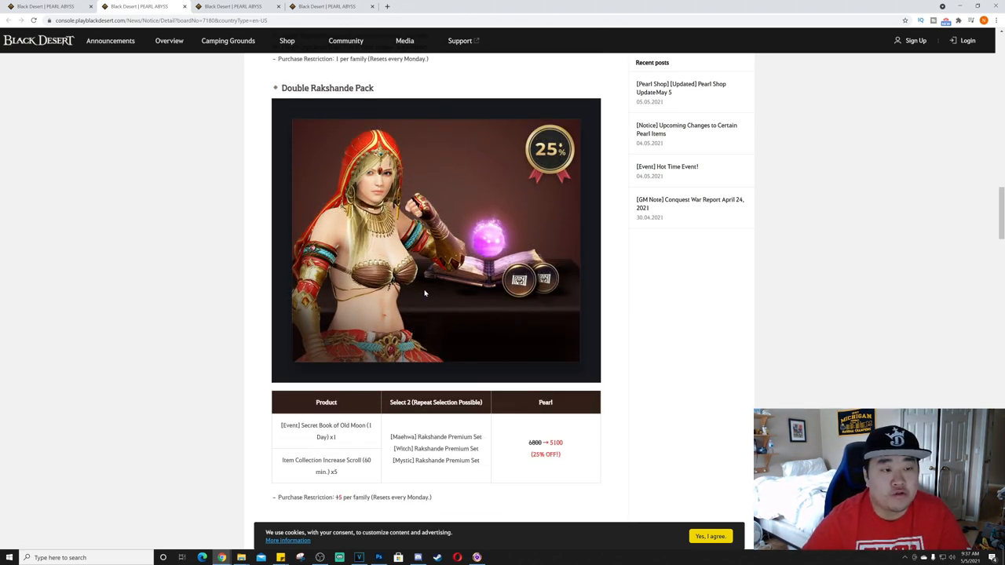
scroll("down", 3)
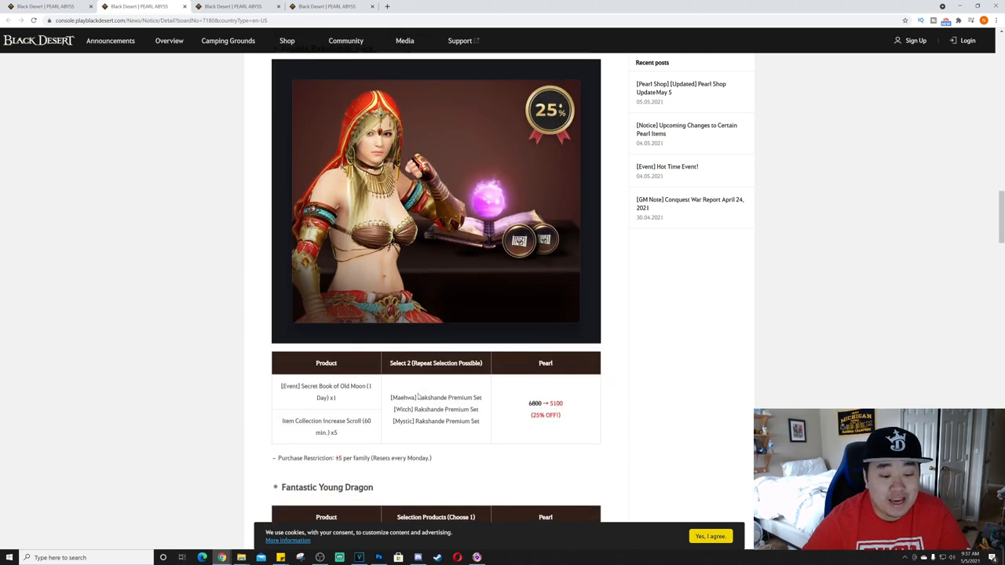
scroll("down", 3)
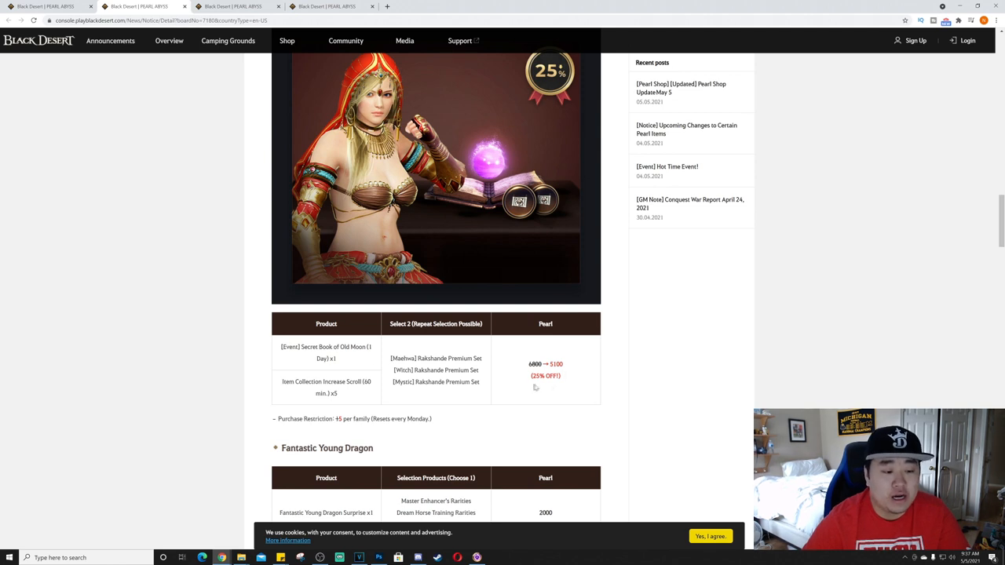
mouse_move(323, 390)
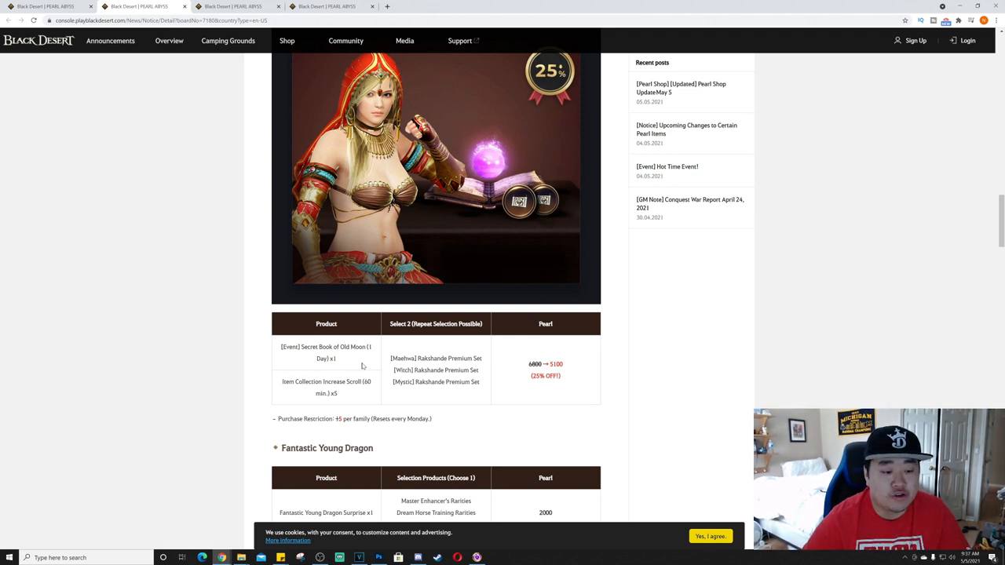
mouse_move(502, 364)
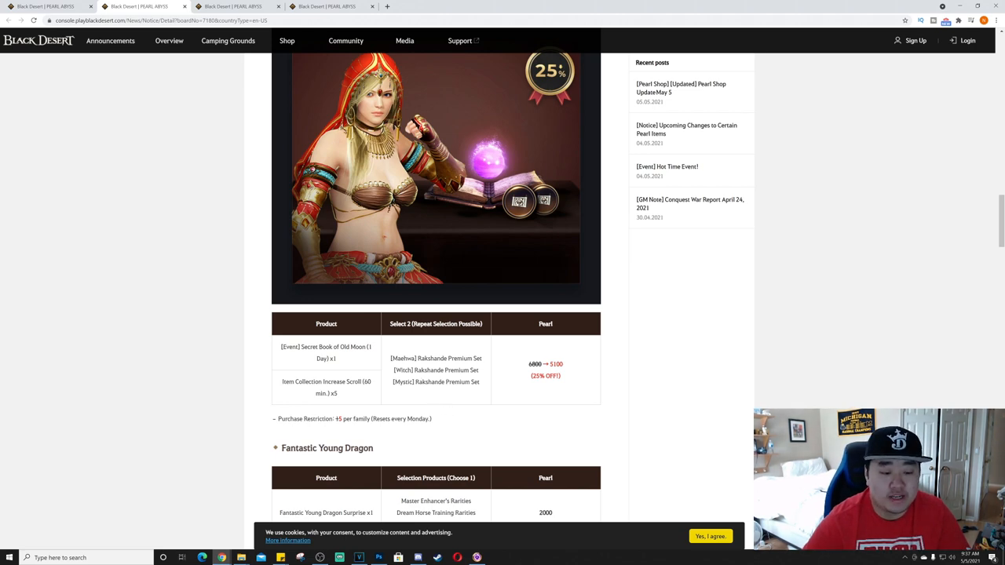
- Scroll to the Fantastic Young Dragon surprise box and its Surprise Possible Items rate table
scroll("down", 3)
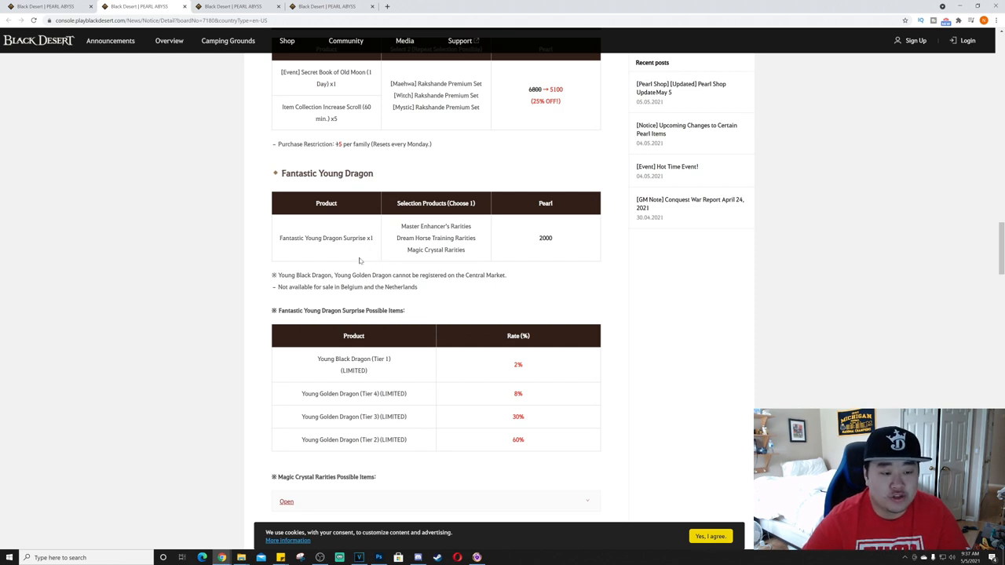
mouse_move(481, 251)
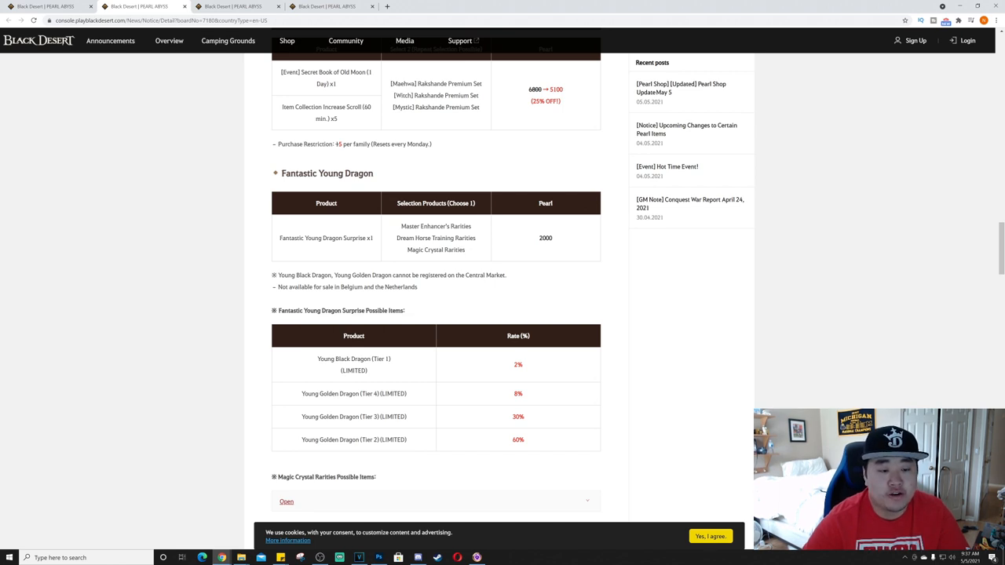
mouse_move(465, 292)
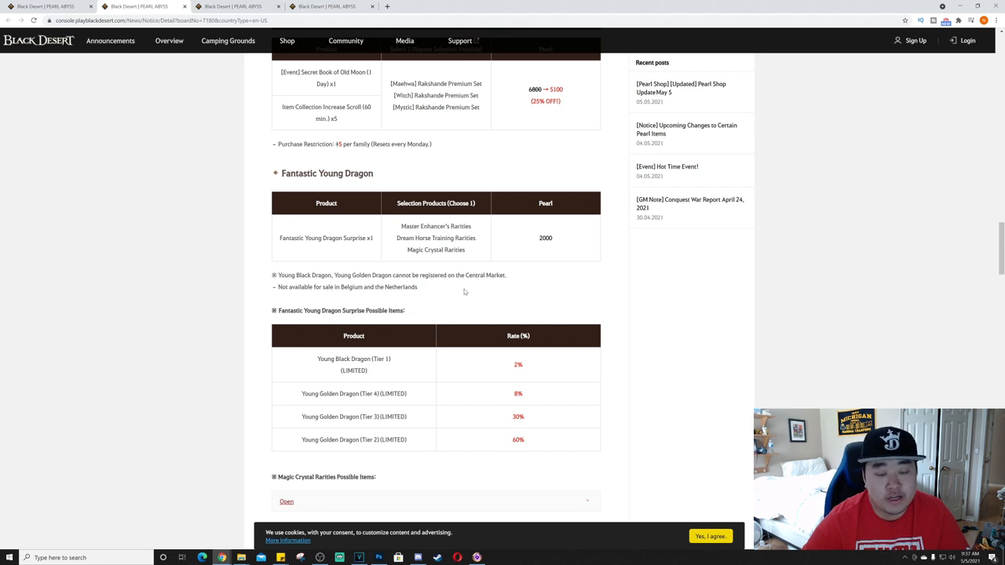
mouse_move(431, 289)
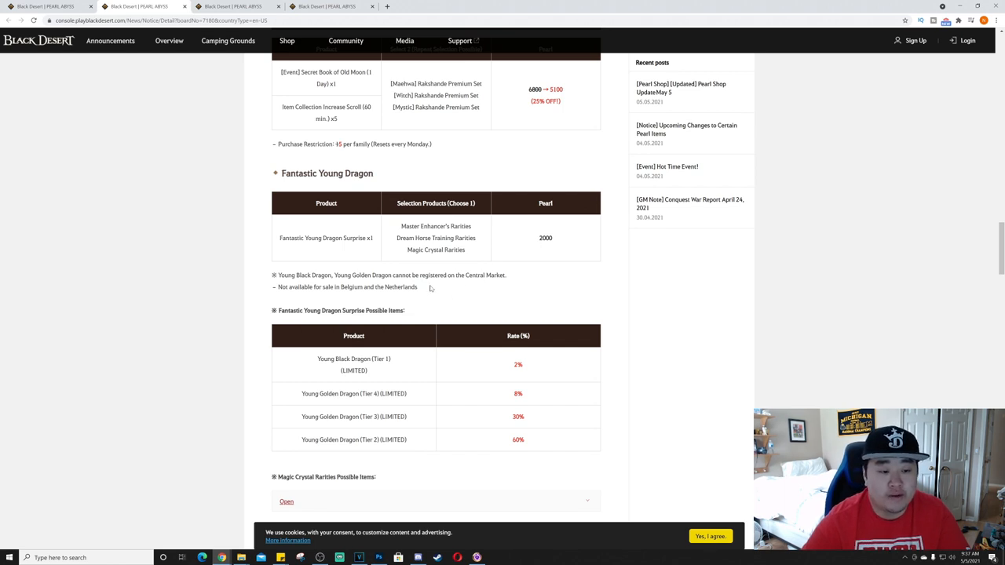
mouse_move(449, 297)
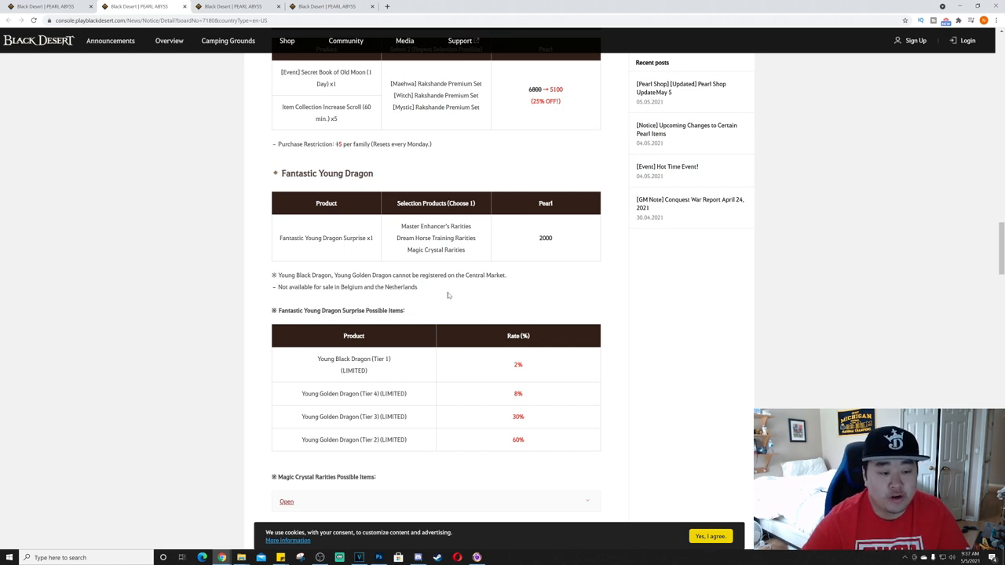
scroll("down", 3)
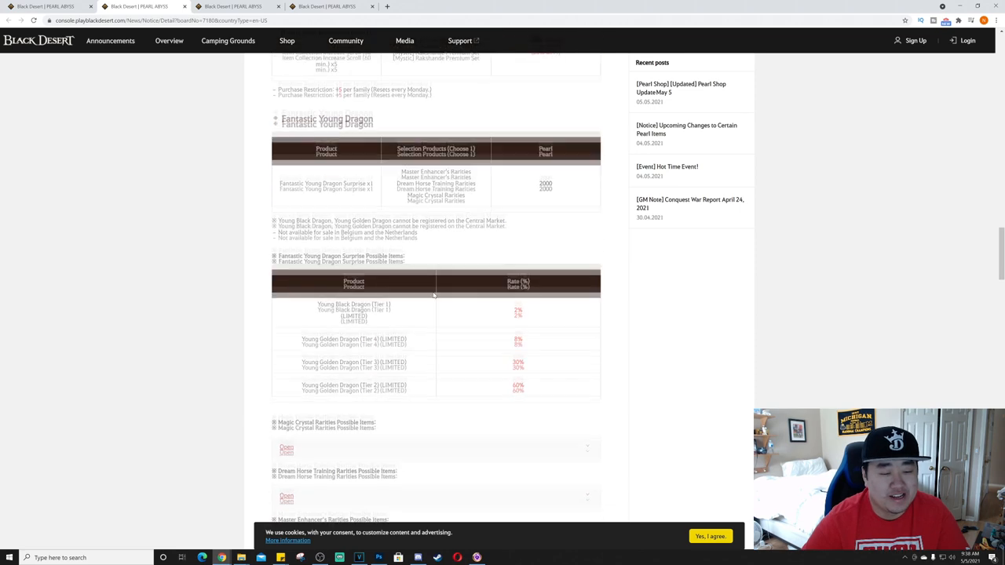
scroll("down", 3)
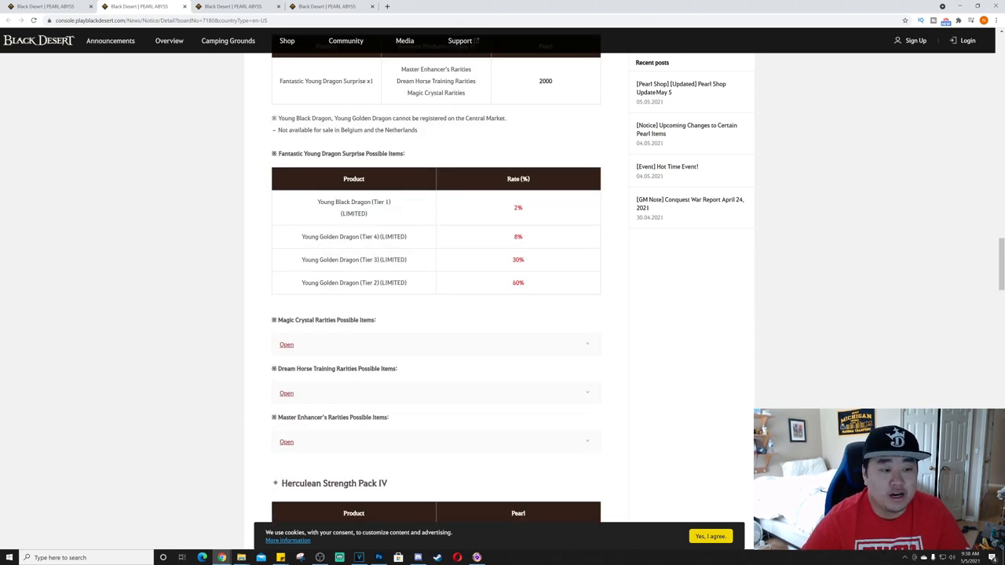
mouse_move(365, 226)
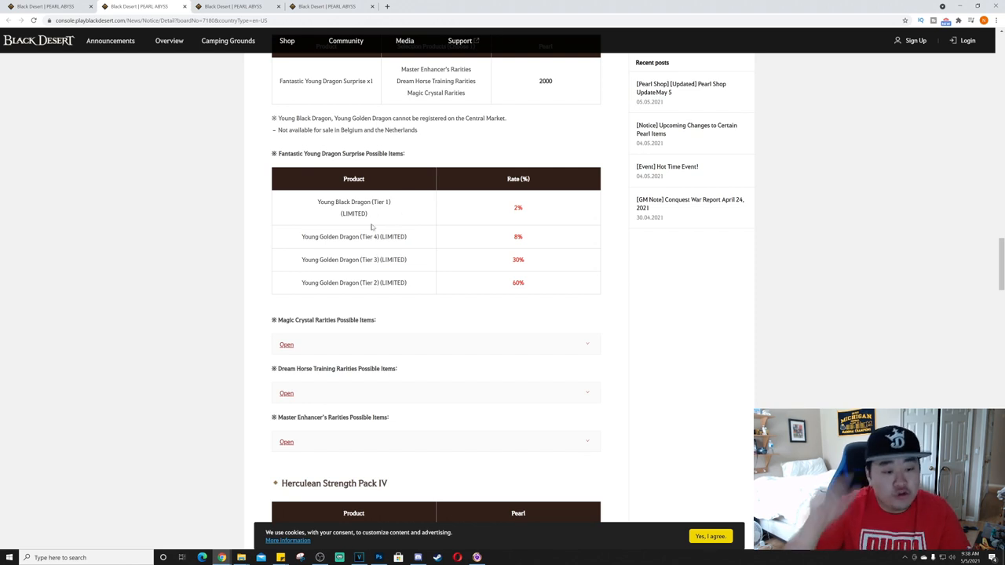
mouse_move(443, 259)
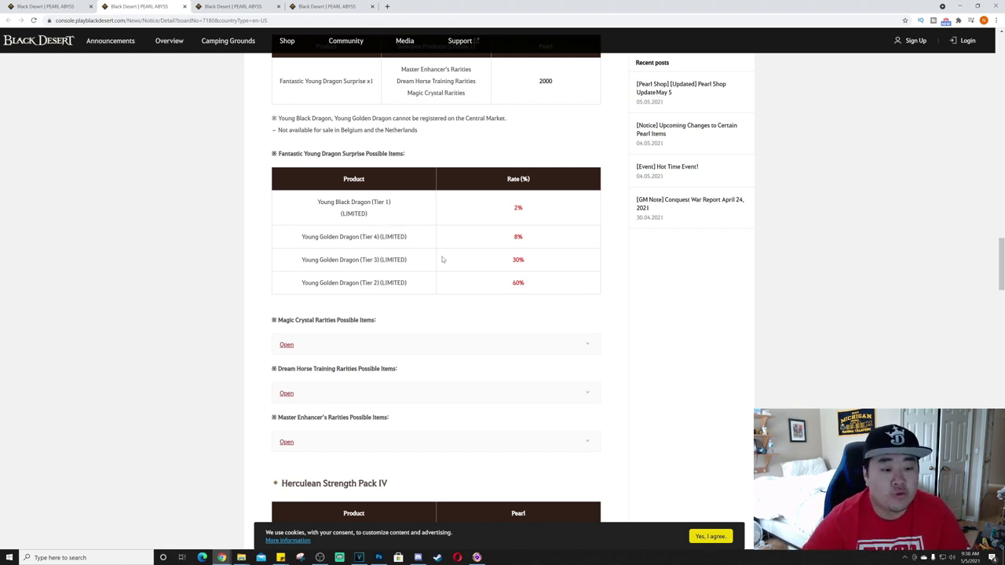
mouse_move(406, 273)
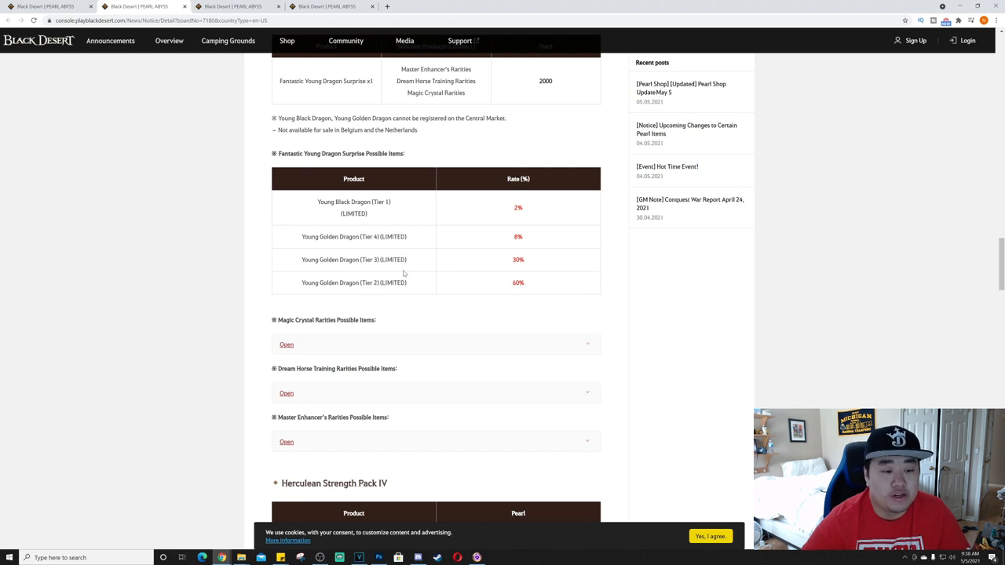
mouse_move(410, 261)
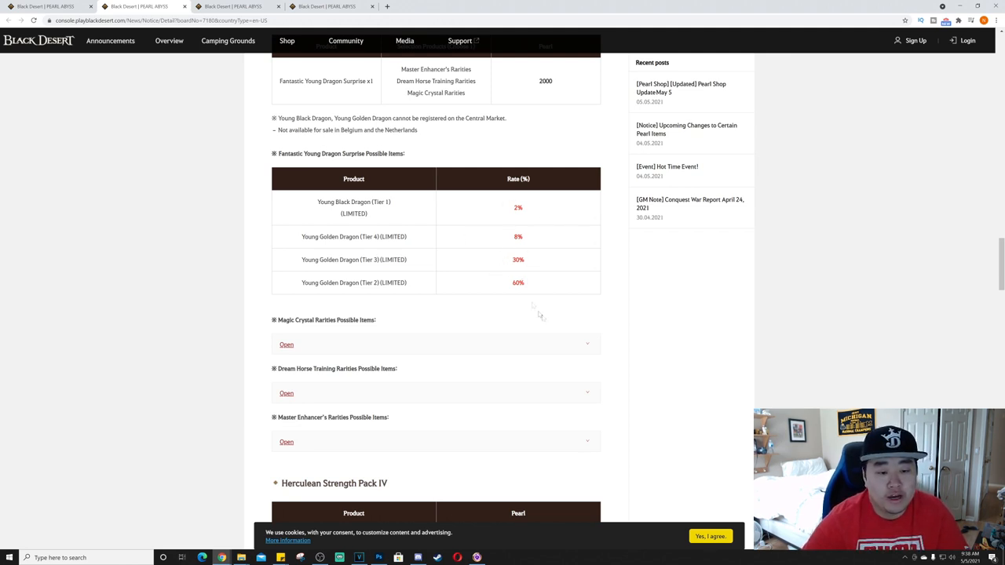
scroll("down", 3)
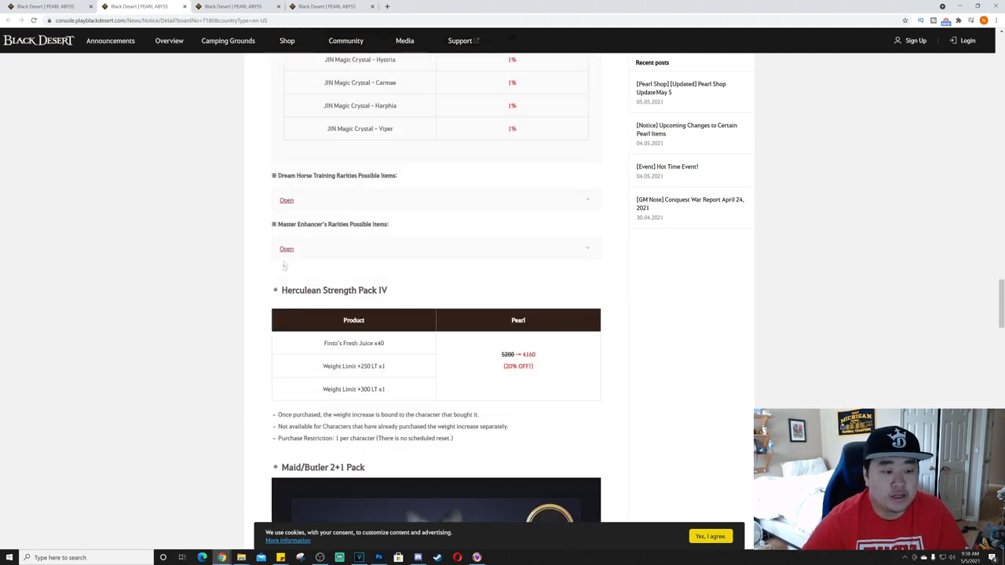
- Expand the hidden possible-items rate list and review the Magic Crystal rarity odds
left_click(286, 248)
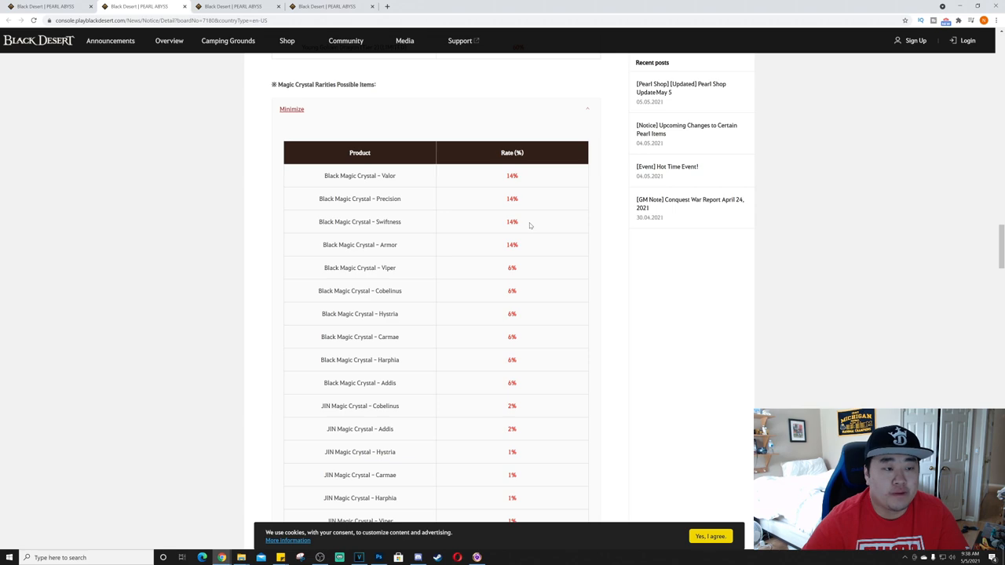
scroll("down", 3)
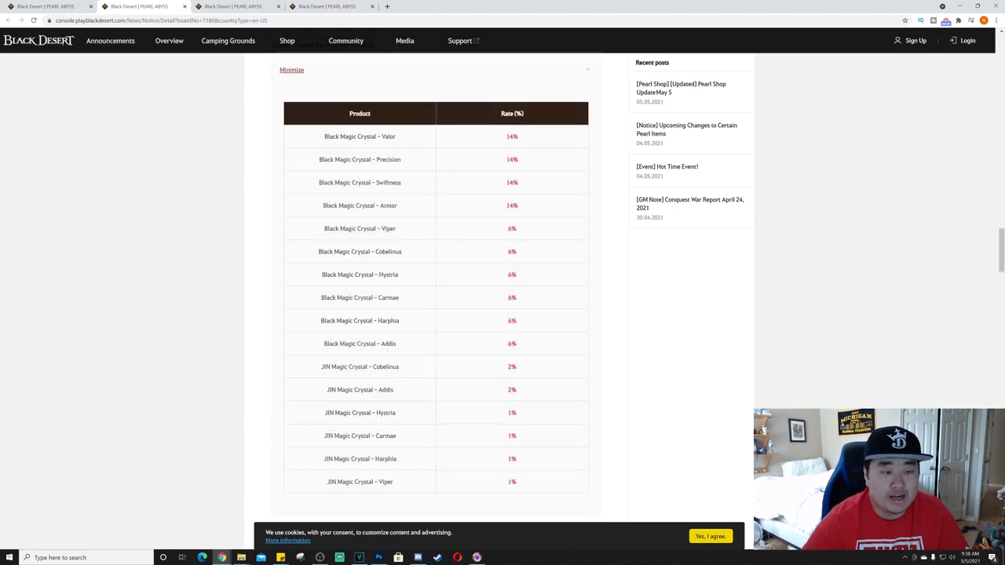
mouse_move(466, 239)
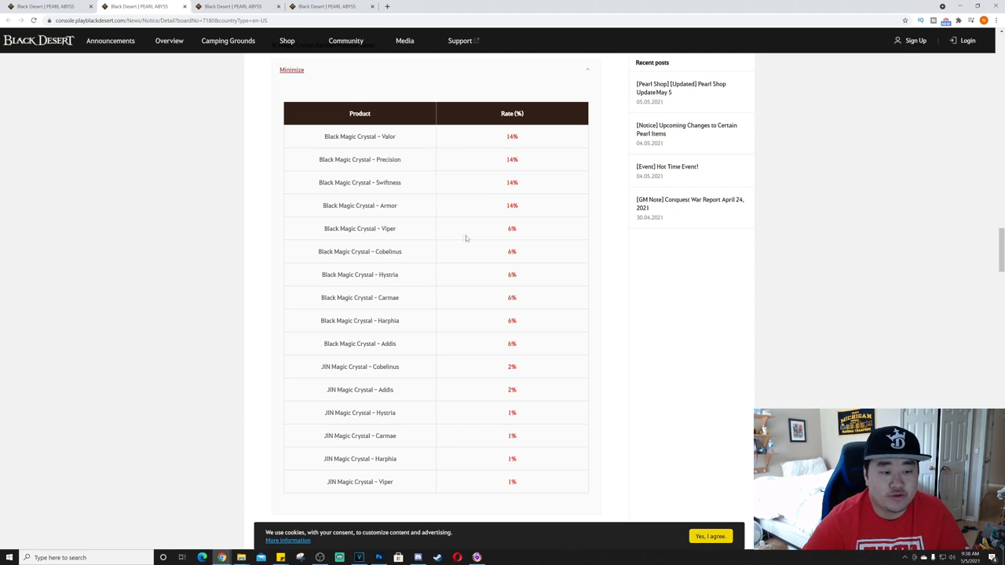
scroll("down", 3)
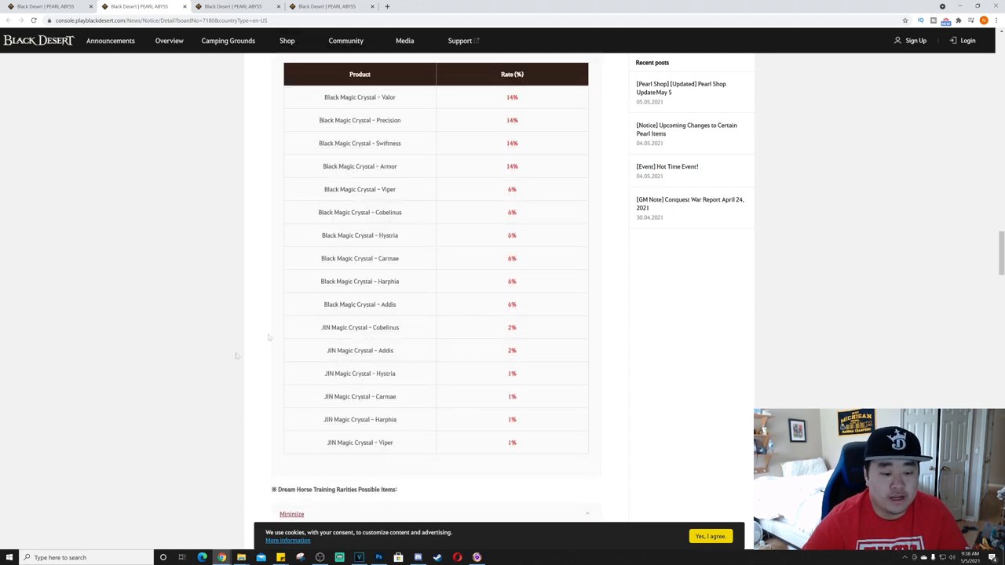
scroll("up", 3)
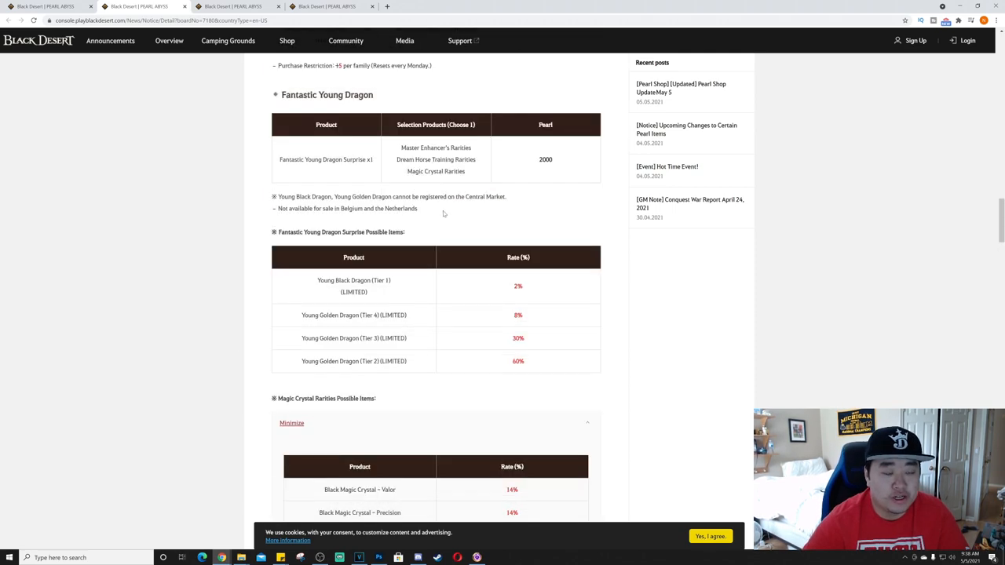
scroll("down", 3)
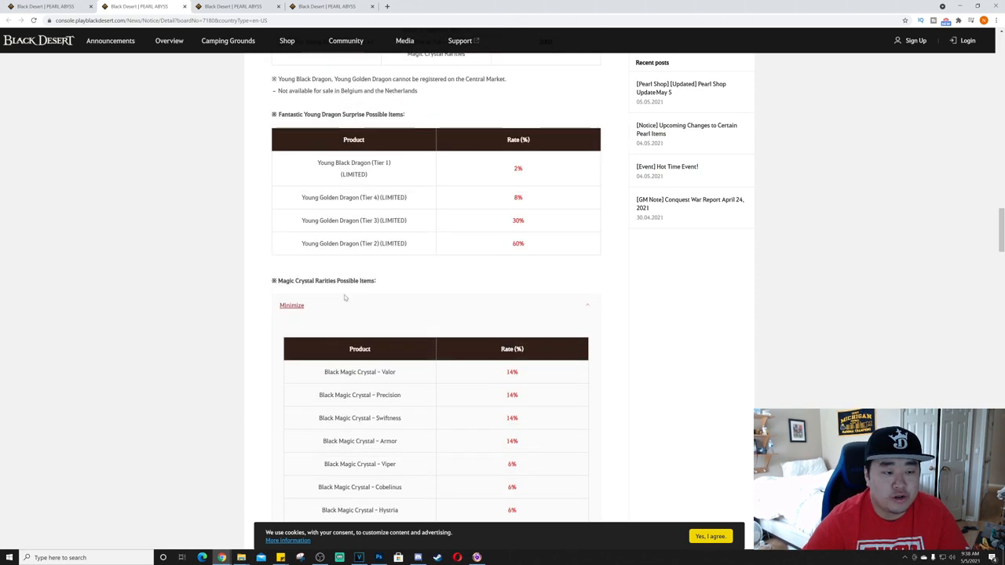
scroll("up", 3)
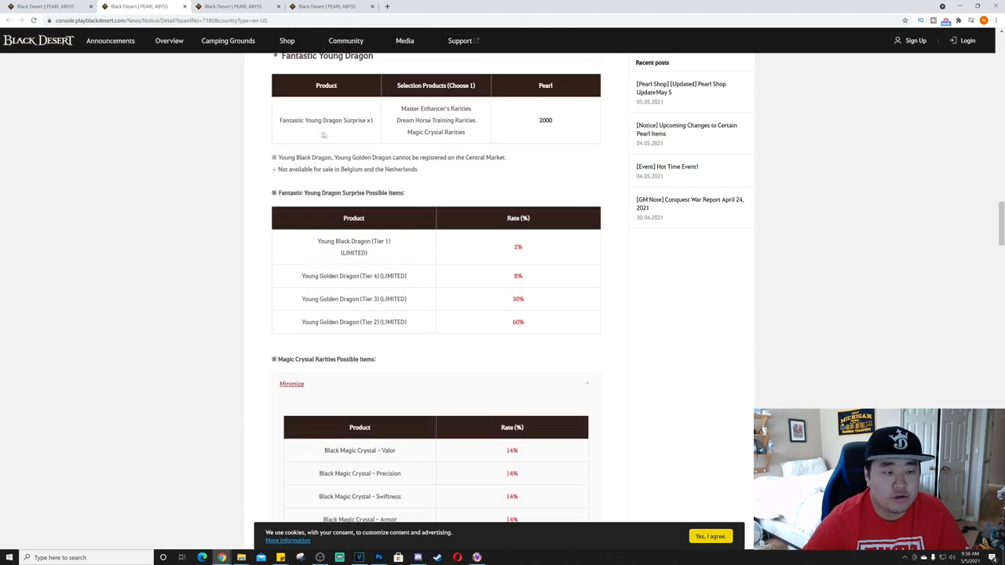
- Scroll through the Dream Horse Training and Master Enhancer's rarity odds toward Herculean Strength Pack IV
scroll("down", 3)
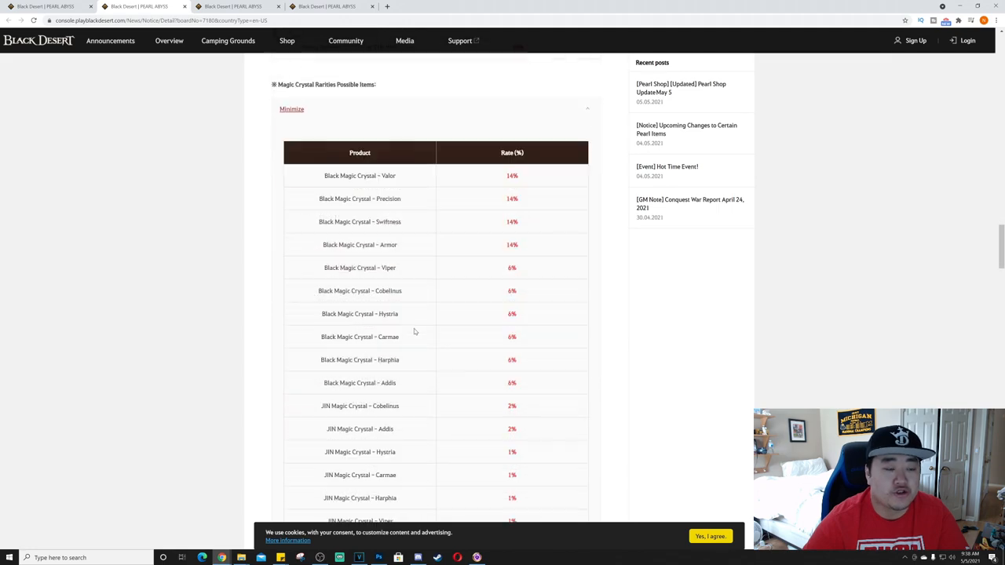
scroll("down", 3)
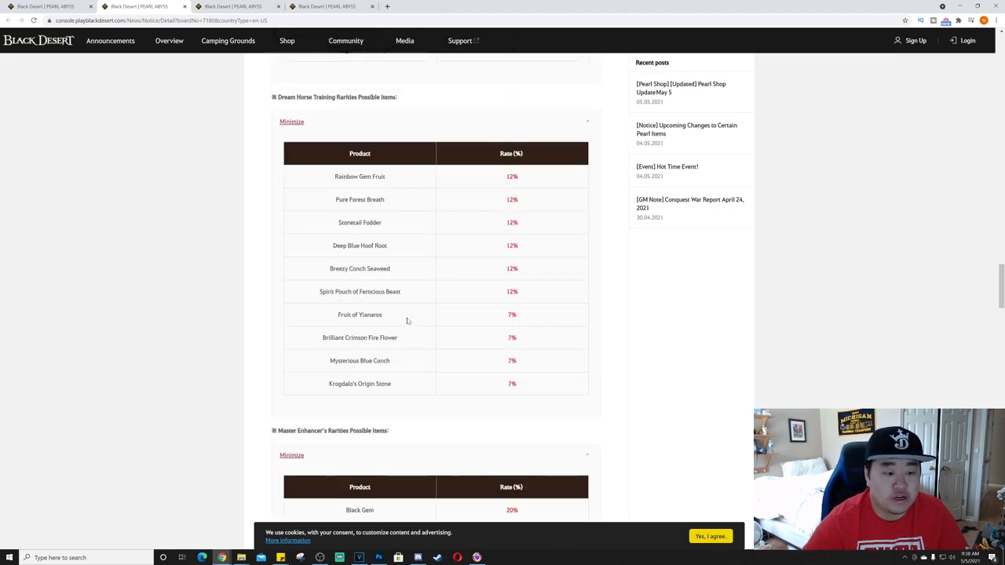
scroll("down", 3)
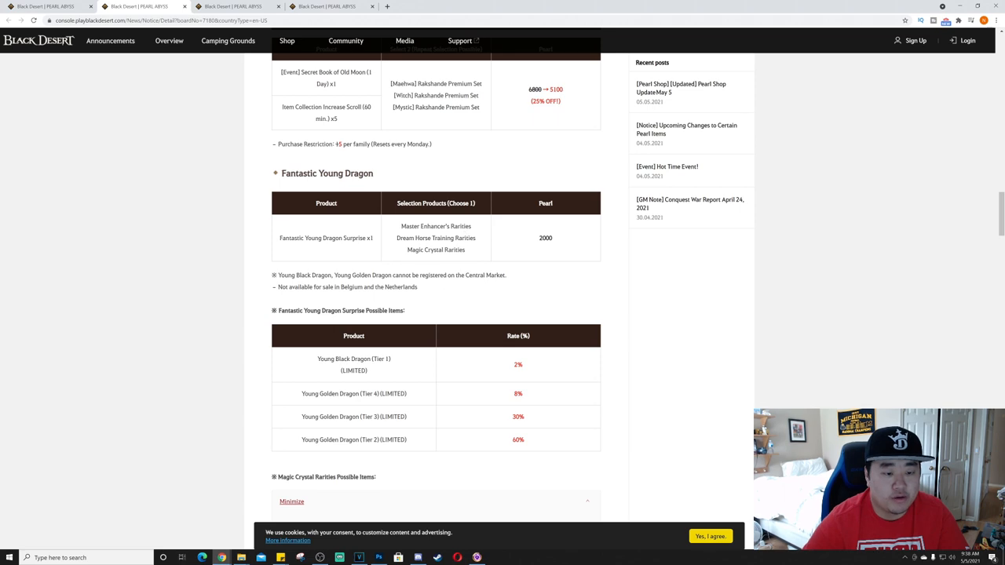
scroll("down", 3)
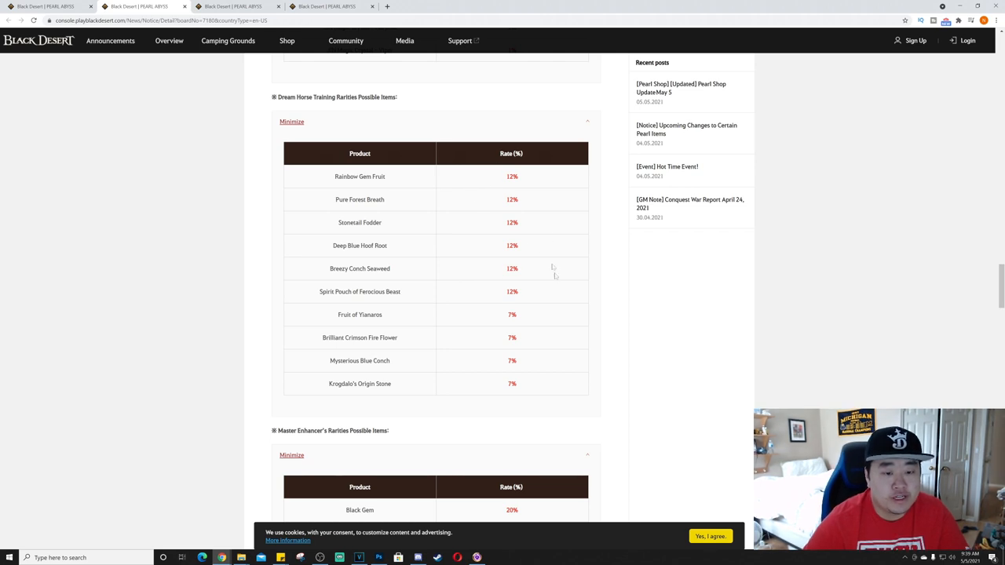
mouse_move(540, 302)
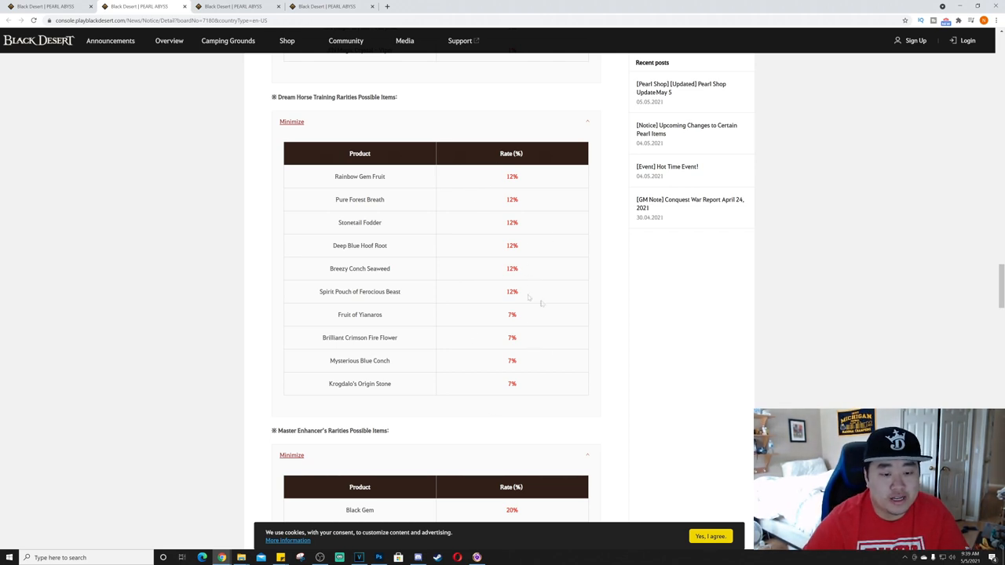
scroll("down", 3)
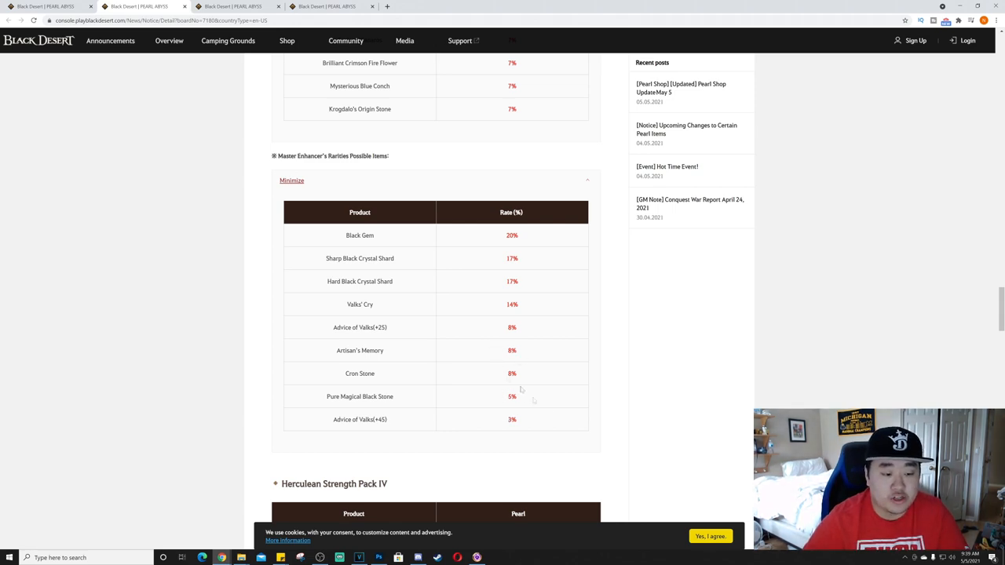
- Scroll past the rarities tables to the 20%-off Herculean Strength Pack IV purchase conditions
scroll("down", 3)
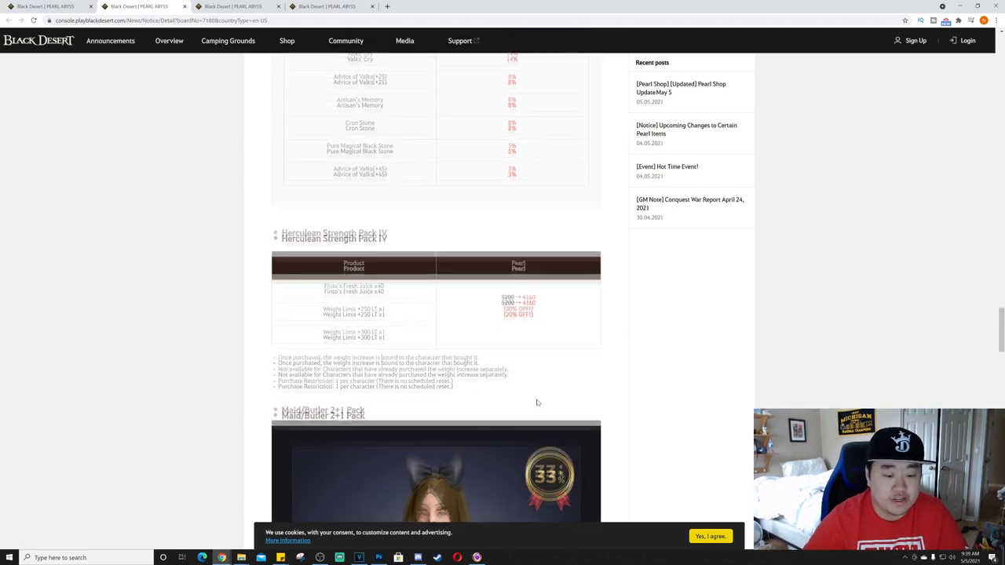
scroll("down", 3)
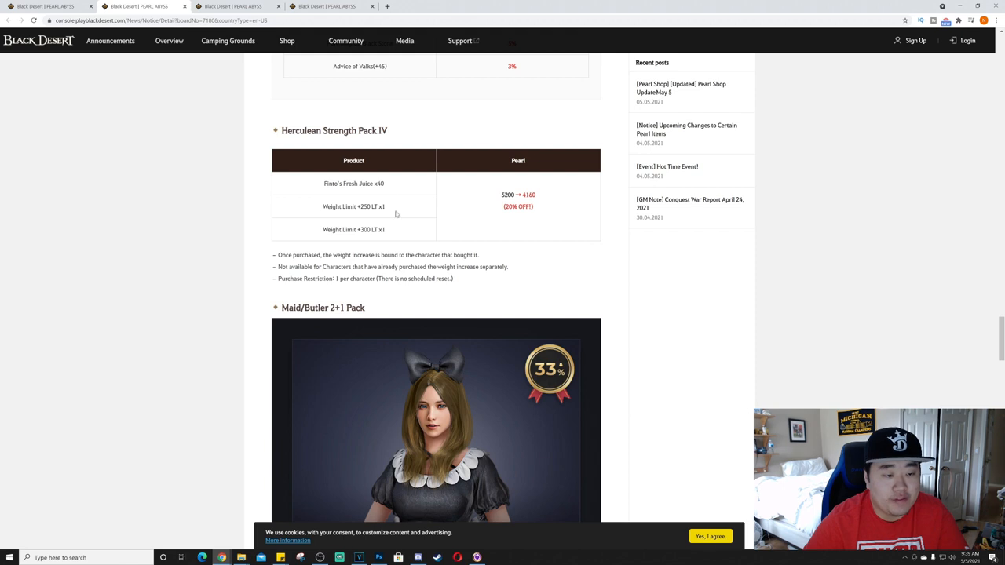
mouse_move(371, 216)
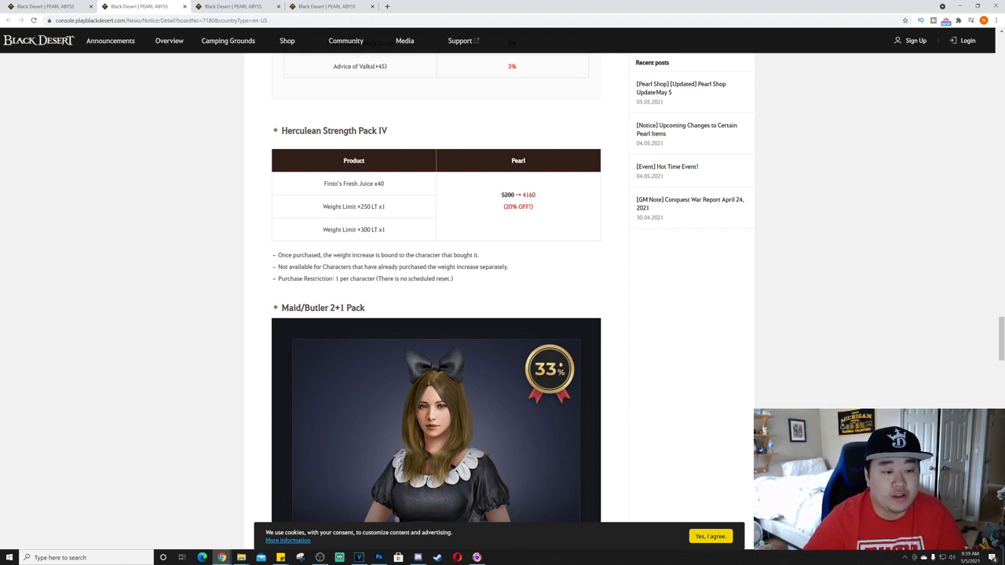
mouse_move(539, 220)
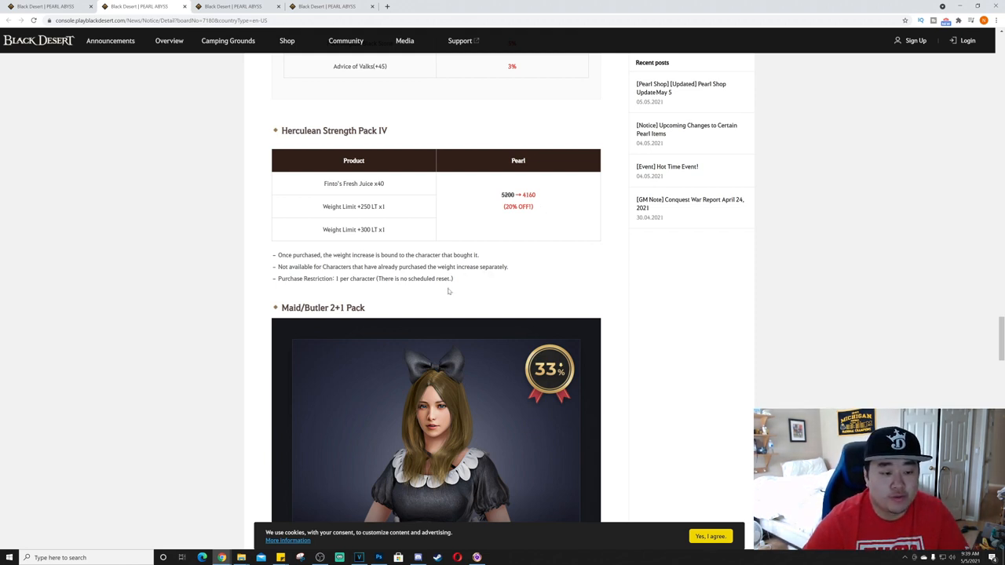
mouse_move(459, 282)
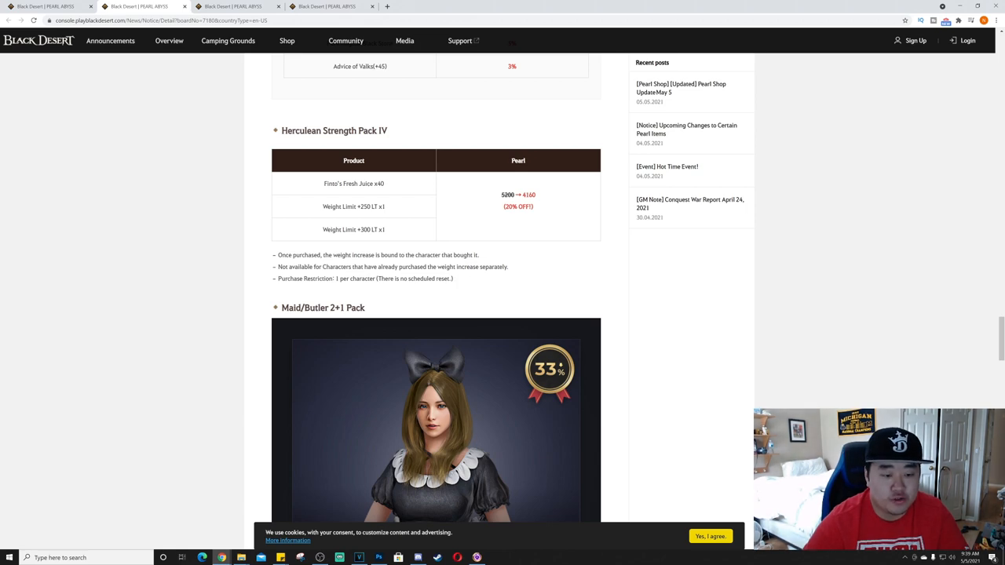
- Scroll past the 33%-off Maid/Butler 2+1 Pack table to the Lucky Fortune Pack section
scroll("down", 3)
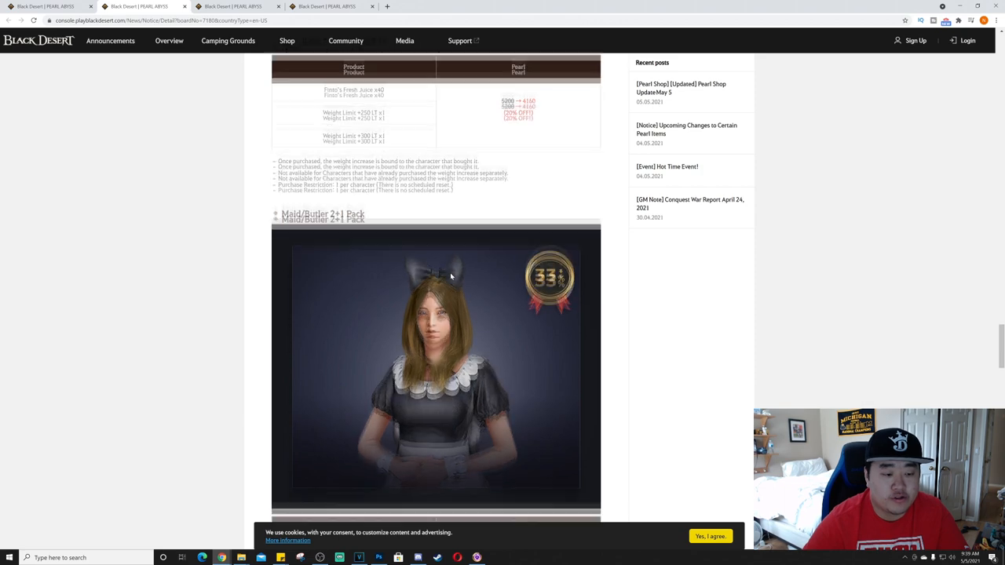
scroll("down", 3)
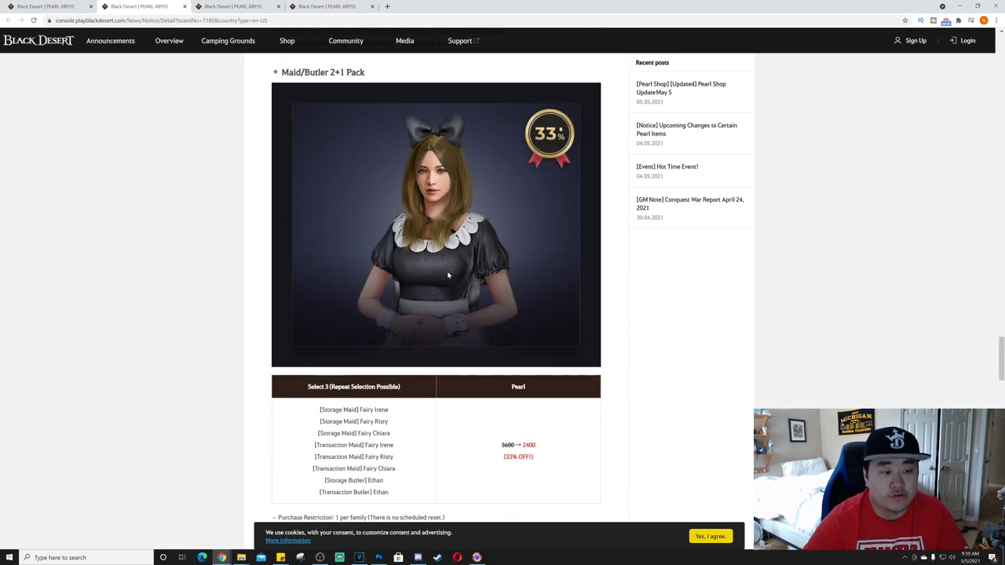
scroll("down", 3)
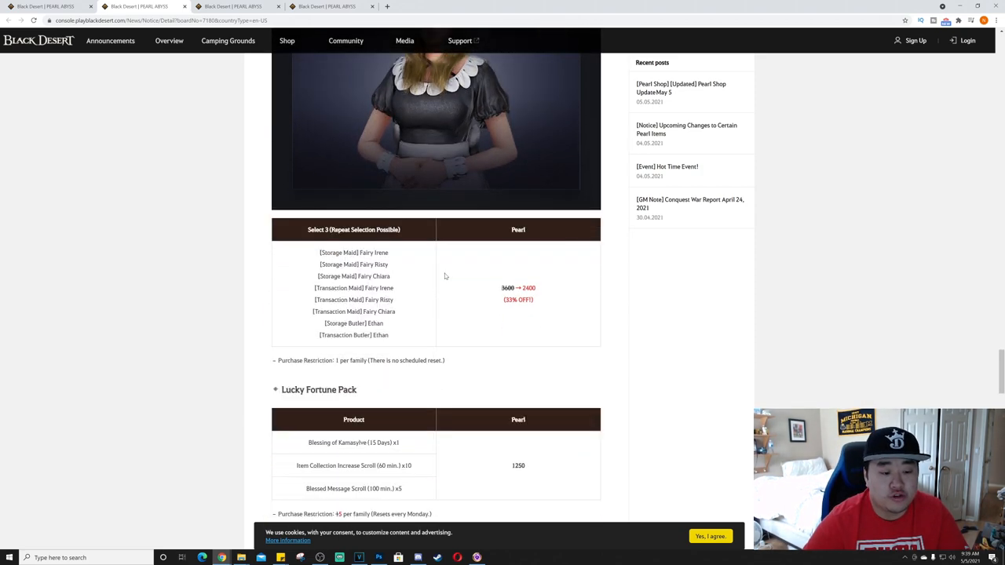
mouse_move(428, 277)
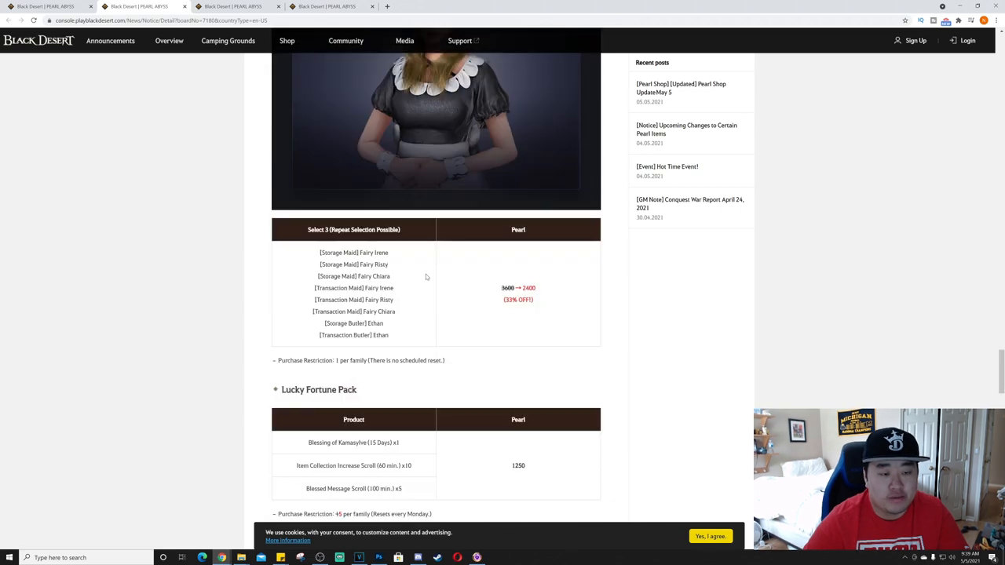
scroll("down", 3)
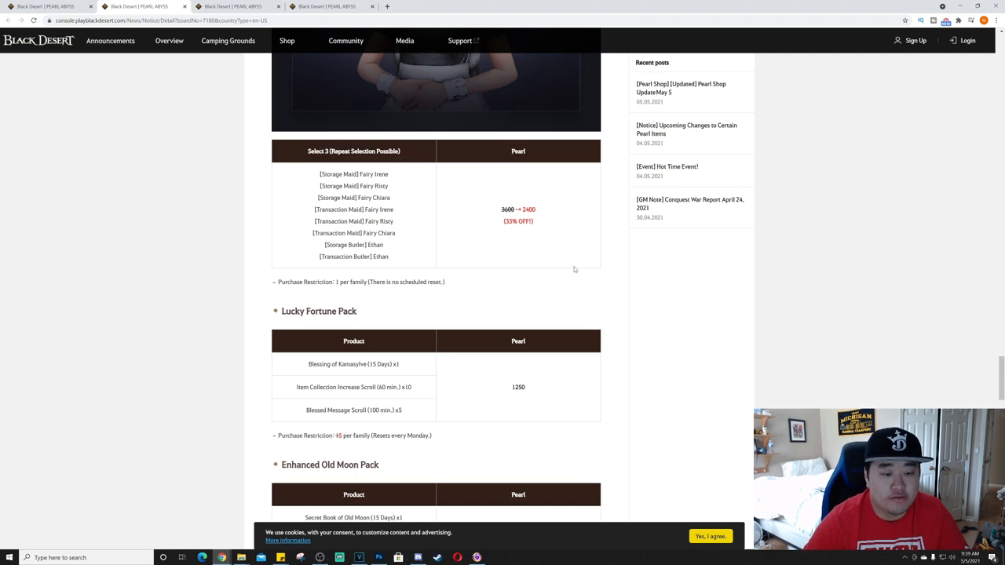
- Scroll past the 1250-Pearl Lucky Fortune and Enhanced Old Moon Packs to Fairy's Radiant Birth I
scroll("down", 3)
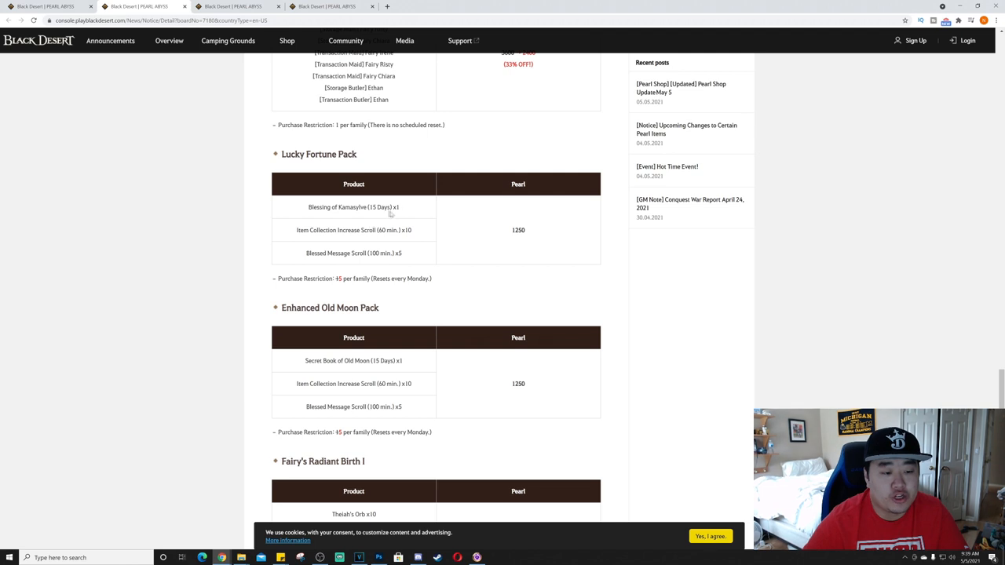
mouse_move(383, 265)
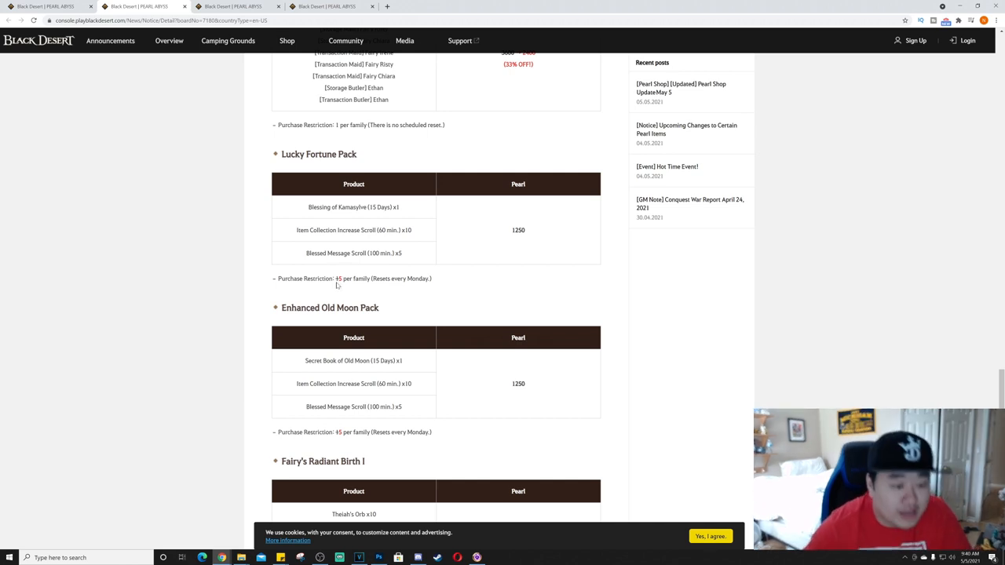
mouse_move(370, 289)
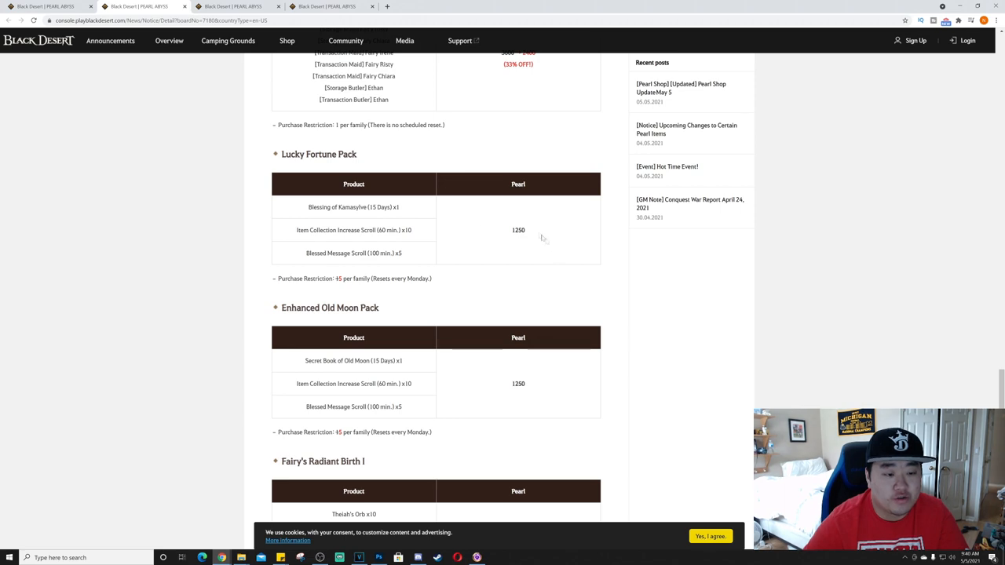
scroll("down", 3)
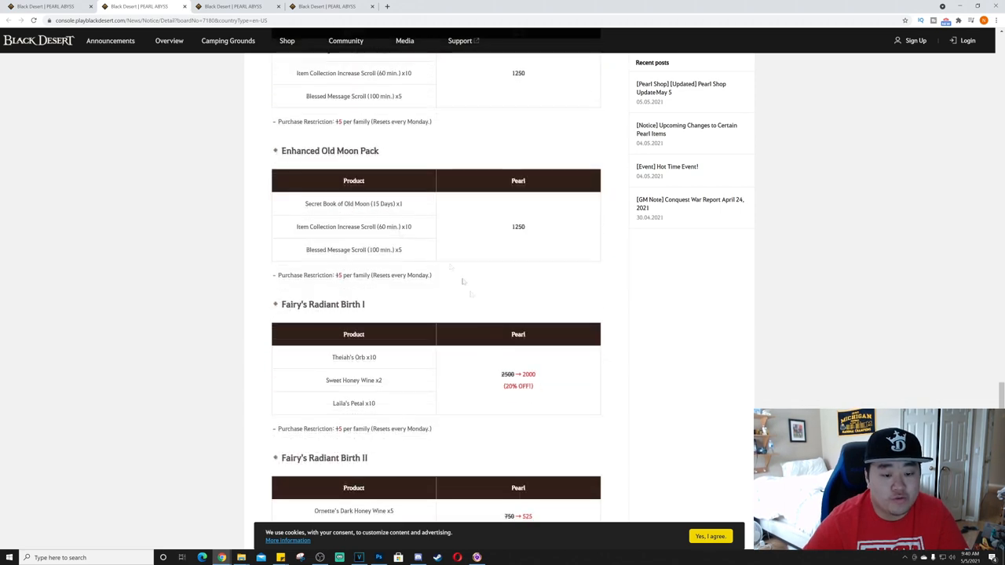
mouse_move(534, 257)
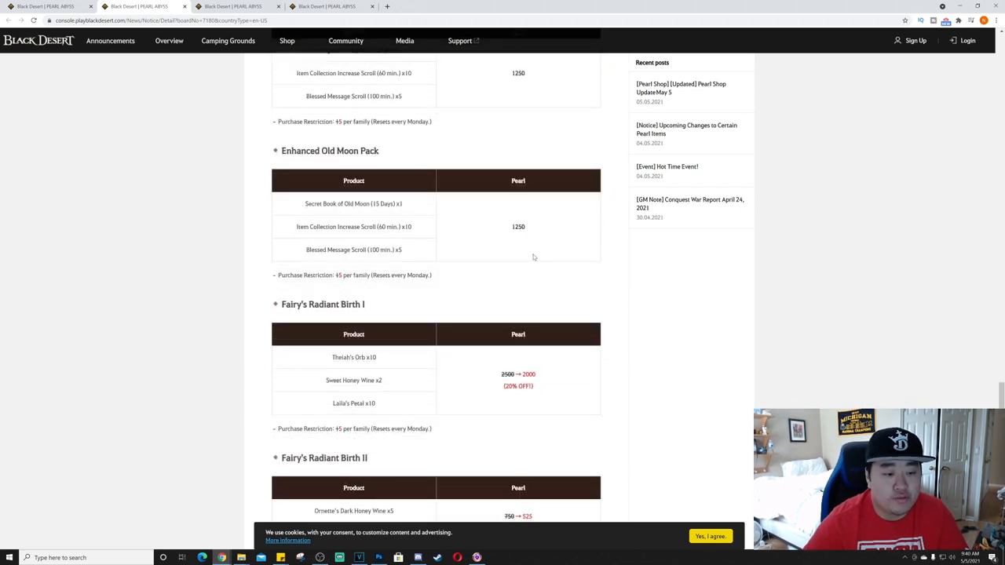
- Scroll past the 30%-off Fairy's Radiant Birth I and II tables to the '2. Sale' header
scroll("down", 3)
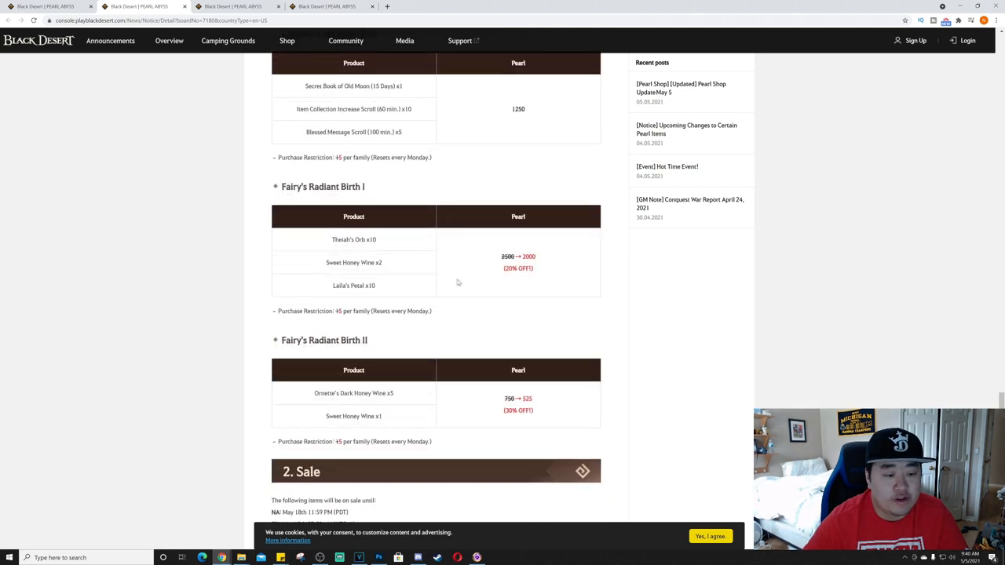
mouse_move(422, 267)
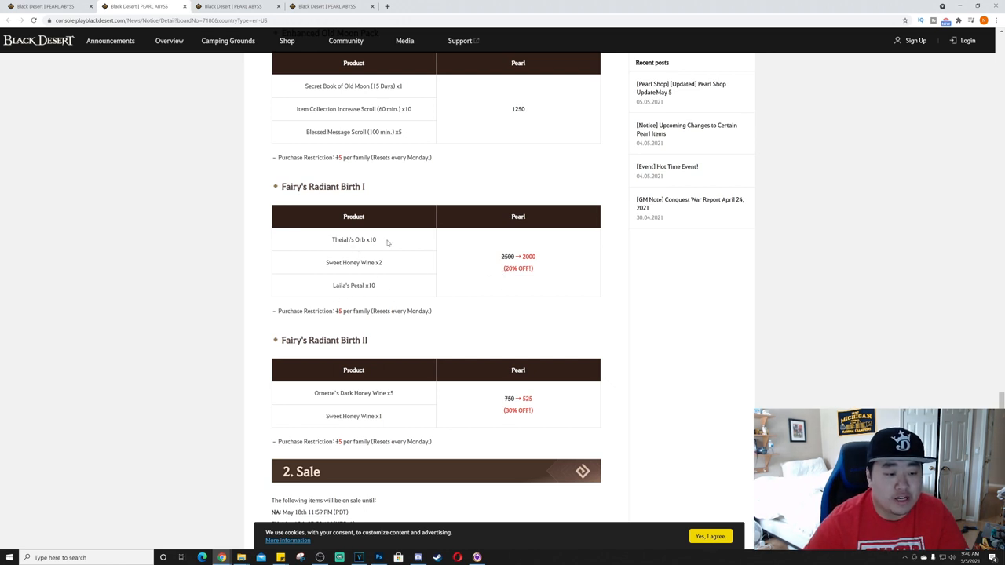
mouse_move(430, 280)
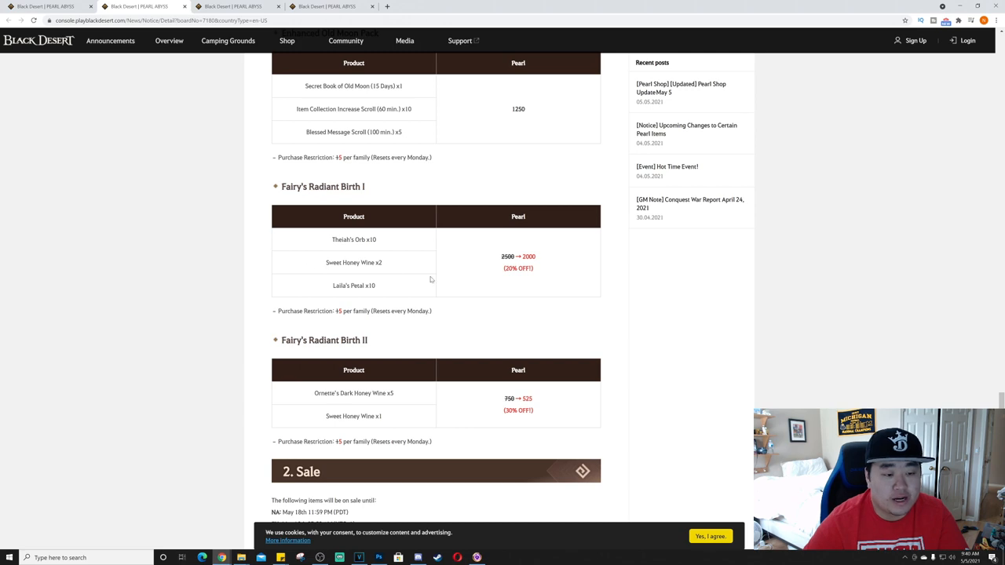
scroll("down", 3)
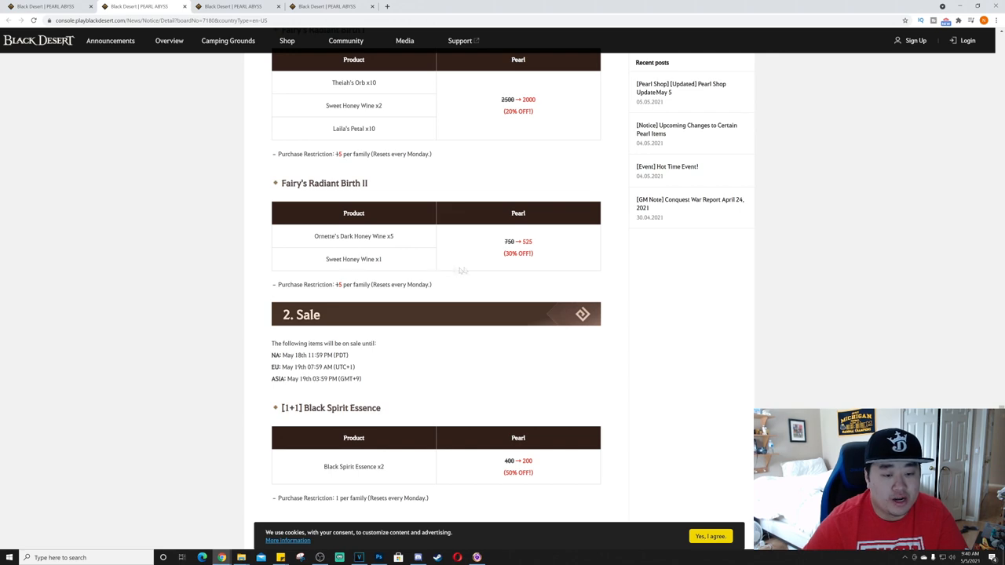
- Scroll through the Sale section items down to the Mount Skill Change Coupon
scroll("down", 3)
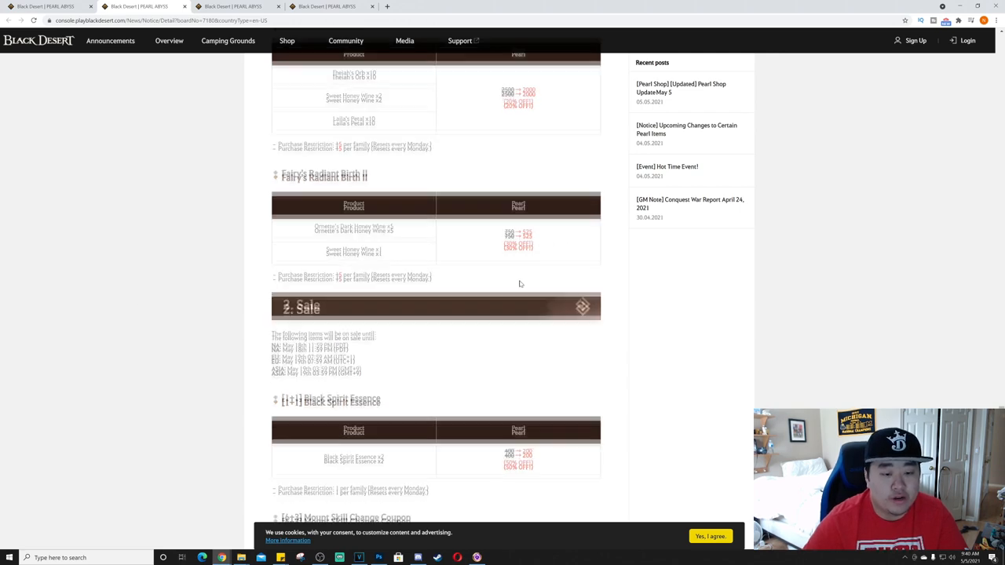
scroll("down", 3)
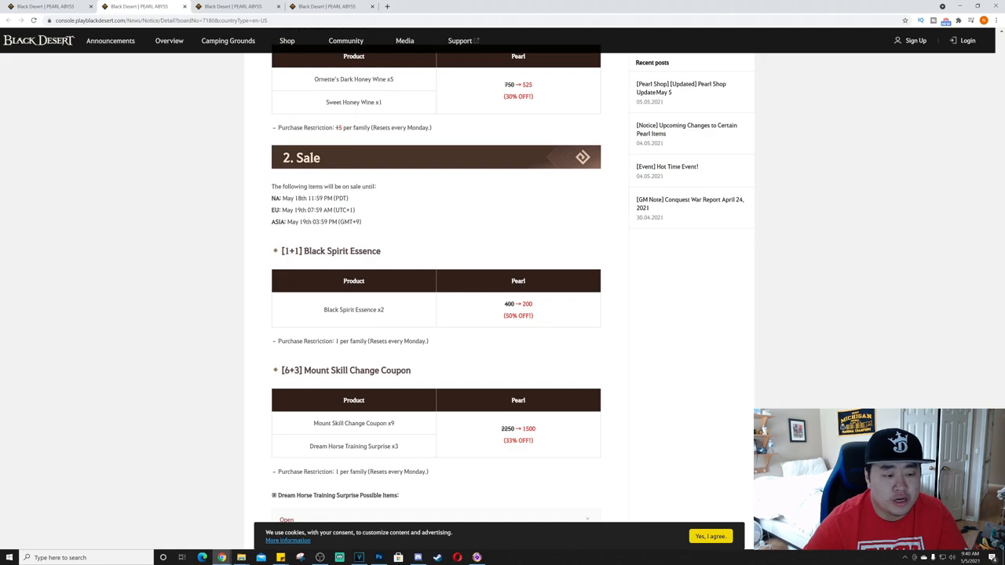
scroll("up", 3)
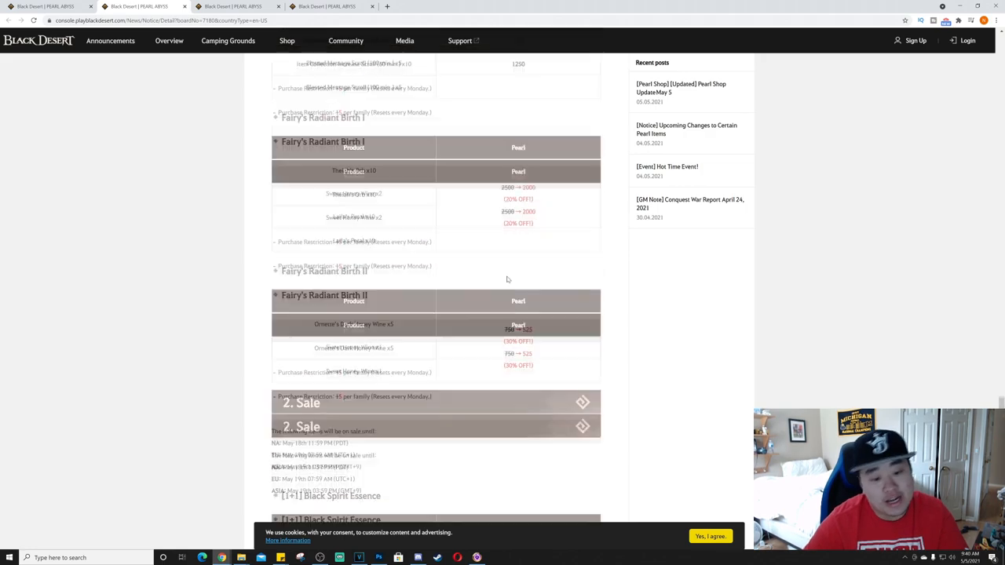
scroll("down", 3)
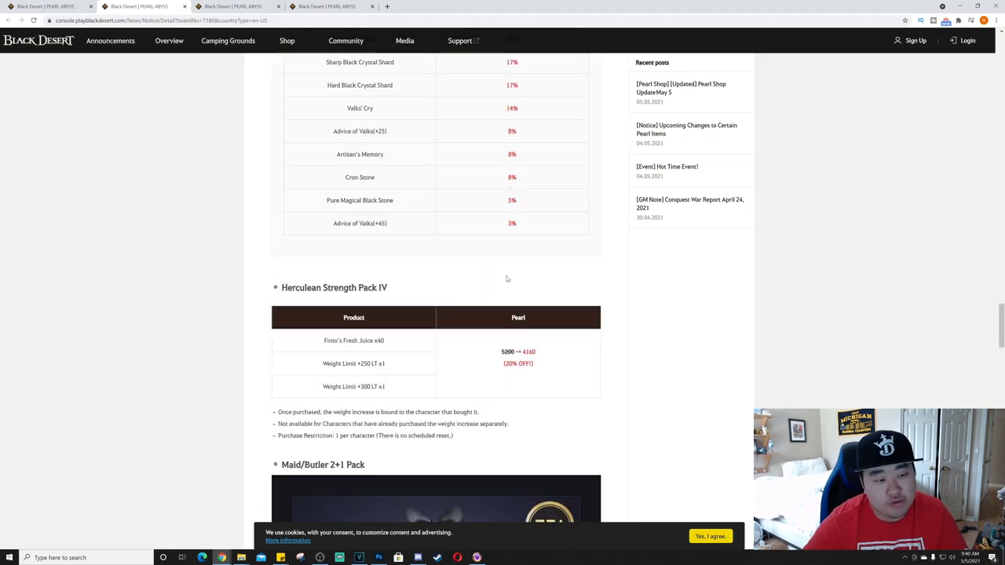
scroll("down", 3)
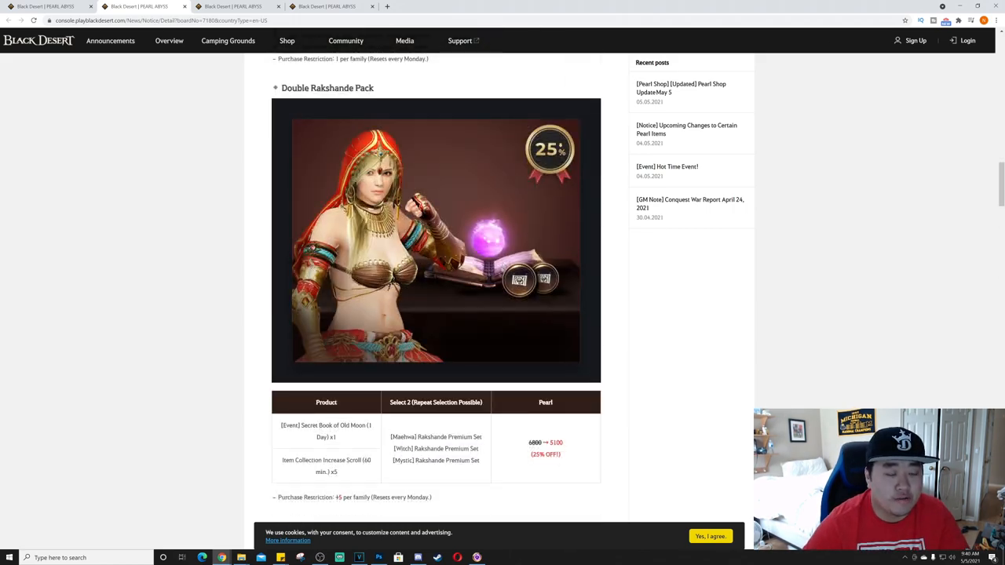
scroll("down", 3)
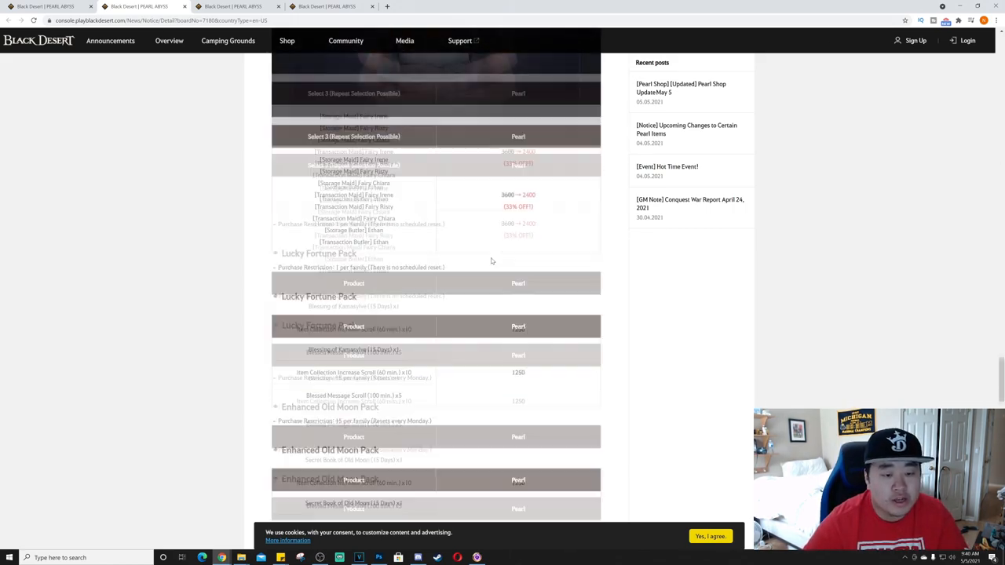
scroll("up", 3)
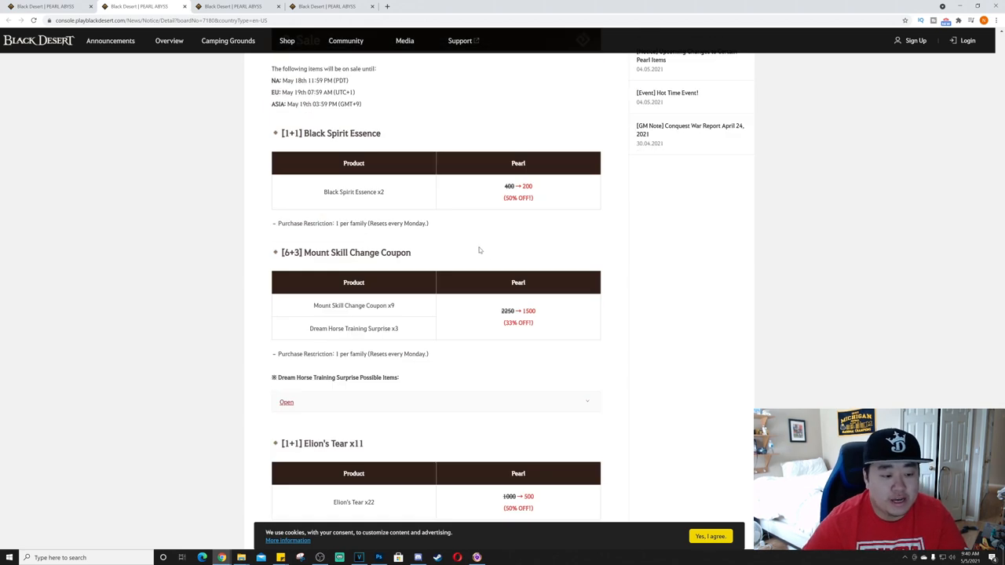
mouse_move(383, 208)
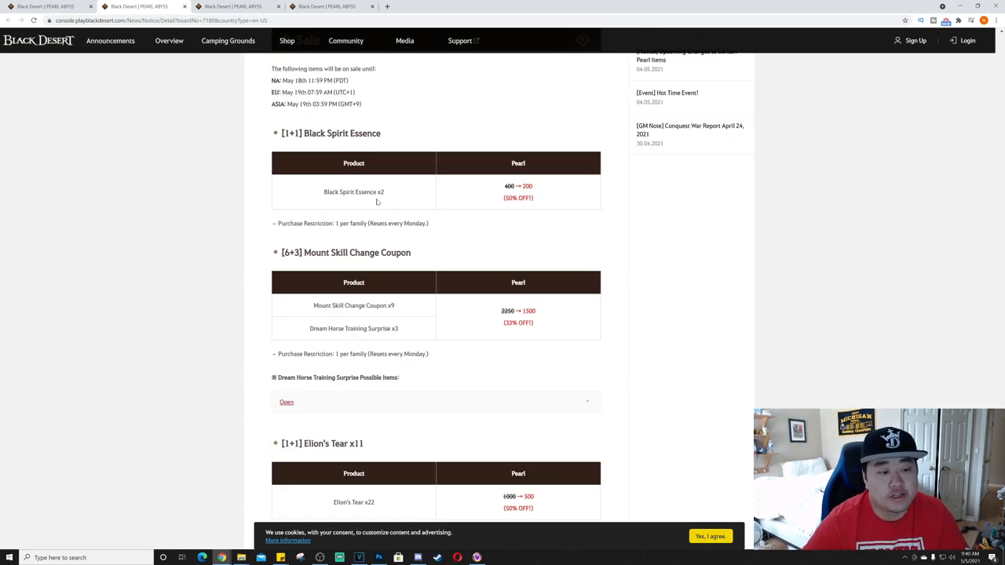
scroll("down", 3)
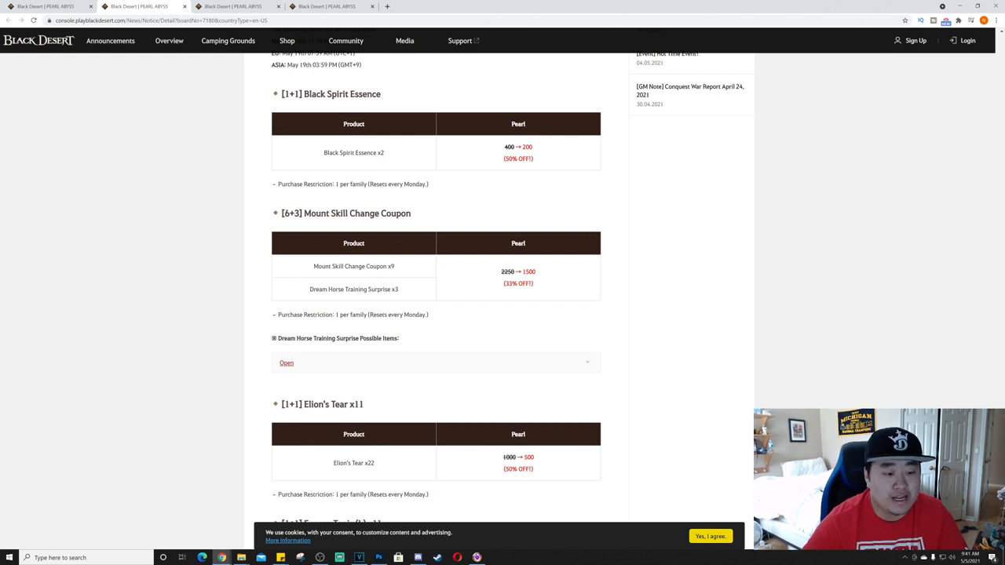
scroll("down", 3)
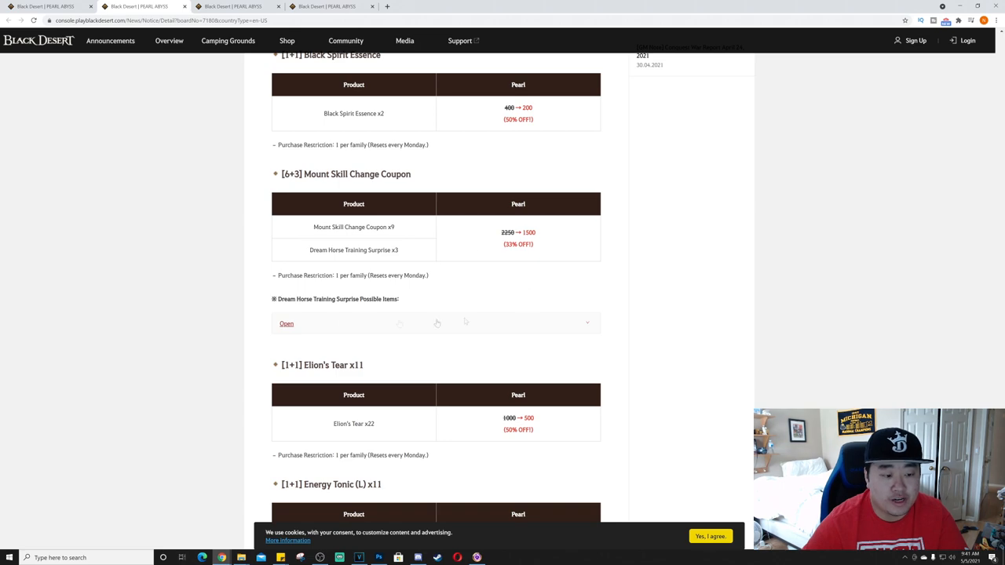
- Expand the Dream Horse Training Surprise possible-items drop rate table
left_click(286, 324)
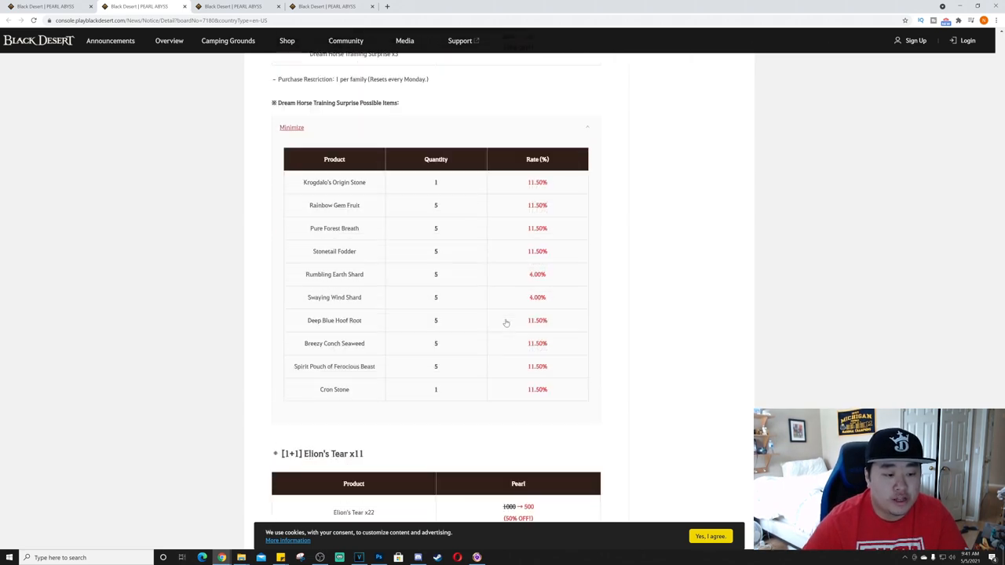
mouse_move(480, 343)
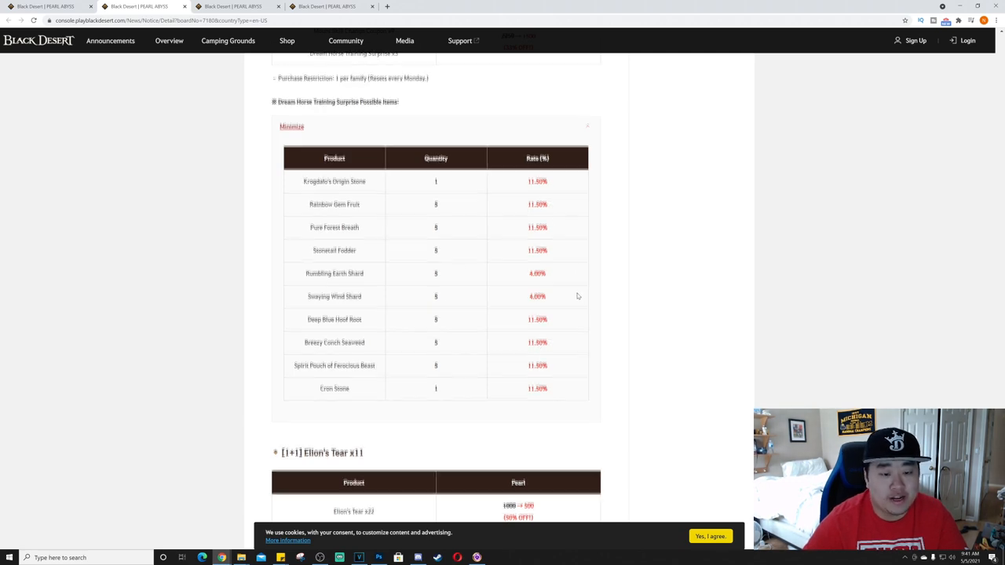
- Scroll past 50%-off Elion's Tear and Energy Tonic to the 3400-Pearl Maehwa and Mystic Rakshande Premium Sets
scroll("down", 3)
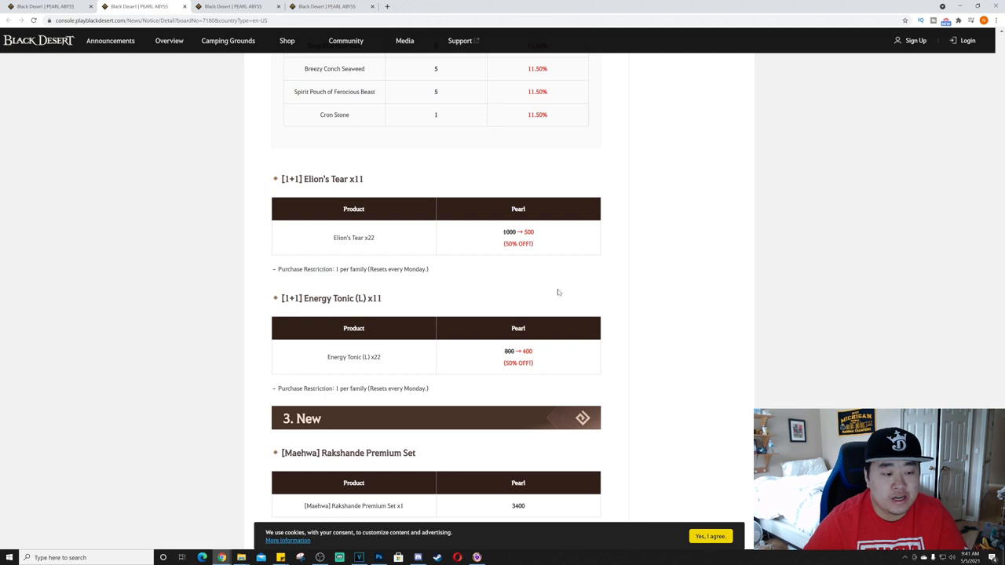
mouse_move(551, 286)
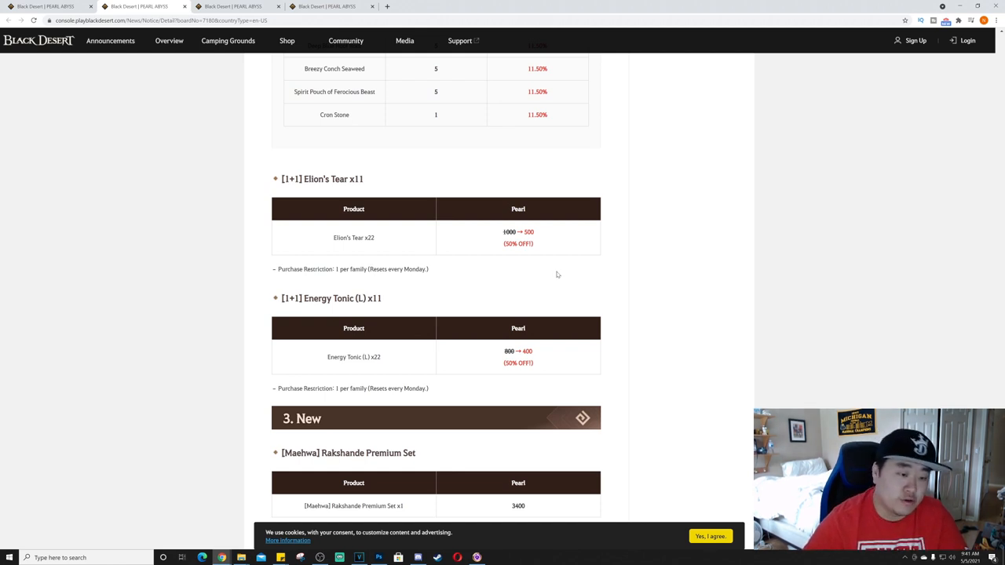
scroll("down", 3)
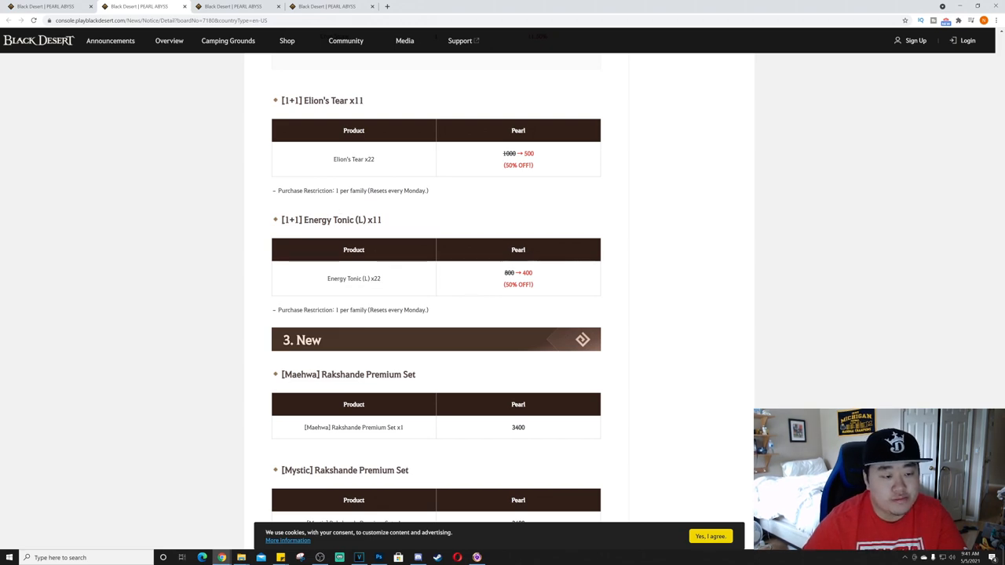
scroll("down", 3)
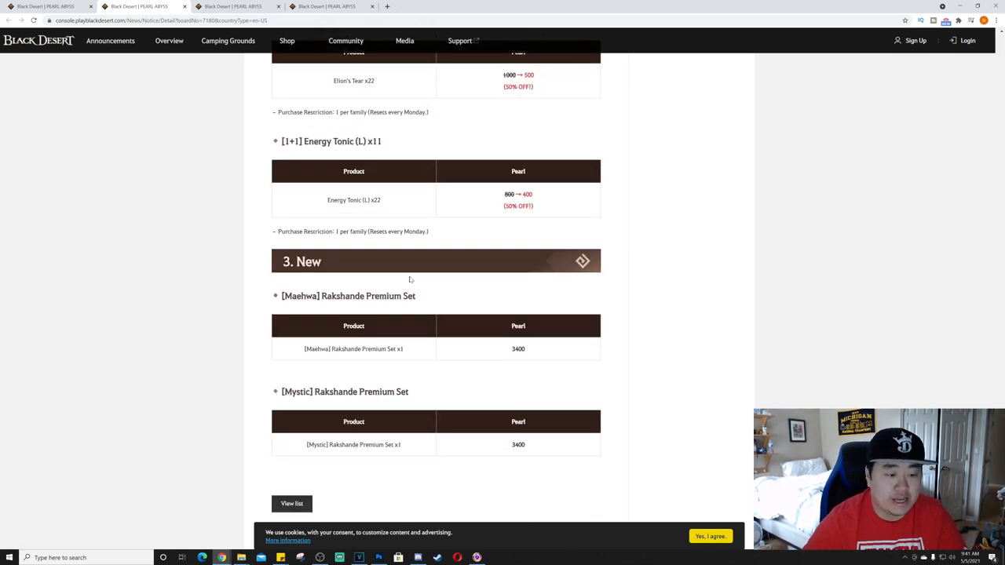
scroll("down", 3)
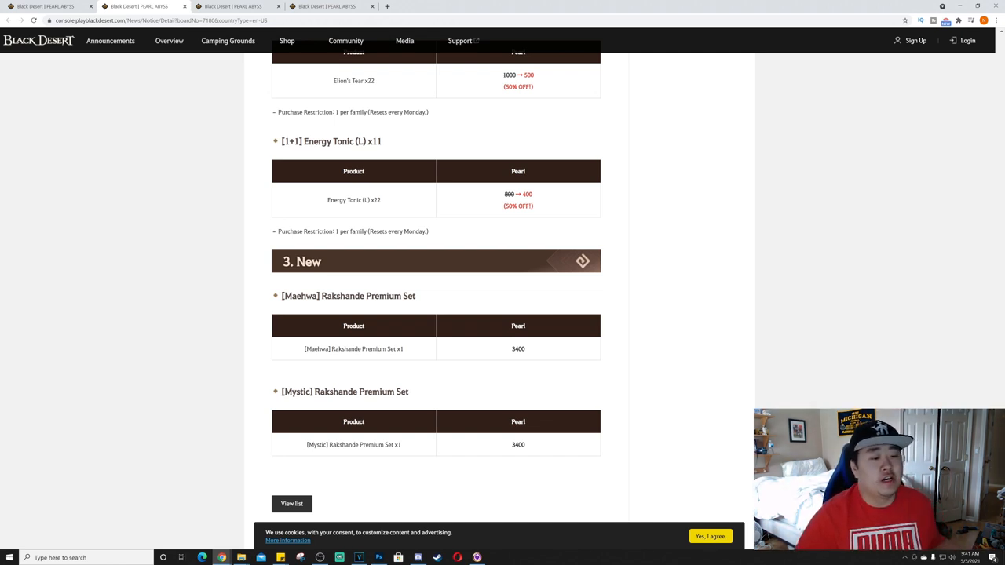
mouse_move(788, 366)
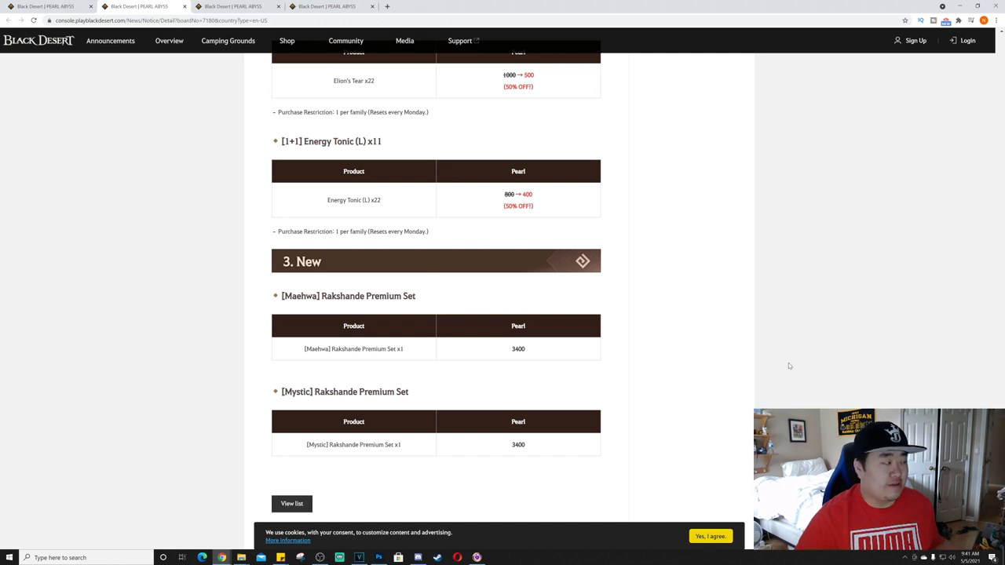
mouse_move(339, 93)
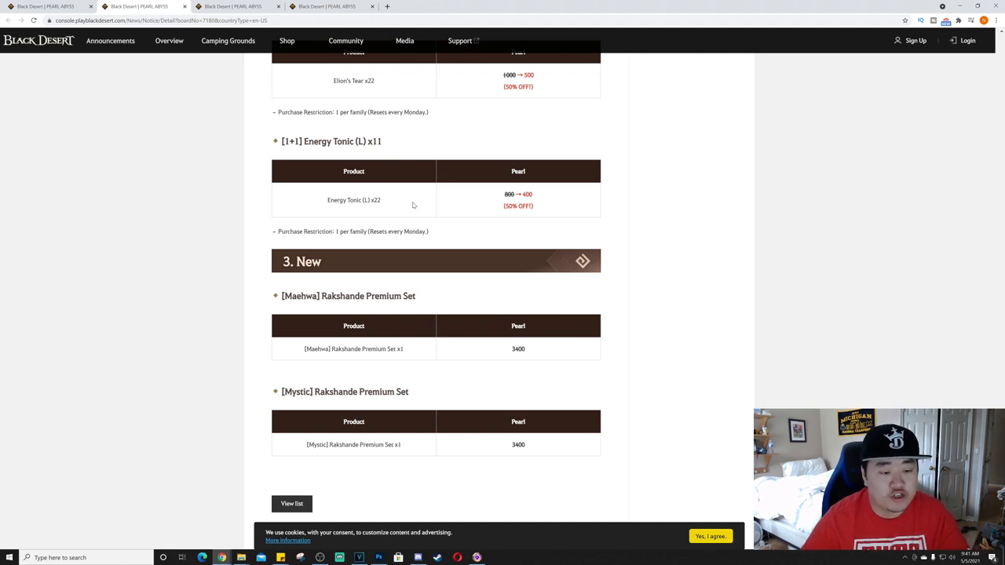
scroll("up", 3)
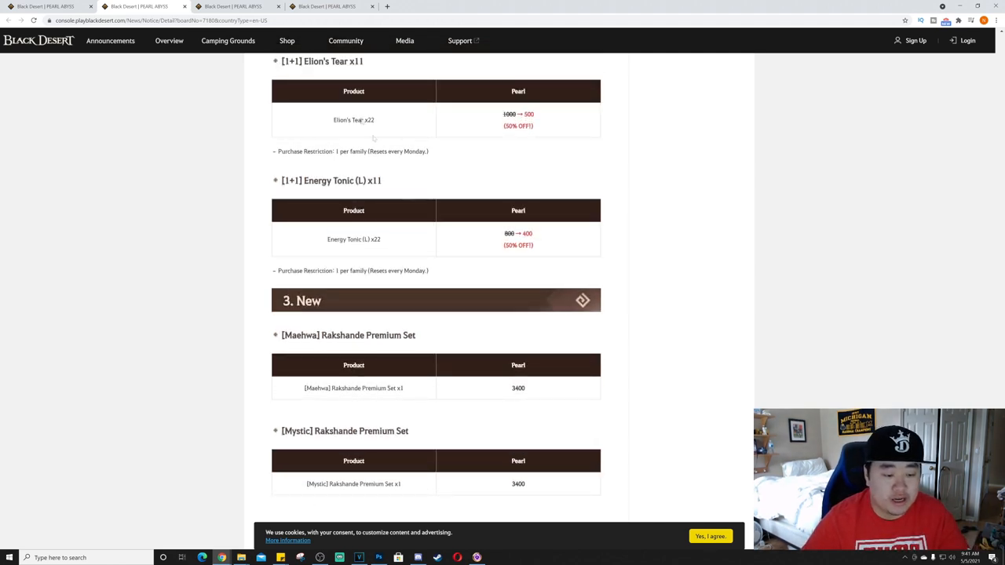
mouse_move(239, 7)
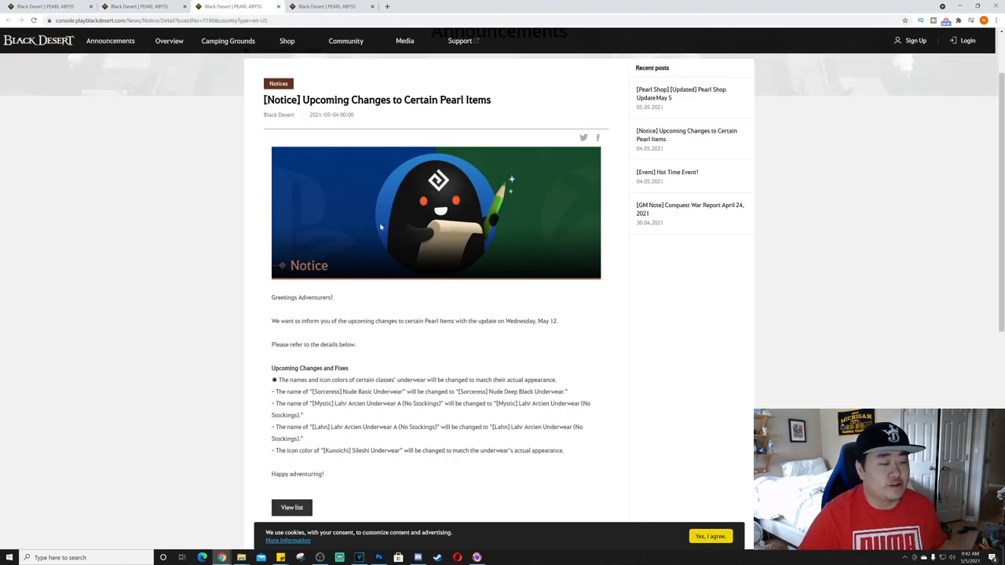
mouse_move(368, 225)
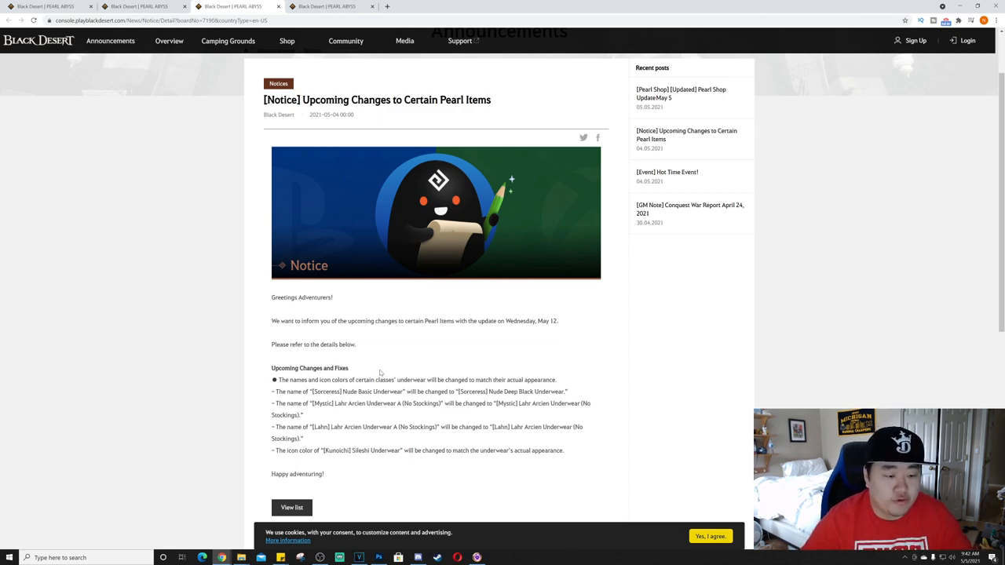
- Scroll through the notice describing underwear name and icon changes coming May 12
scroll("down", 3)
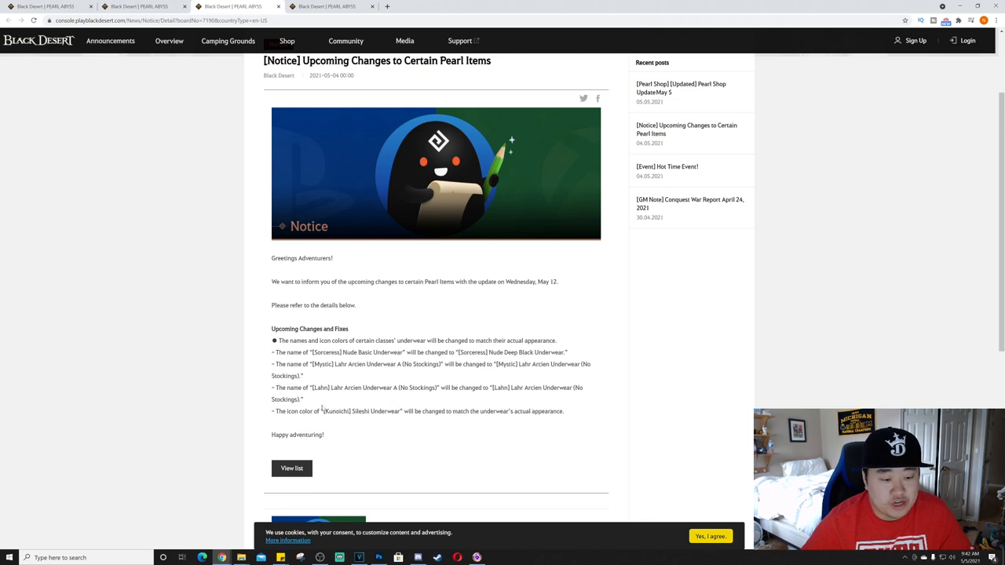
mouse_move(311, 250)
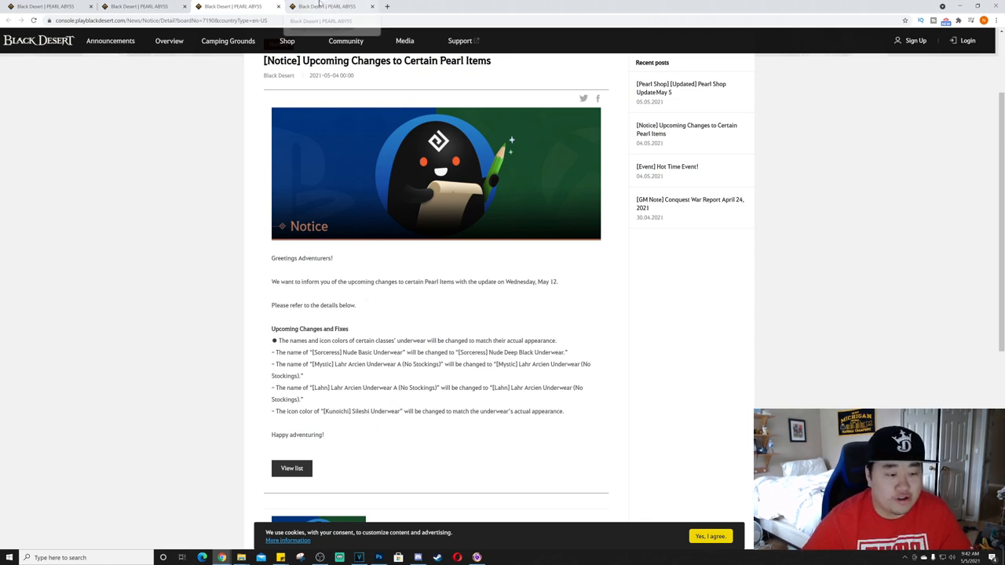
- Read the '[Event] Hot Time Event!' post down to the NA, EU and Asia EXP-boost schedule tables
left_click(669, 166)
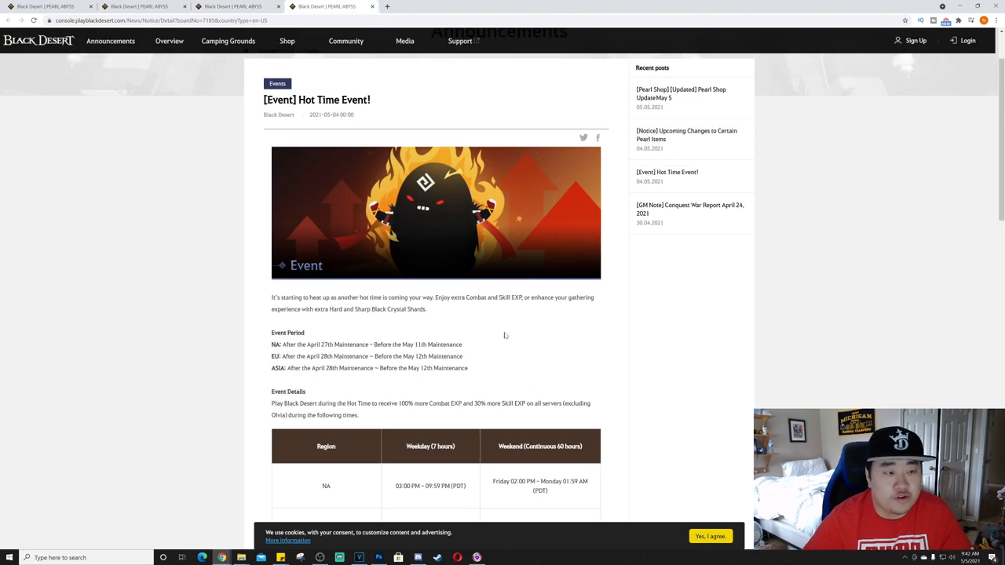
scroll("down", 3)
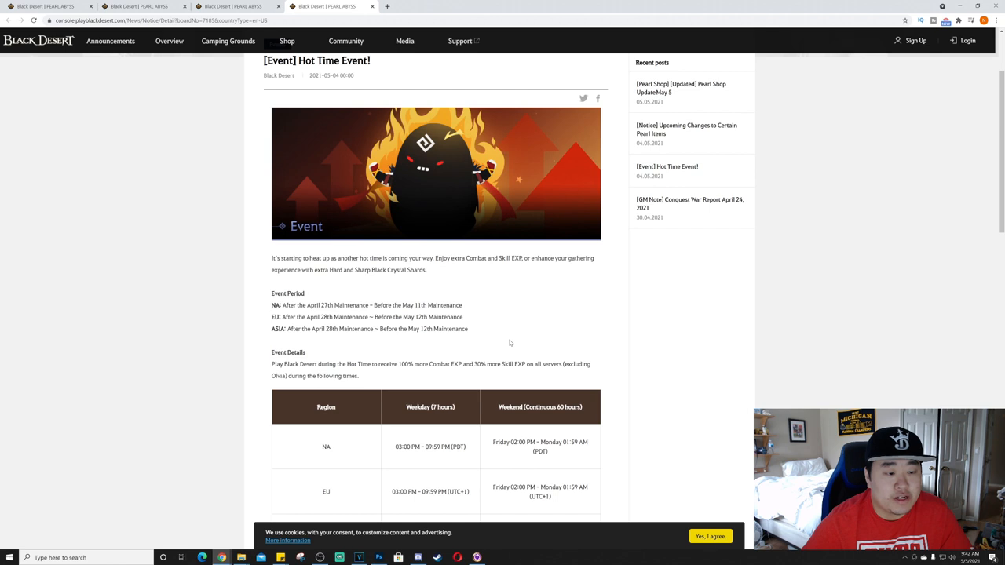
mouse_move(493, 336)
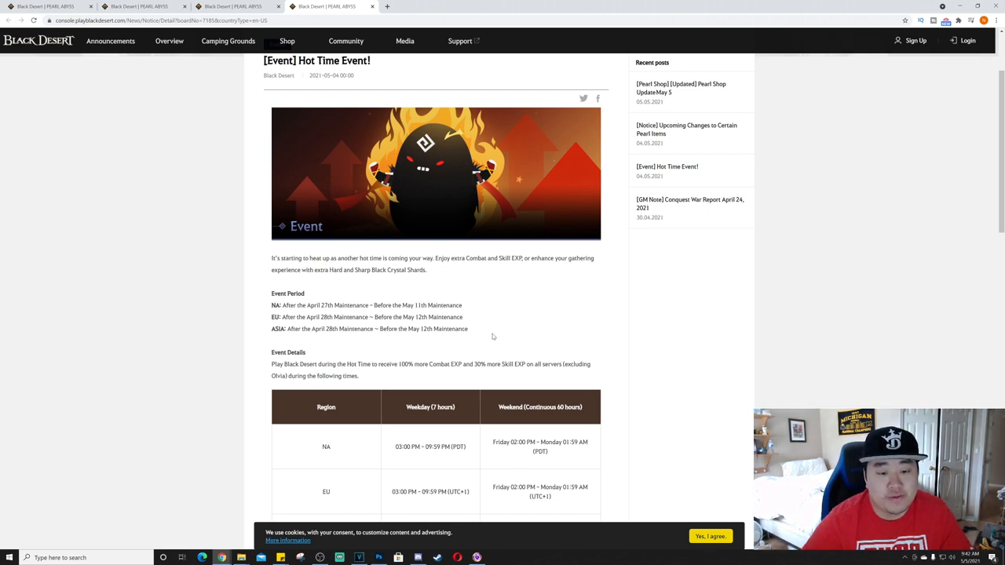
mouse_move(492, 333)
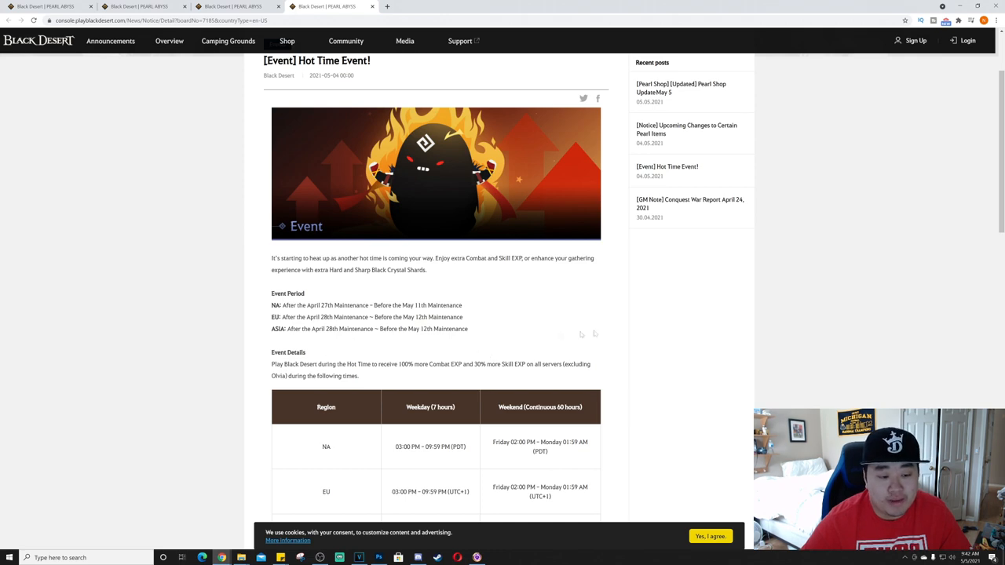
scroll("down", 3)
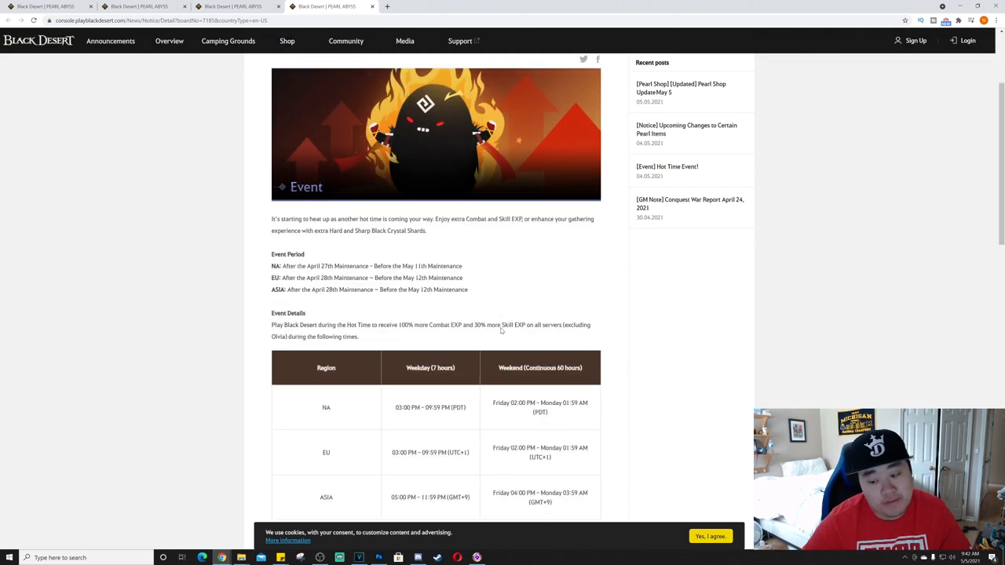
scroll("down", 3)
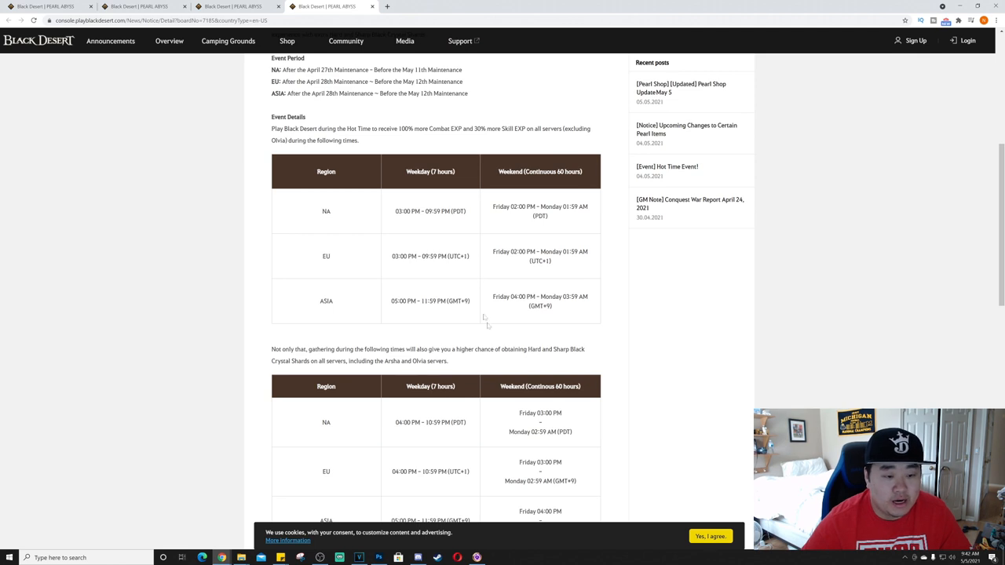
mouse_move(519, 170)
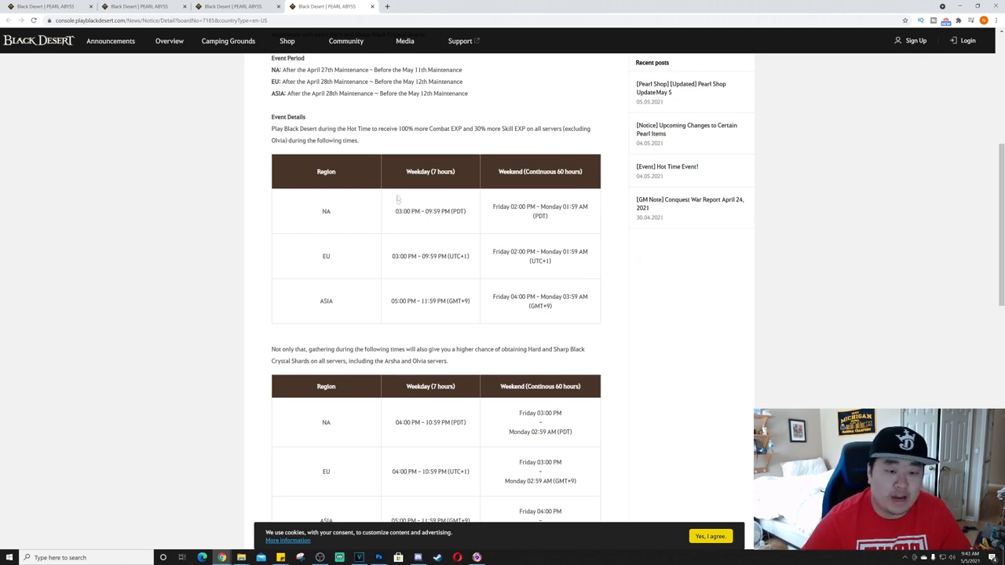
mouse_move(415, 312)
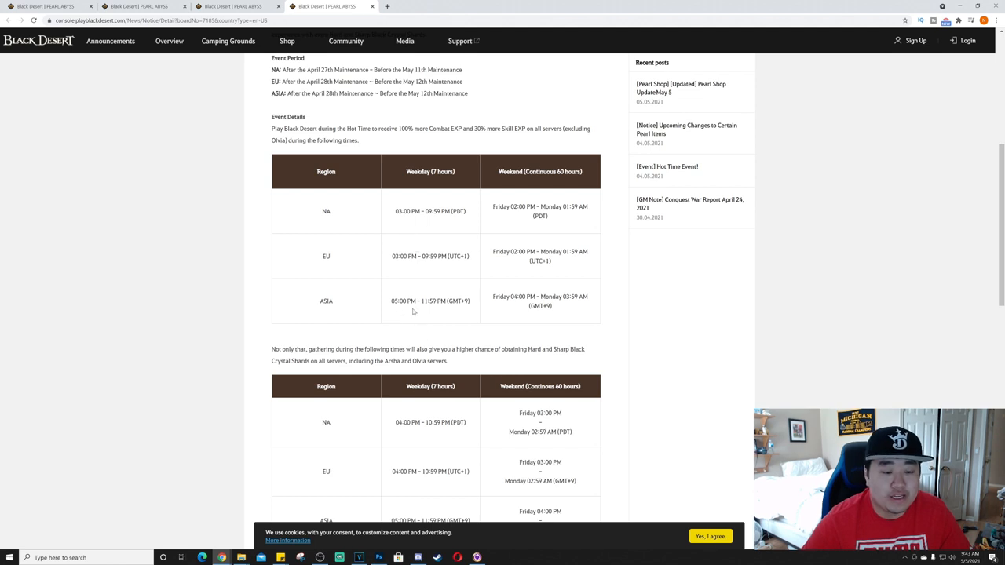
mouse_move(454, 308)
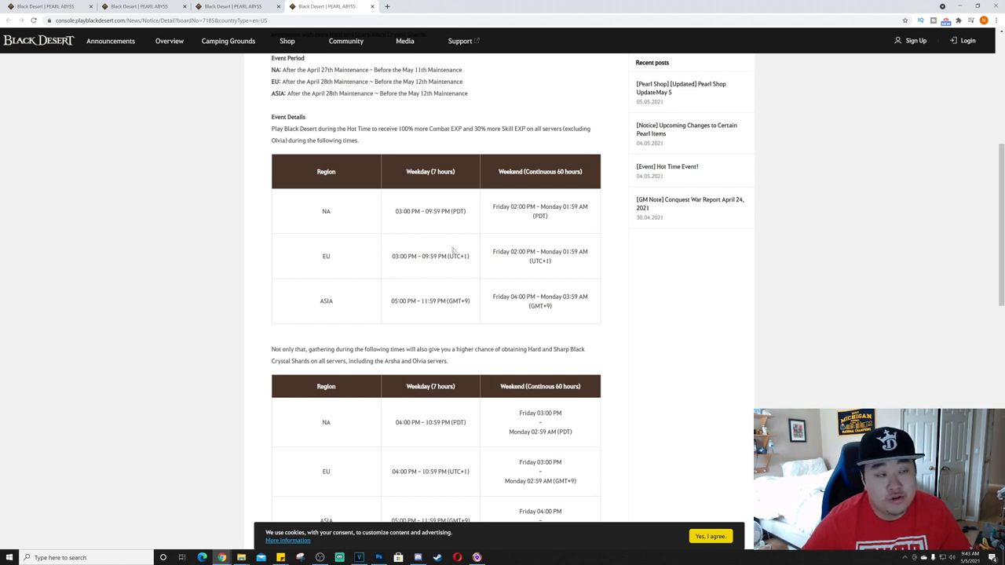
mouse_move(453, 277)
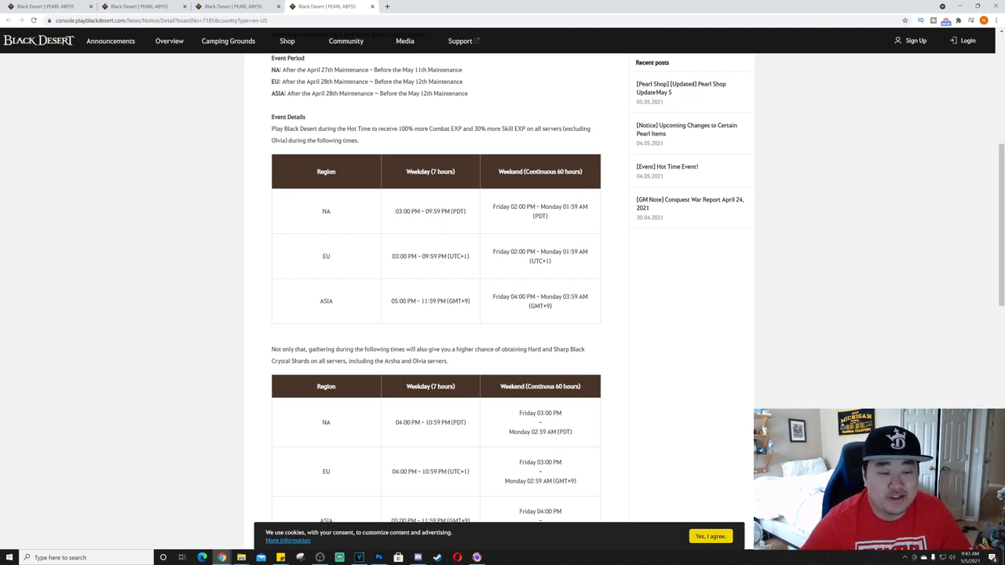
mouse_move(396, 216)
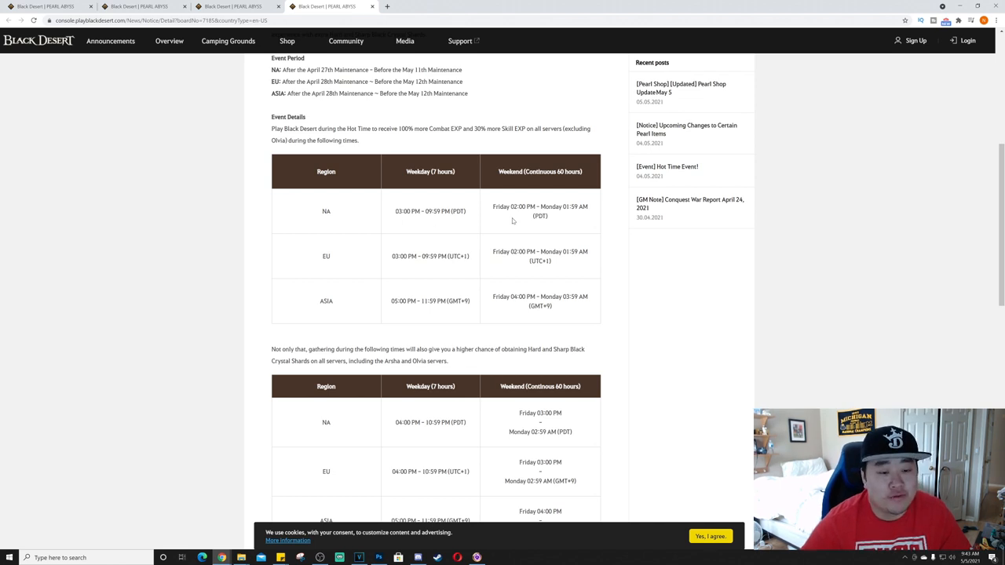
mouse_move(568, 188)
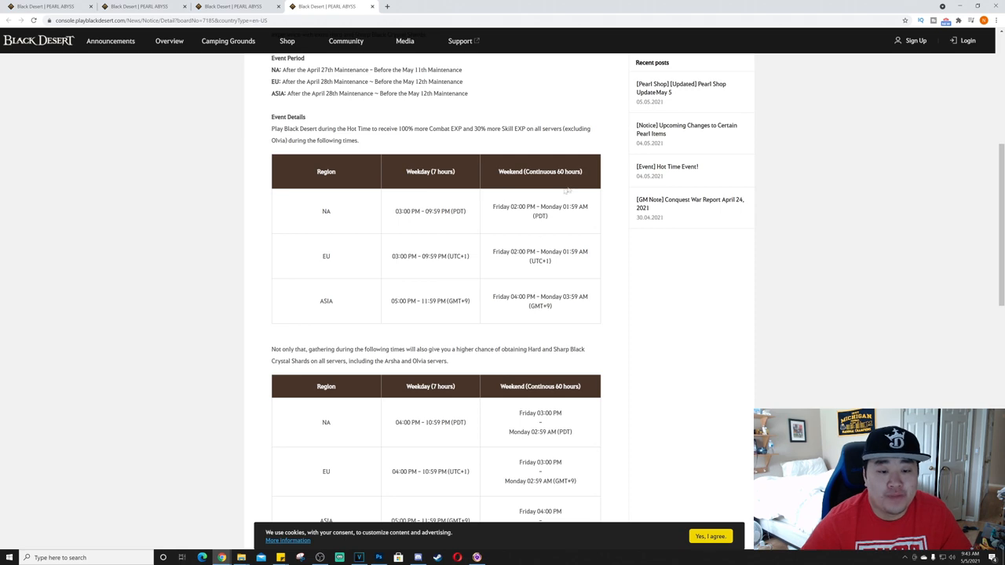
mouse_move(482, 291)
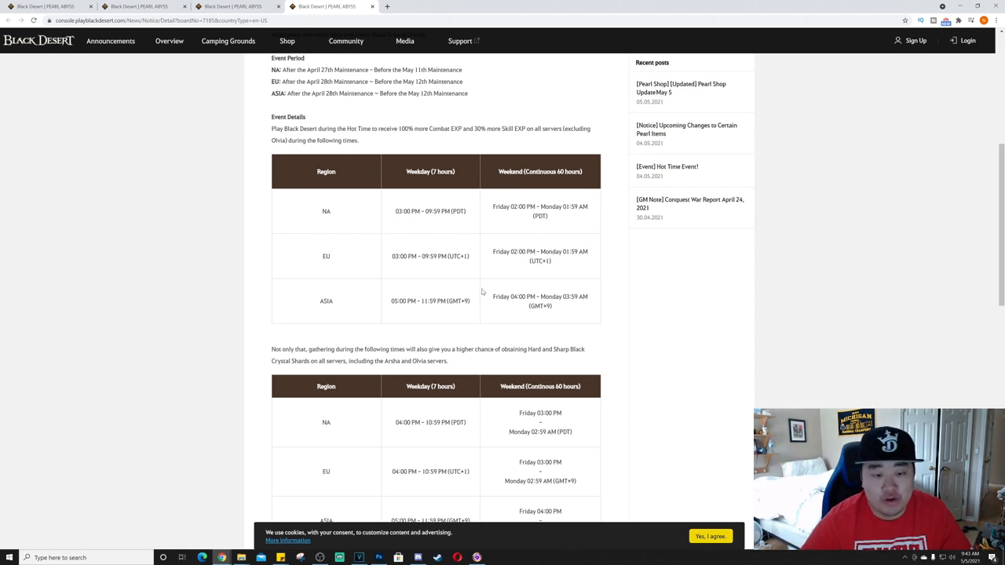
scroll("down", 3)
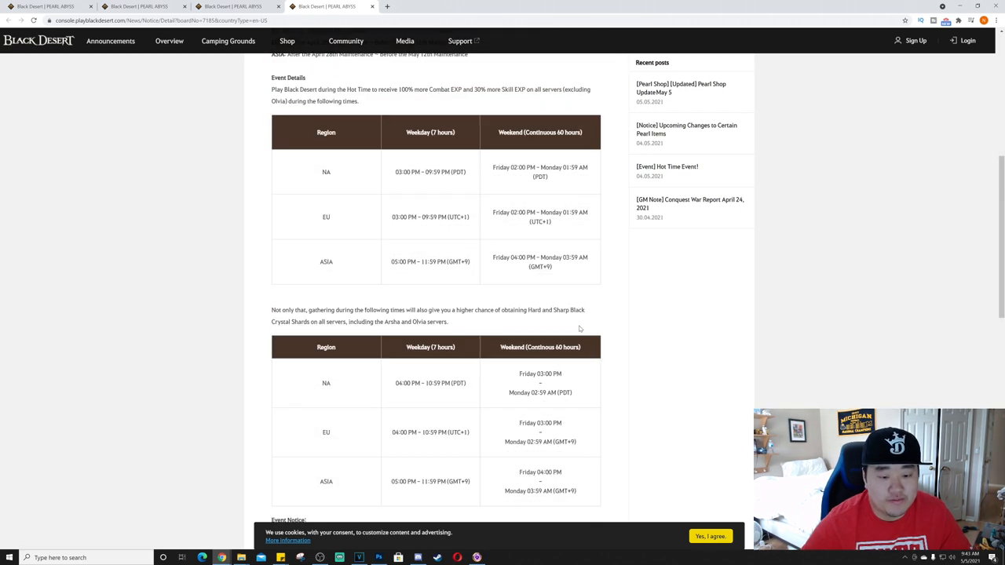
- Read the gathering-shard schedule table and the Event Notice rules at the end of the post
scroll("down", 3)
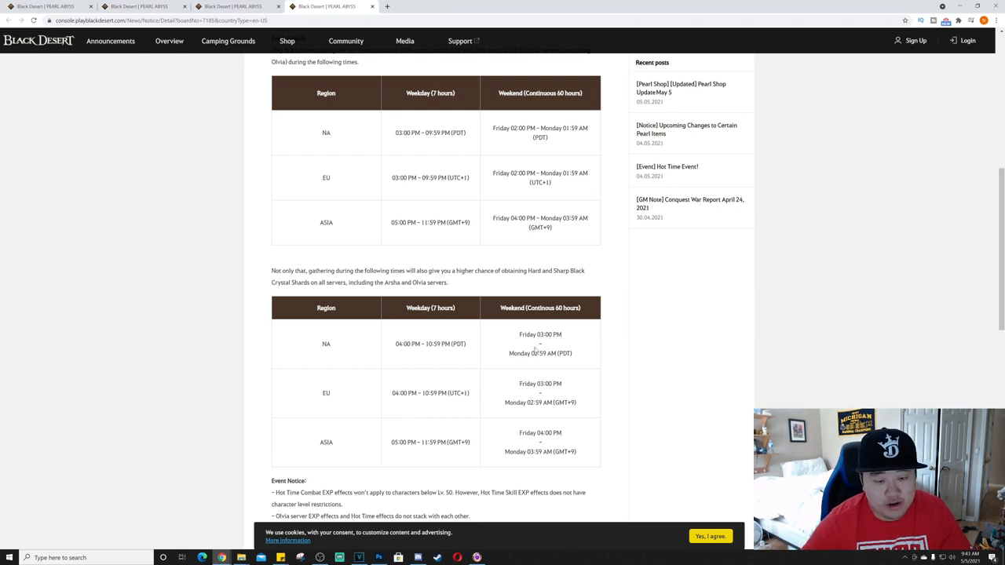
scroll("down", 3)
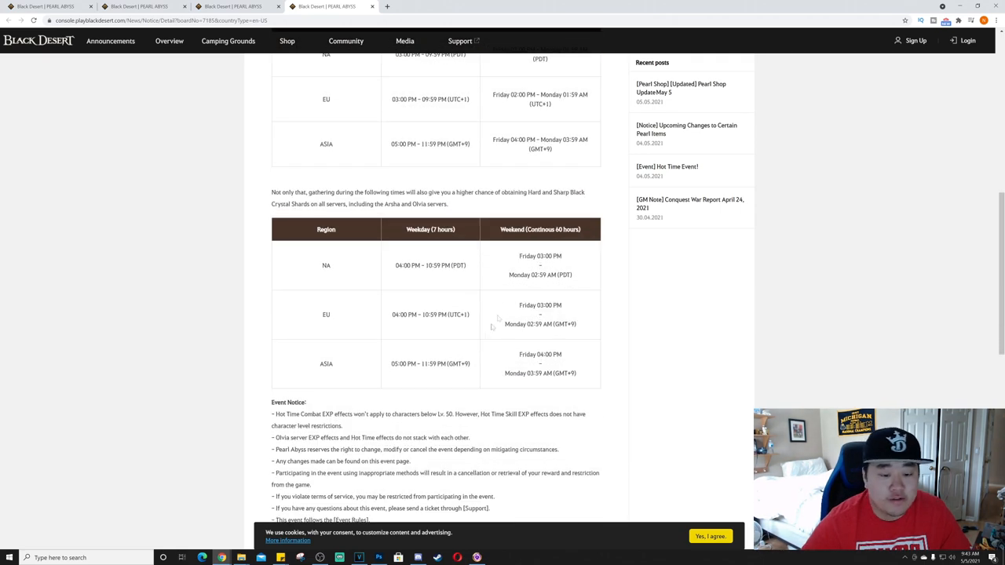
scroll("down", 3)
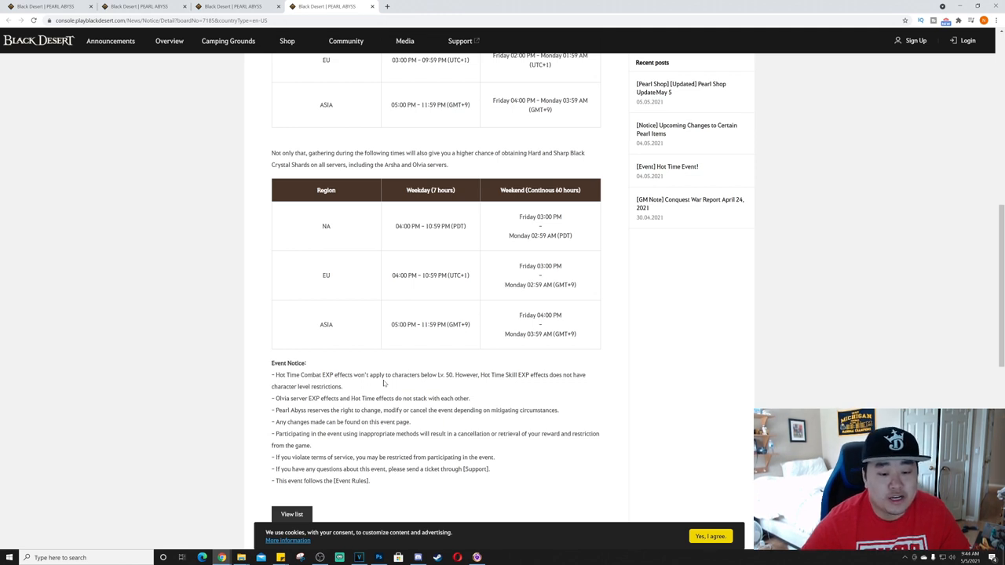
scroll("down", 3)
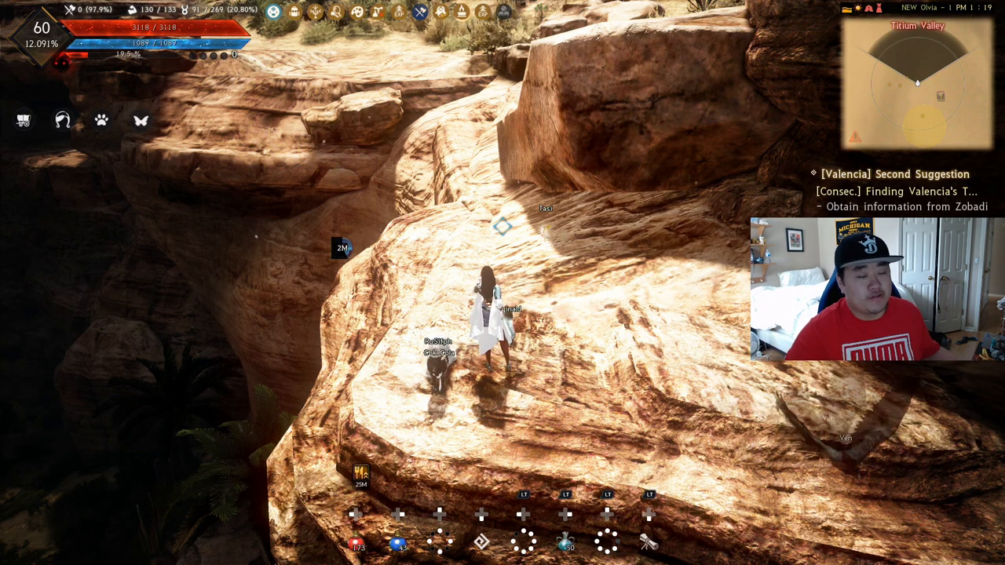
- Open the Pearl Shop outfit browser from the main game menu
key("Escape")
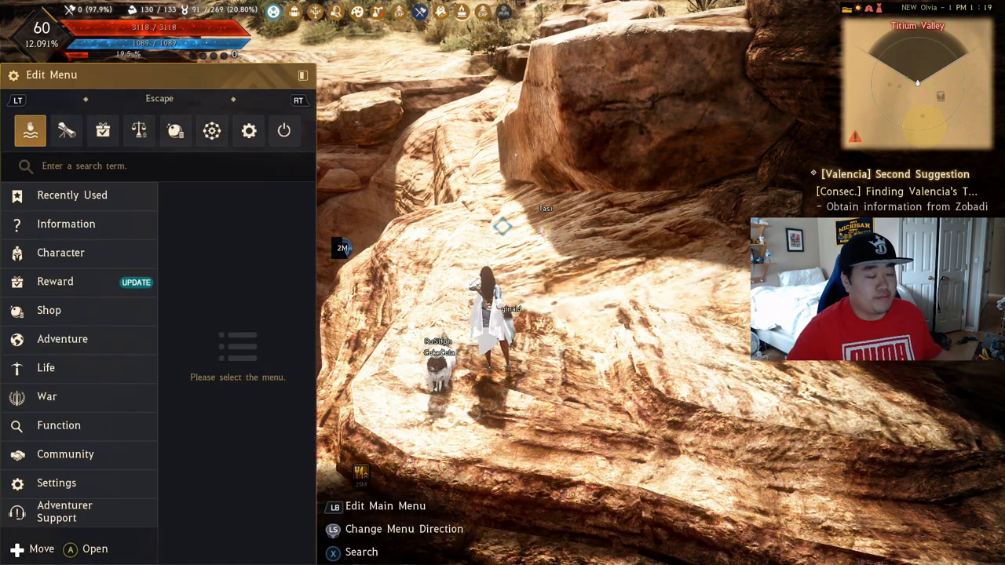
left_click(104, 131)
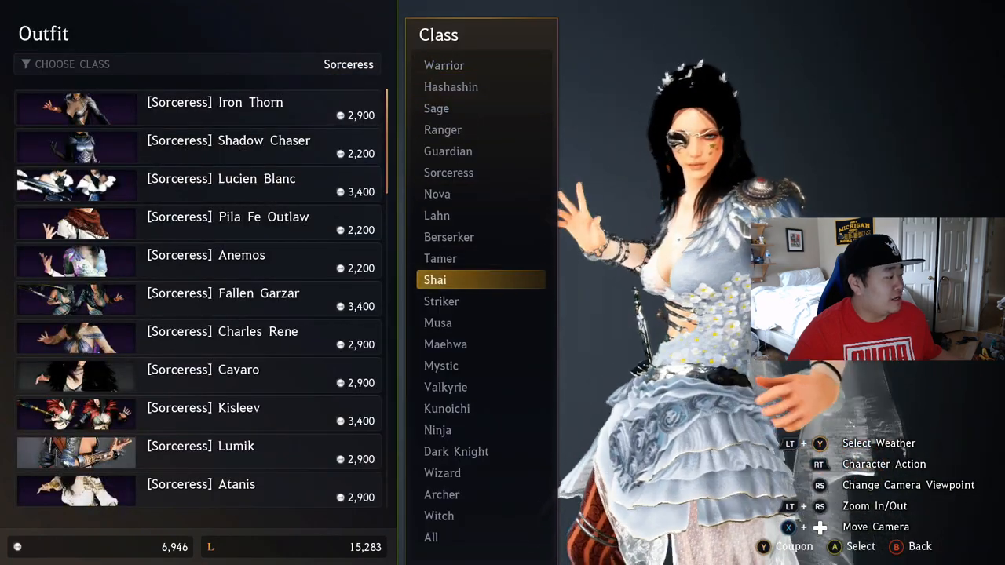
- Browse the Rakshande outfit for Maehwa, then switch the class filter to Mystic
left_click(446, 344)
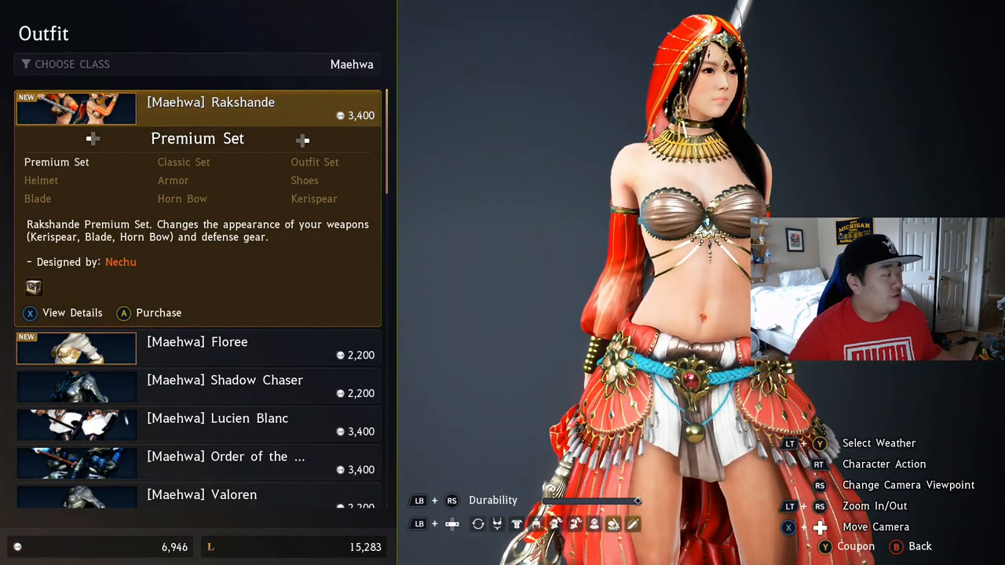
left_click(72, 63)
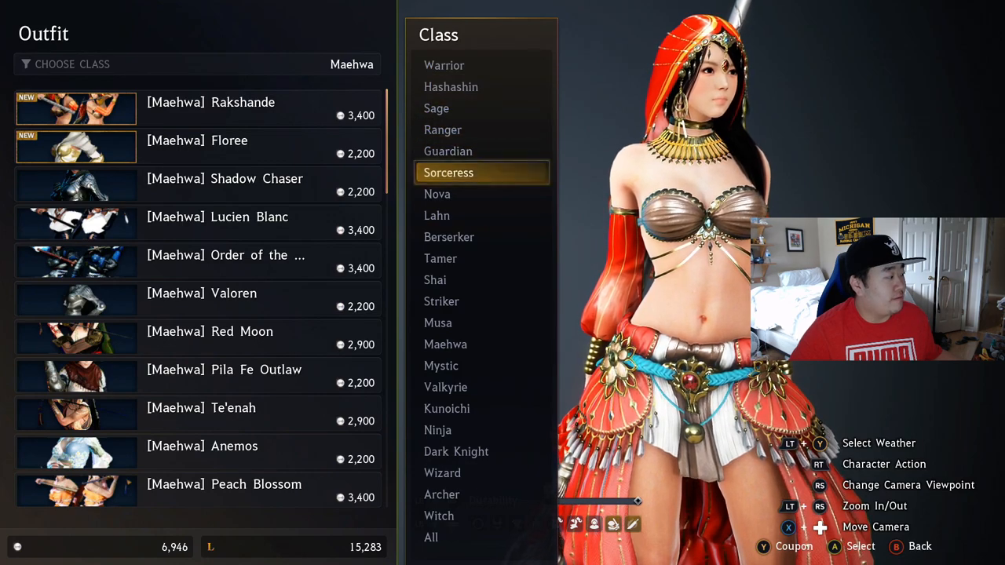
left_click(441, 364)
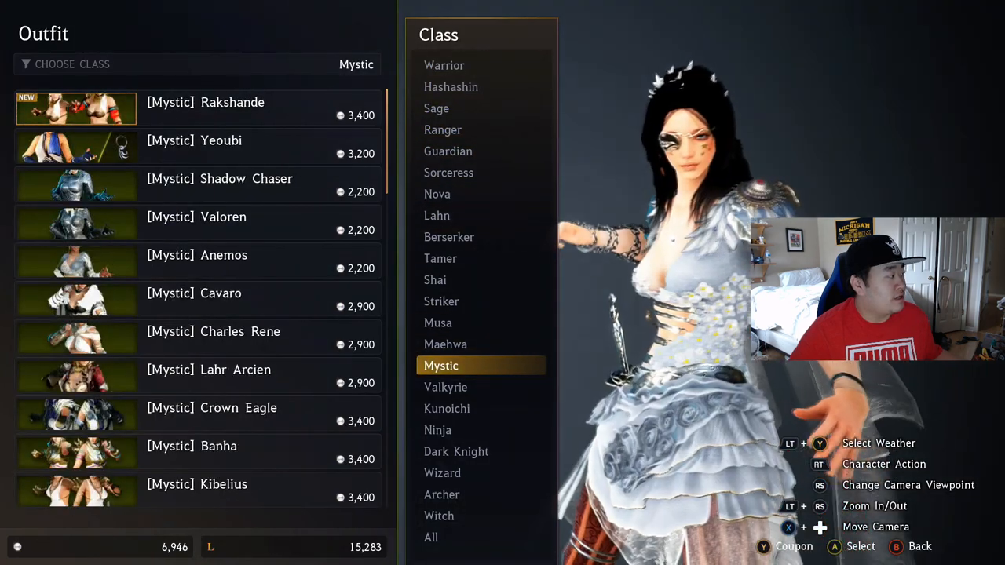